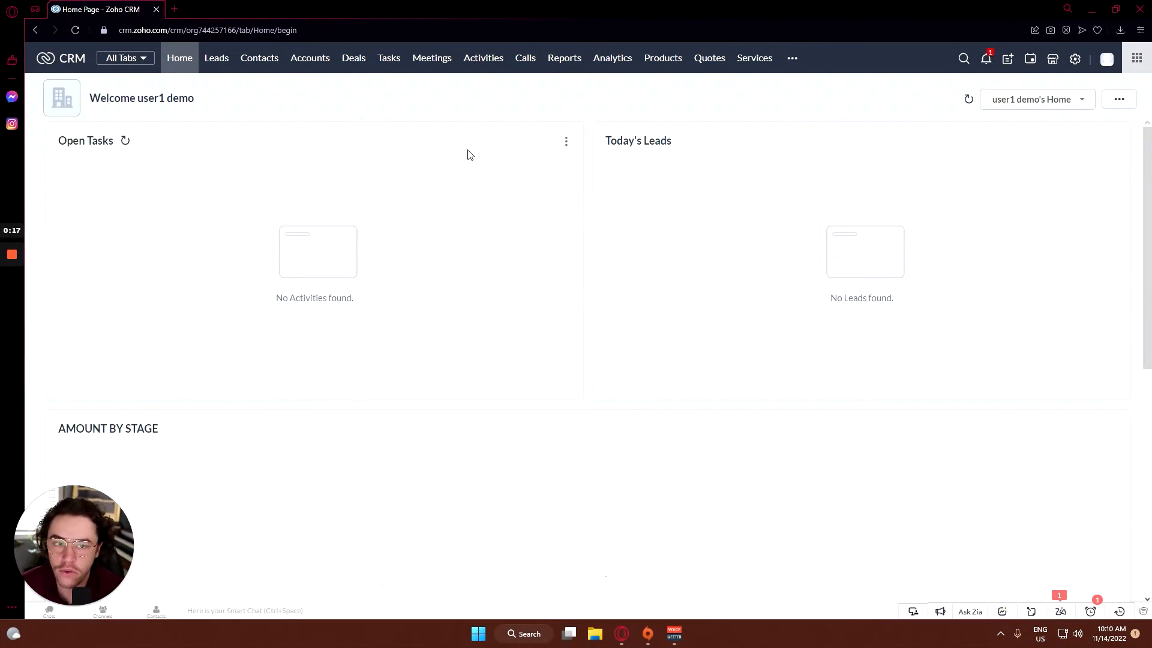
{"action": "mouse_move", "coordinate": [184, 114]}
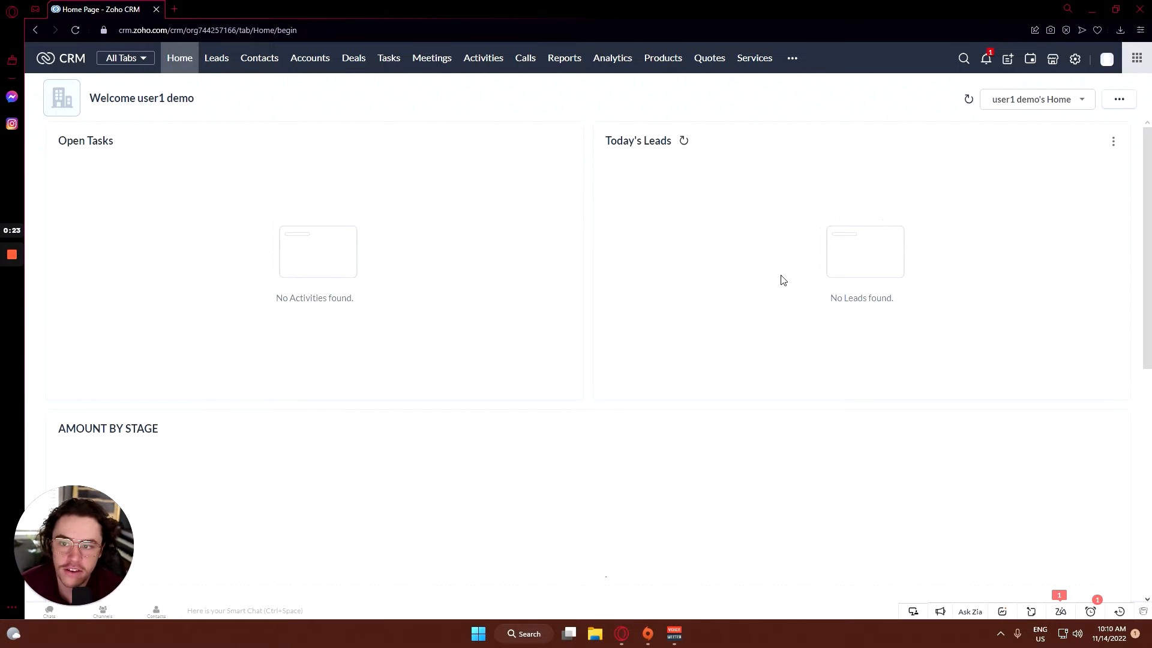
From the Leads list of four records, open the ritik2000 lead record (company Test555)
{"action": "scroll", "scroll_direction": "down", "scroll_amount": 3}
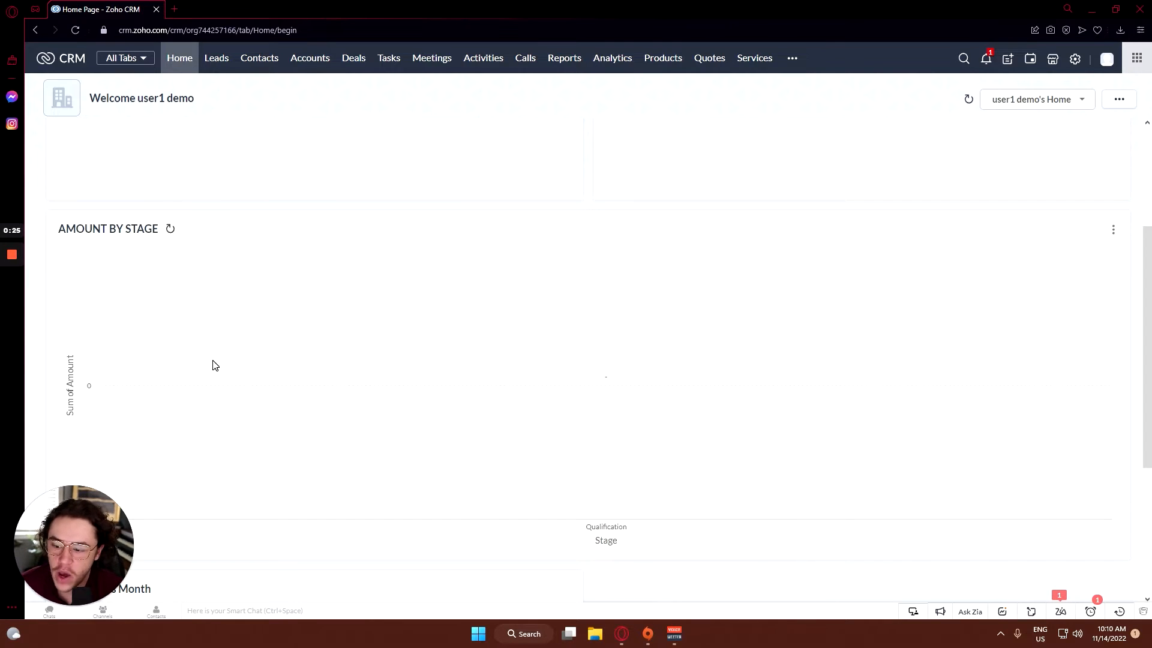
{"action": "scroll", "scroll_direction": "down", "scroll_amount": 3}
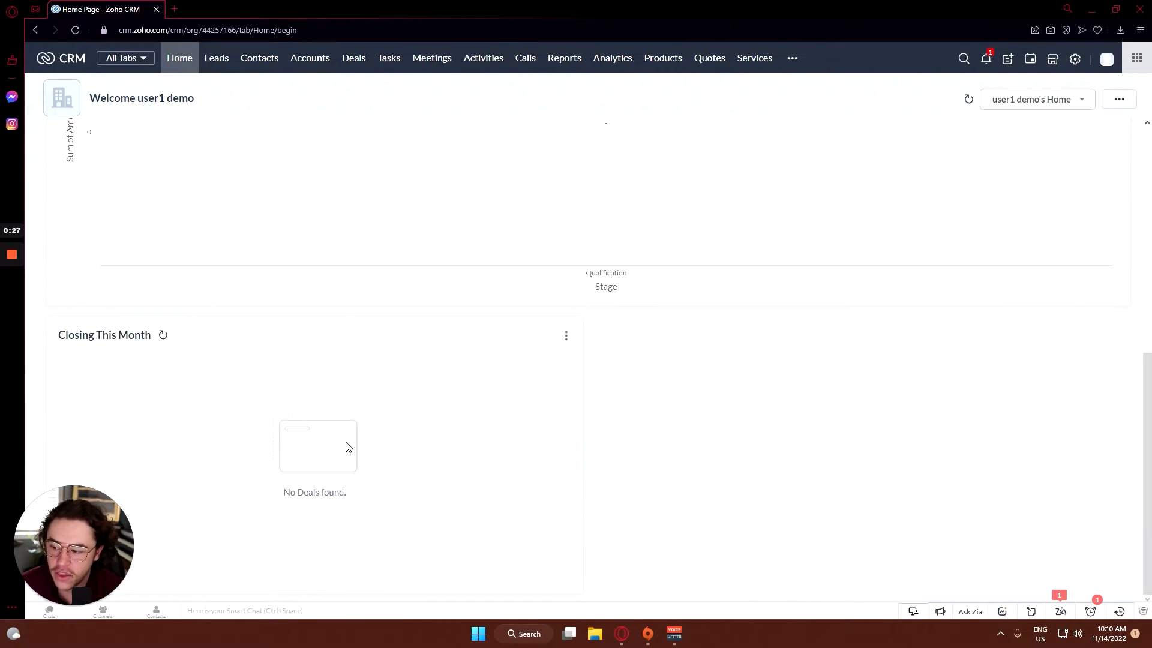
{"action": "left_click", "coordinate": [216, 58]}
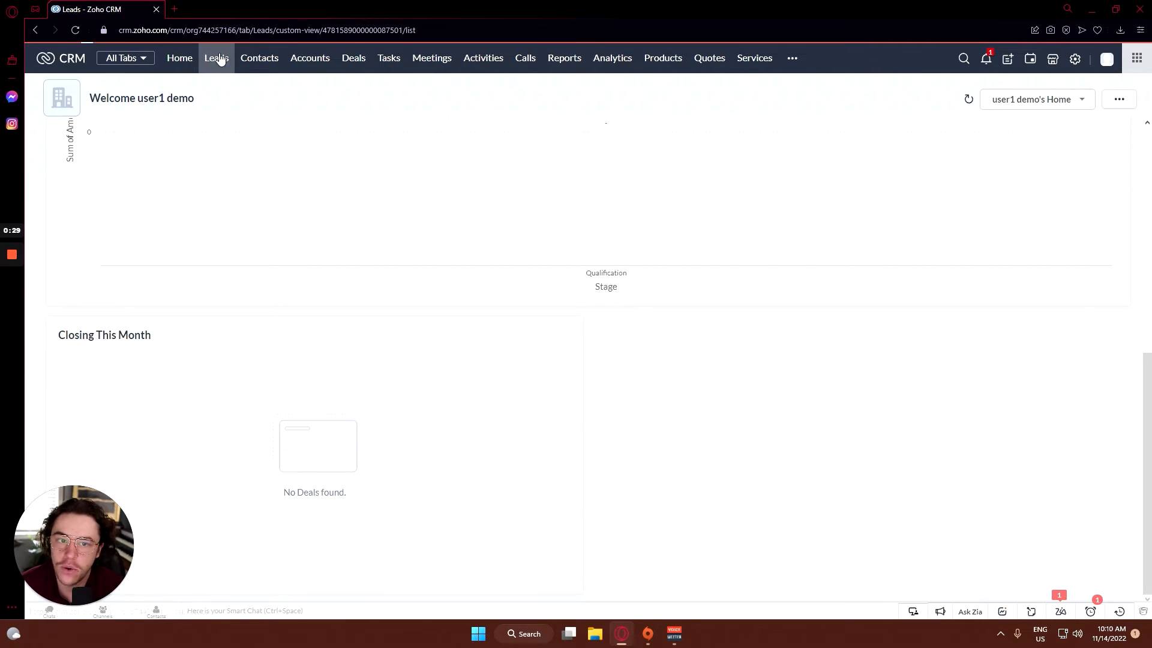
{"action": "left_click", "coordinate": [216, 58]}
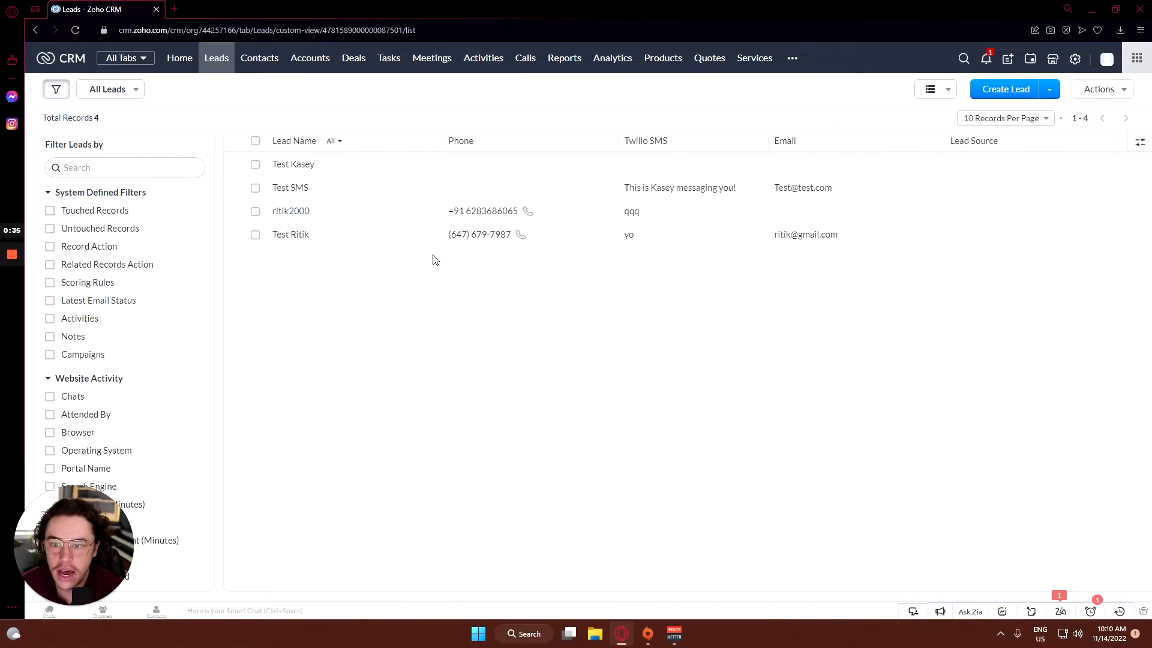
{"action": "left_click", "coordinate": [291, 212]}
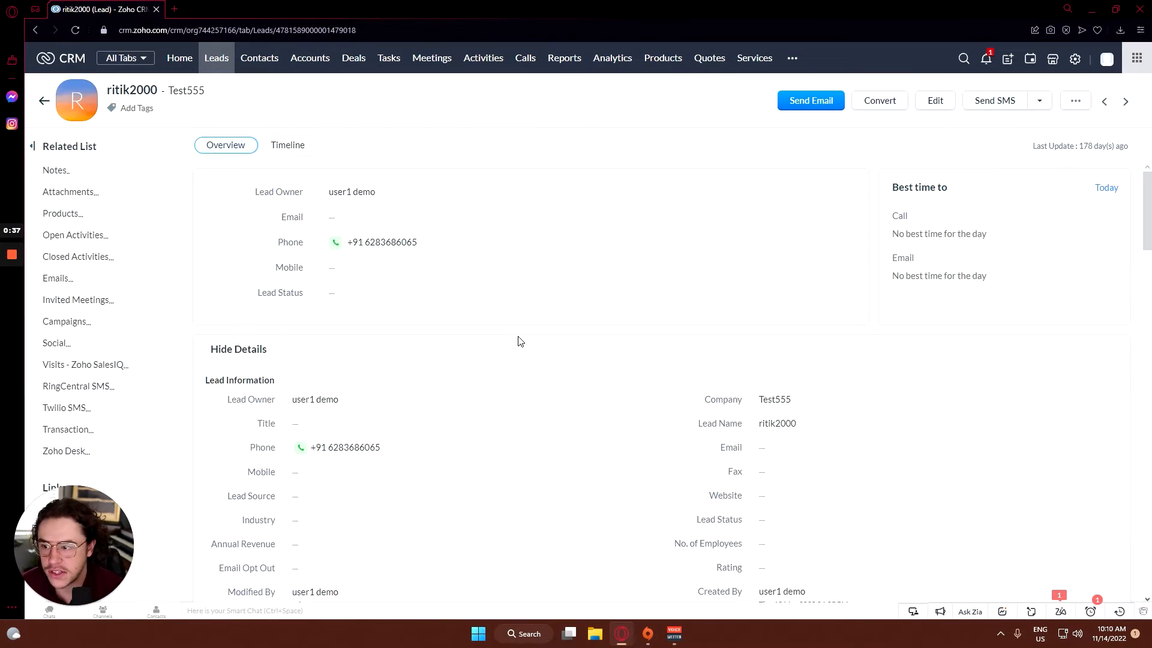
{"action": "scroll", "scroll_direction": "down", "scroll_amount": 3}
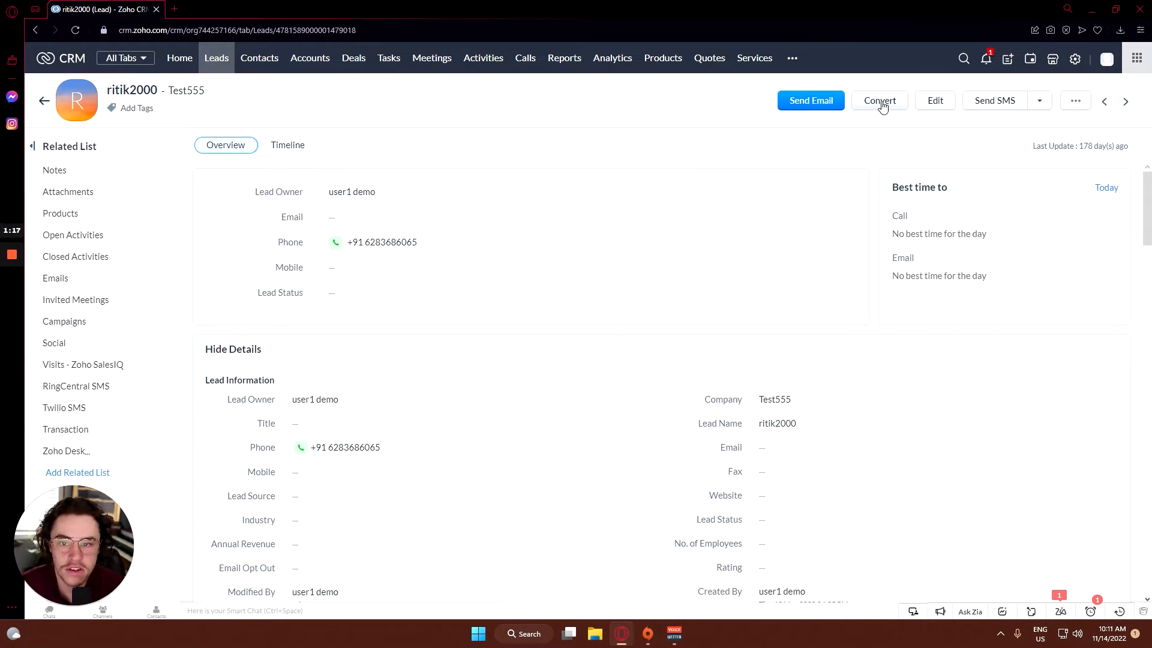
Convert lead ritik2000 into account Test555 and contact ritik2000 via the Convert Lead page
{"action": "left_click", "coordinate": [879, 101]}
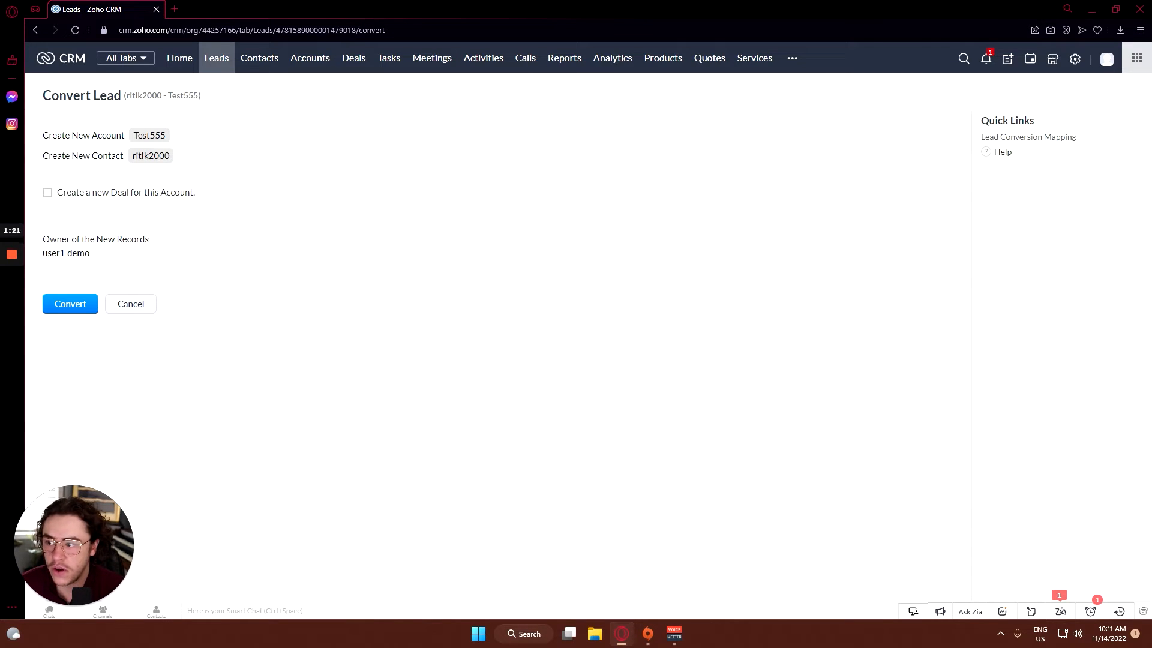
{"action": "left_click", "coordinate": [69, 303]}
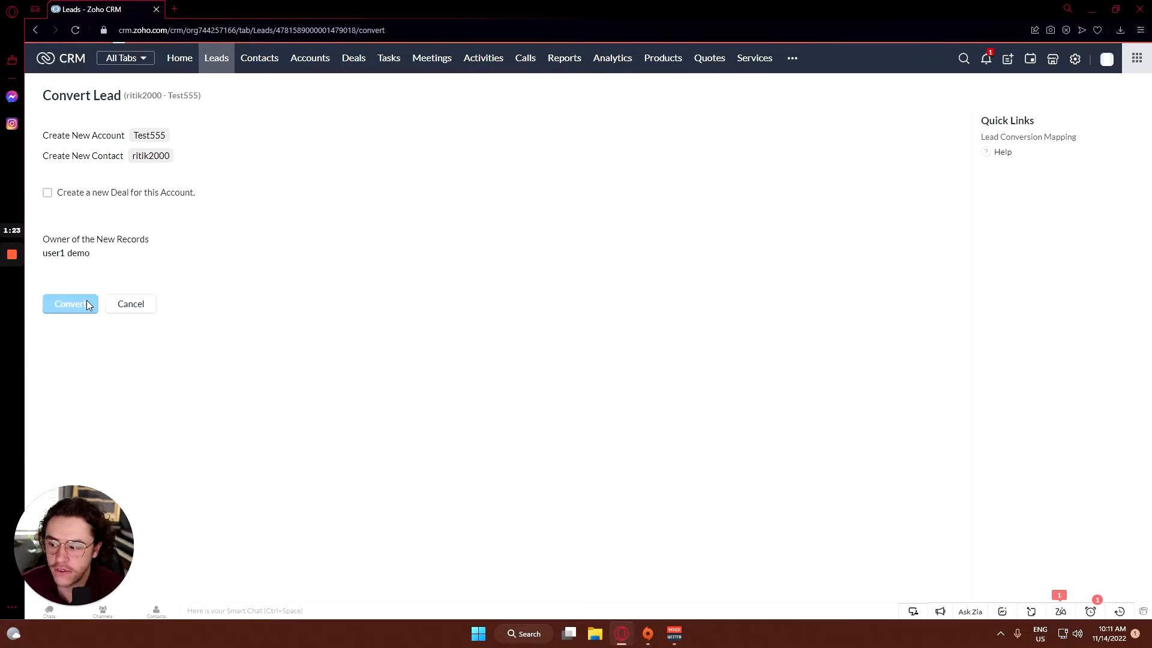
{"action": "left_click", "coordinate": [70, 304]}
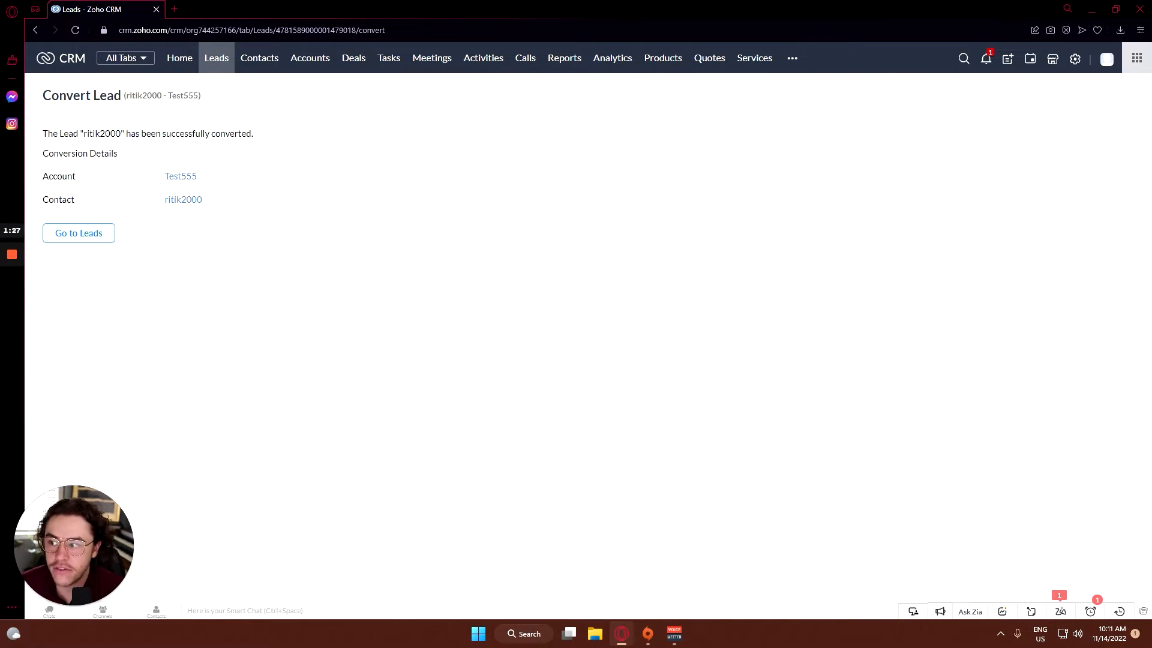
{"action": "left_click", "coordinate": [259, 58]}
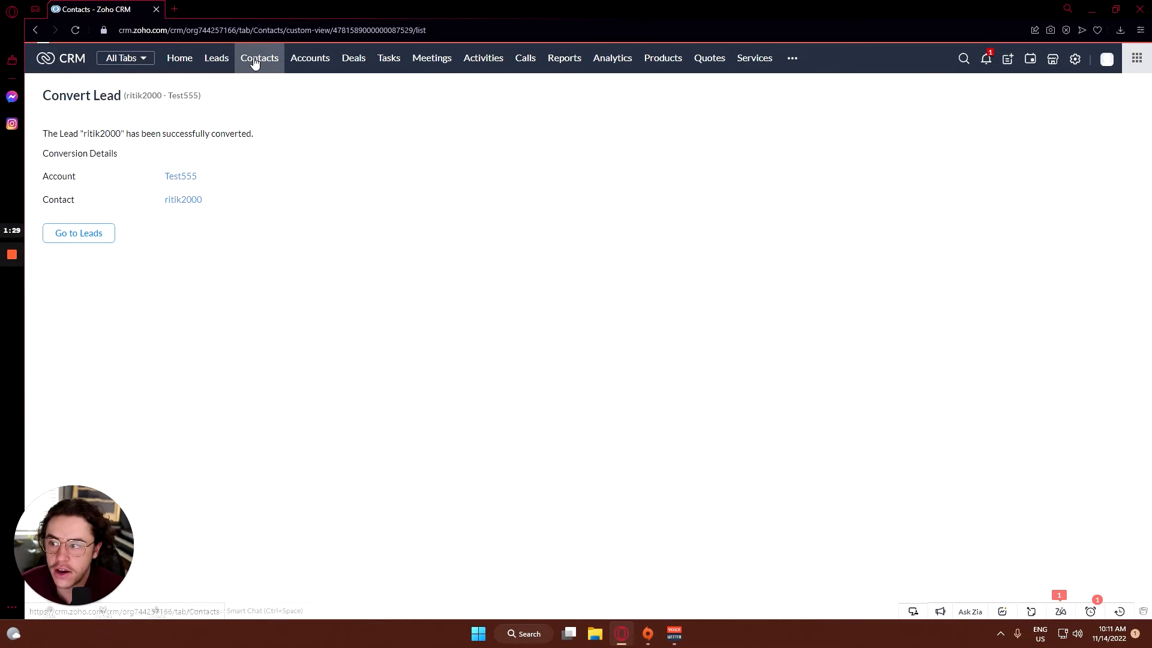
Review the converted ritik2000 contact linked to Test555, then return to the 101-record Contacts list
{"action": "left_click", "coordinate": [259, 58]}
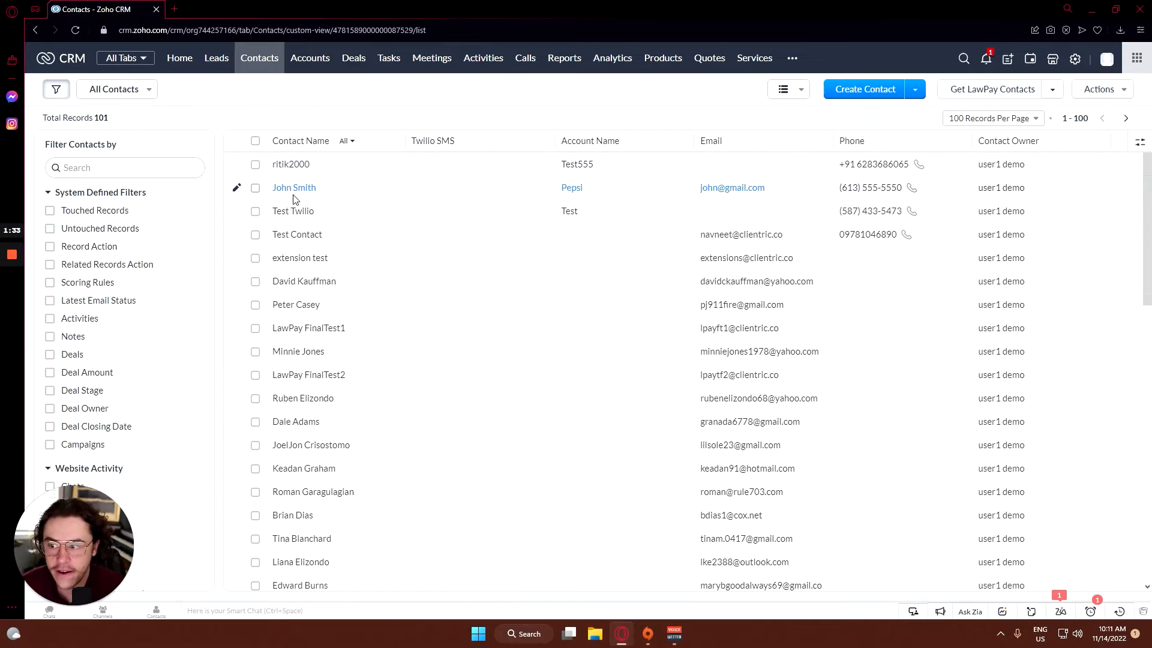
{"action": "left_click", "coordinate": [290, 165]}
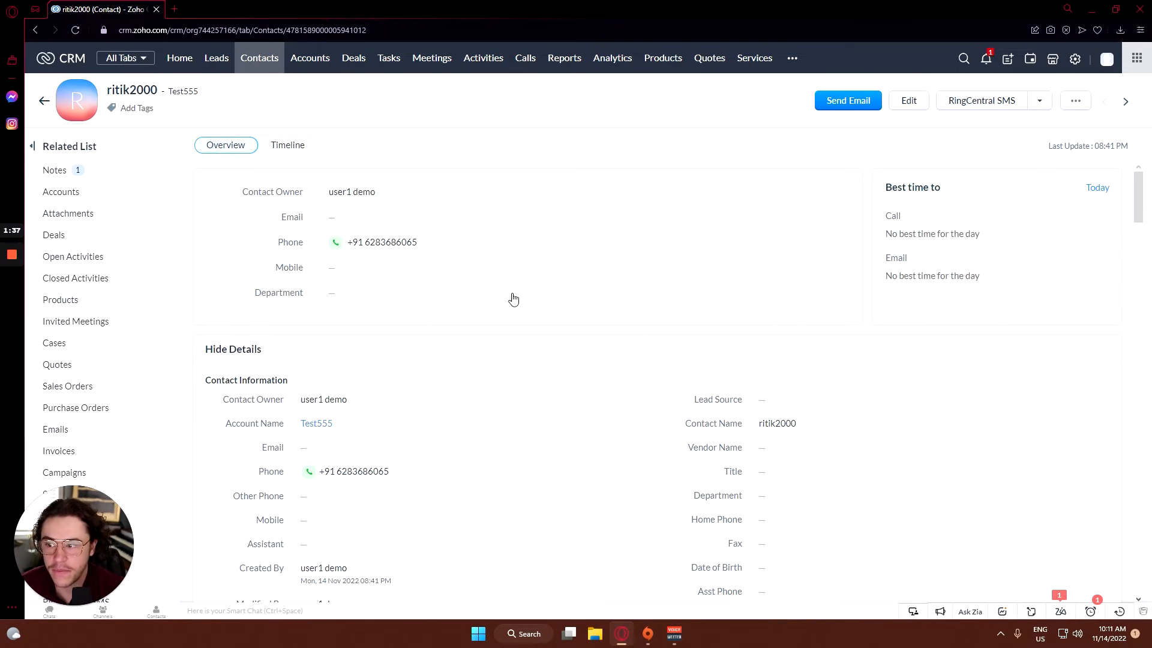
{"action": "mouse_move", "coordinate": [43, 101]}
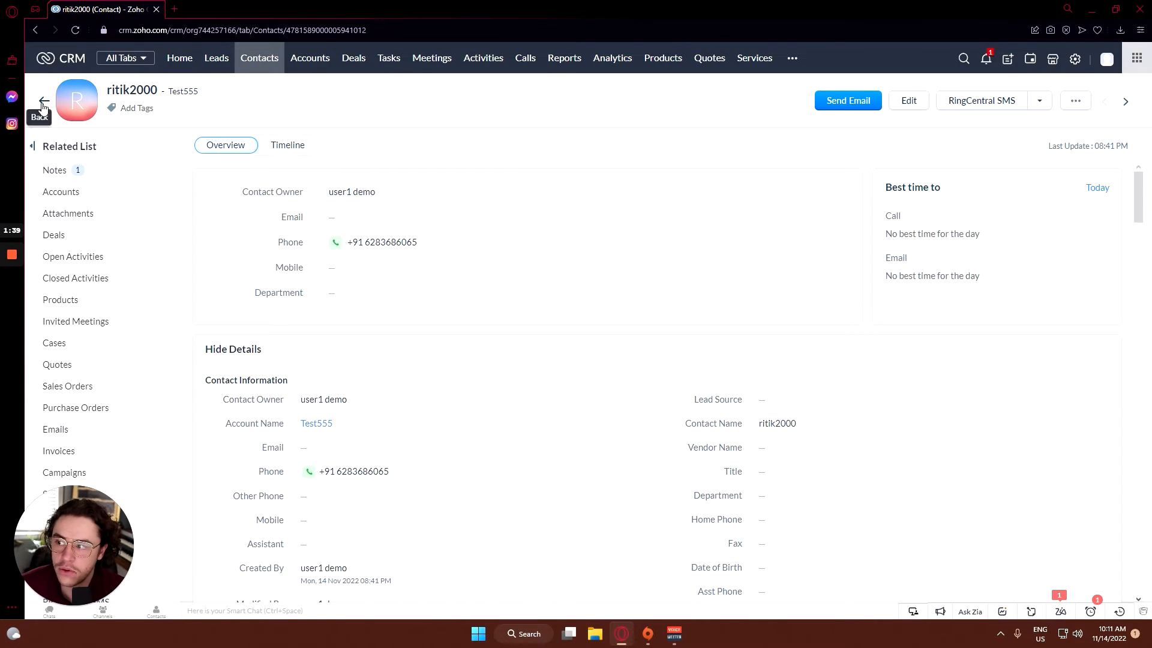
{"action": "left_click", "coordinate": [44, 100]}
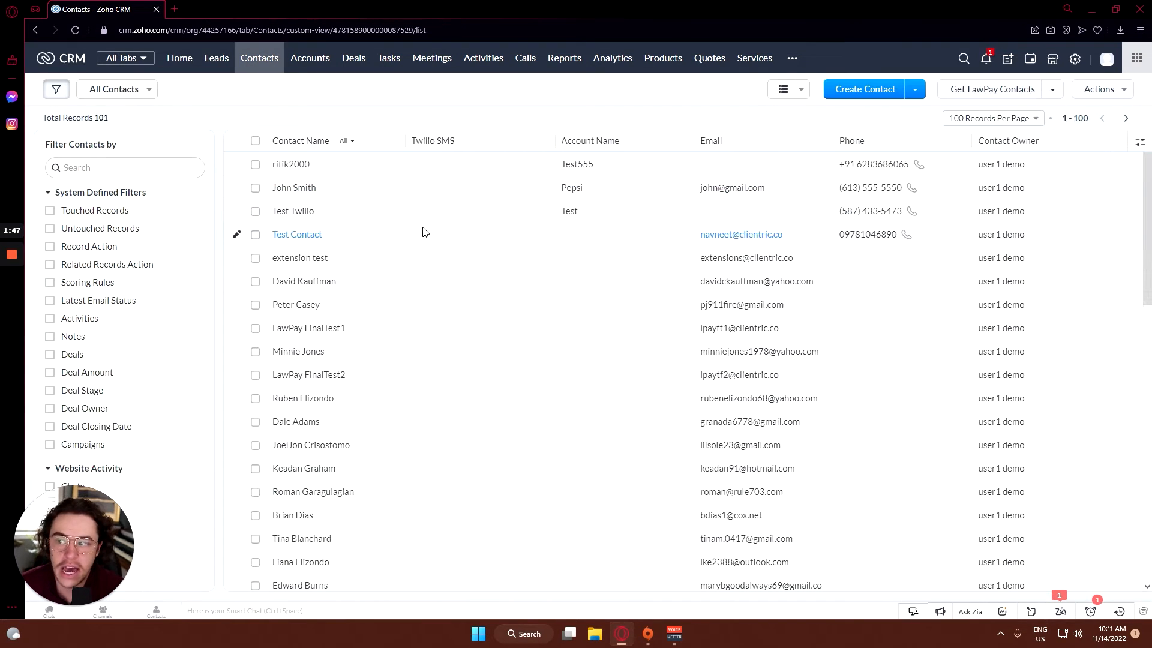
{"action": "scroll", "scroll_direction": "down", "scroll_amount": 3}
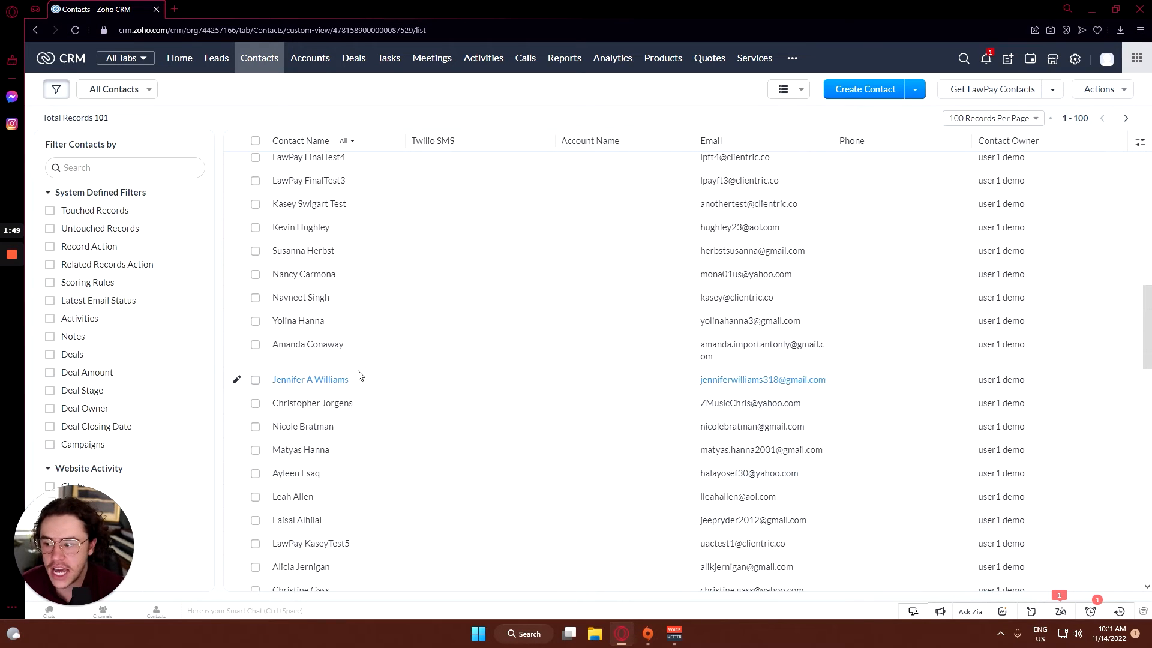
{"action": "mouse_move", "coordinate": [205, 421]}
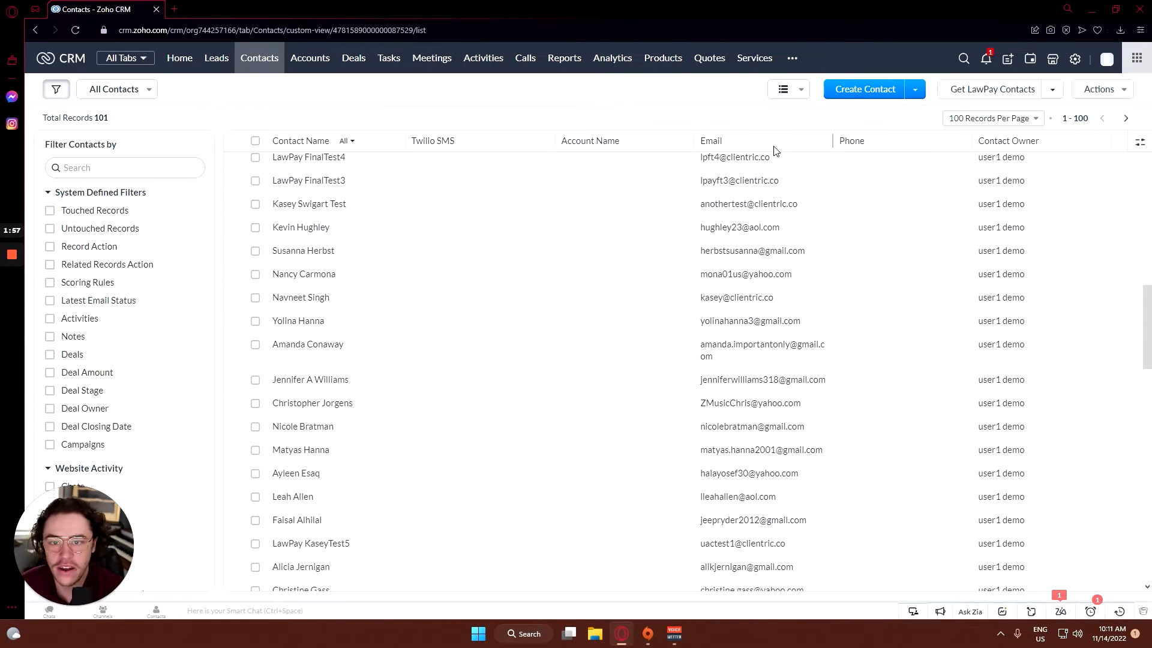
{"action": "mouse_move", "coordinate": [886, 91]}
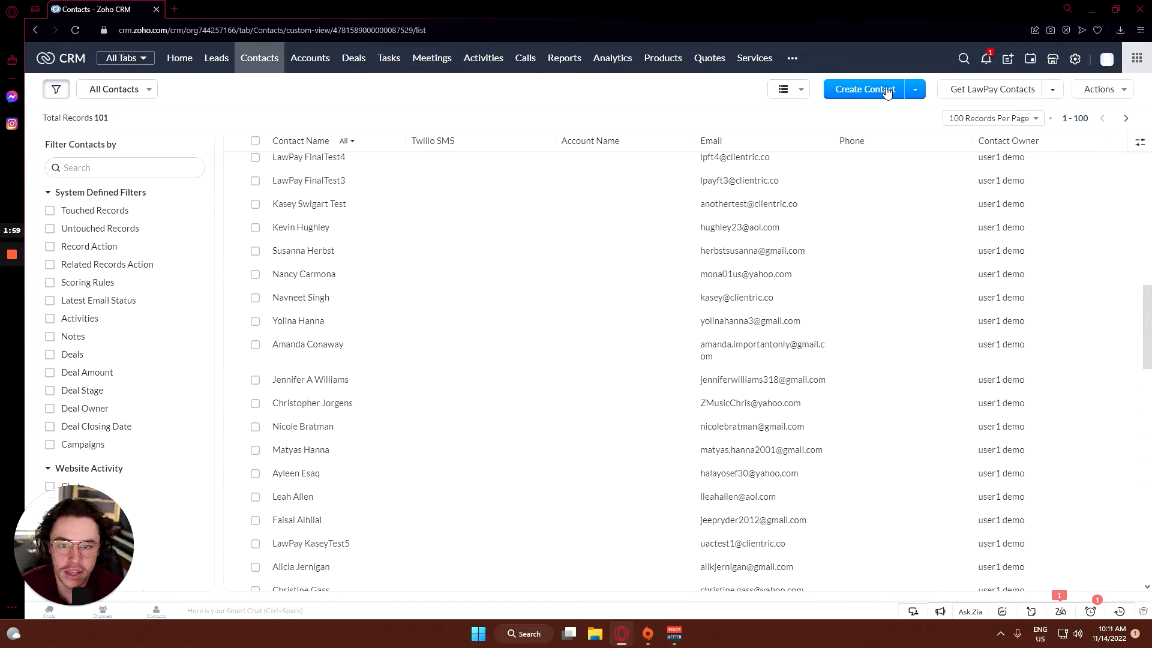
Start a new contact record and set its lead source to Twitter
{"action": "left_click", "coordinate": [865, 88]}
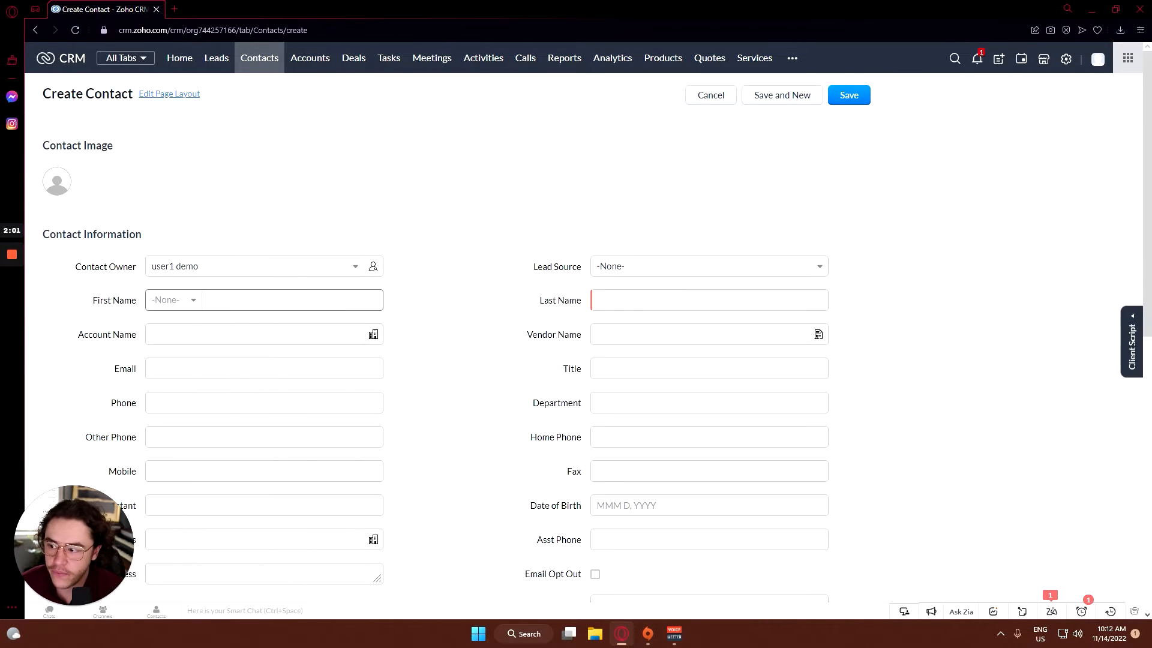
{"action": "left_click", "coordinate": [708, 266]}
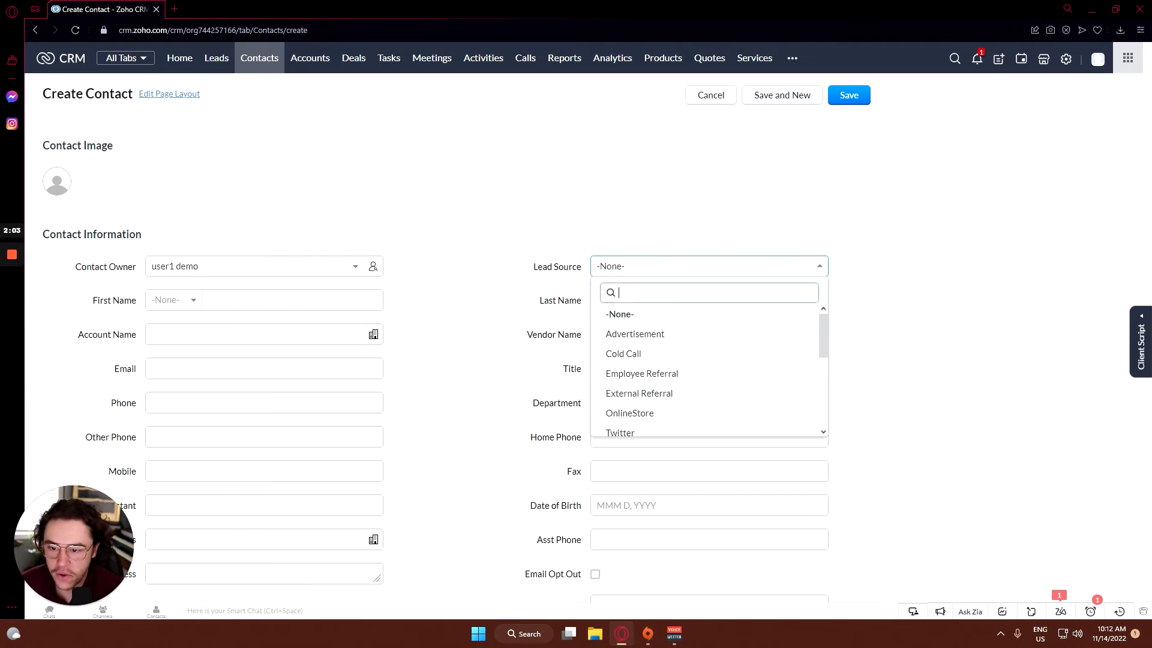
{"action": "scroll", "scroll_direction": "down", "scroll_amount": 3}
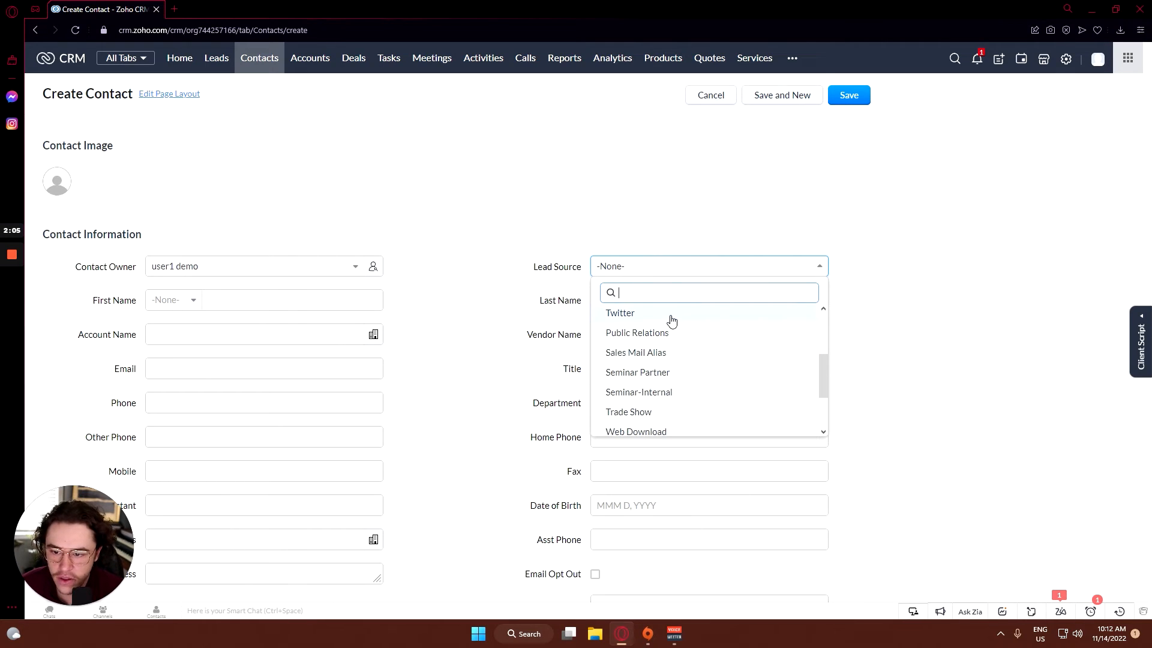
{"action": "left_click", "coordinate": [619, 312]}
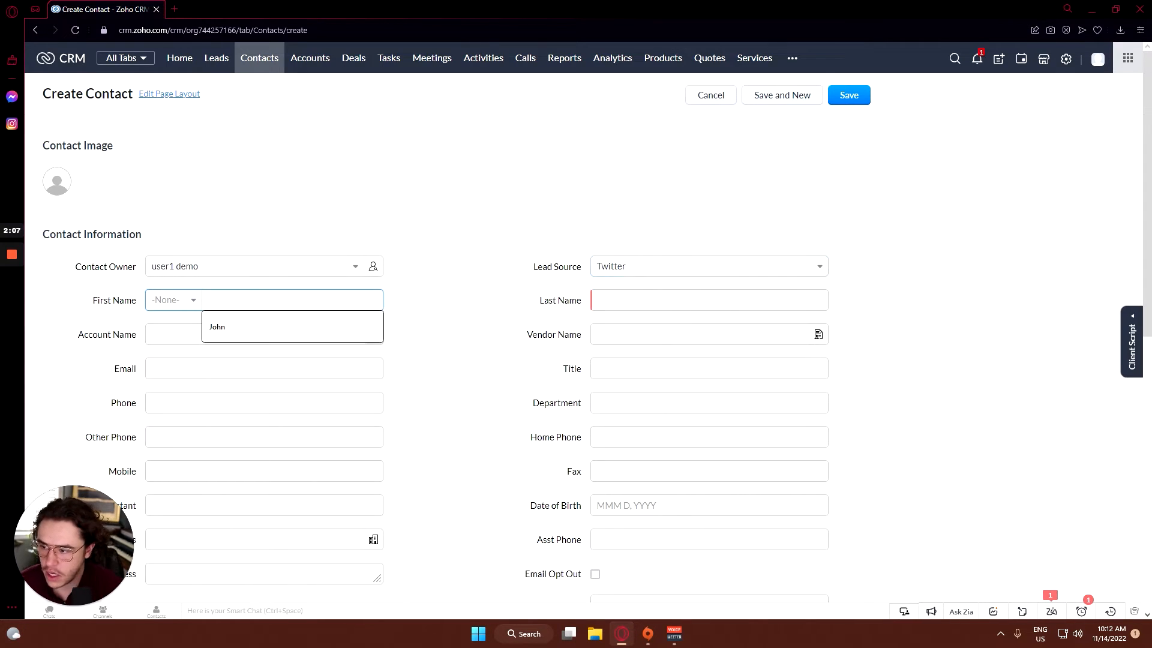
{"action": "type", "text": "Ji"}
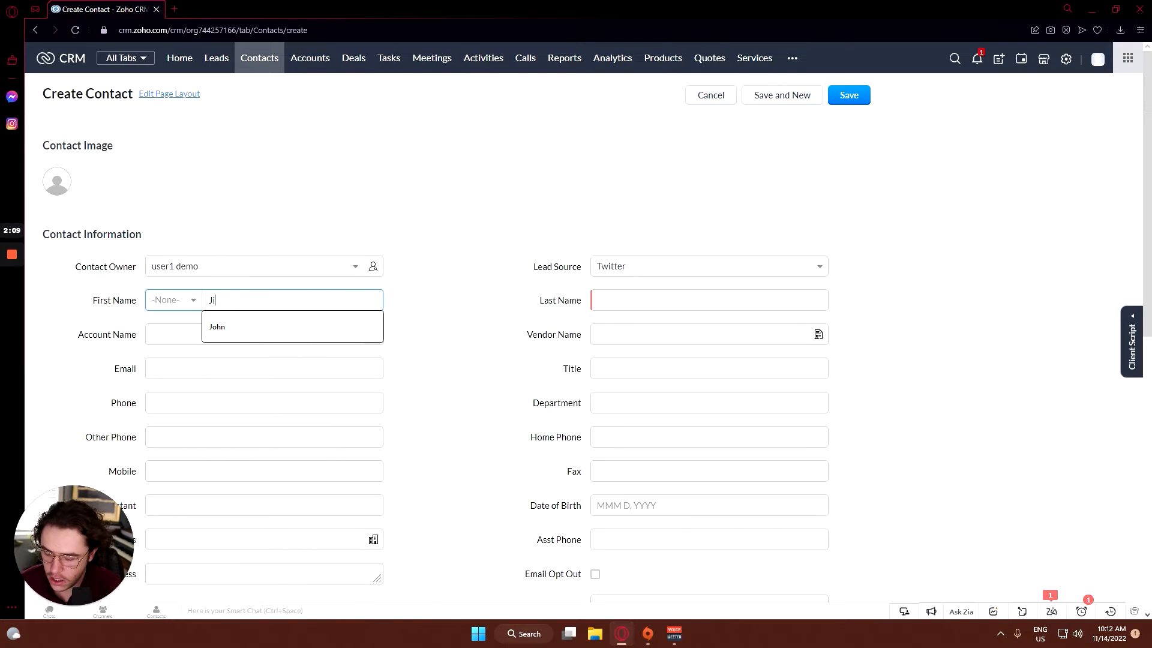
{"action": "type", "text": "Smi"}
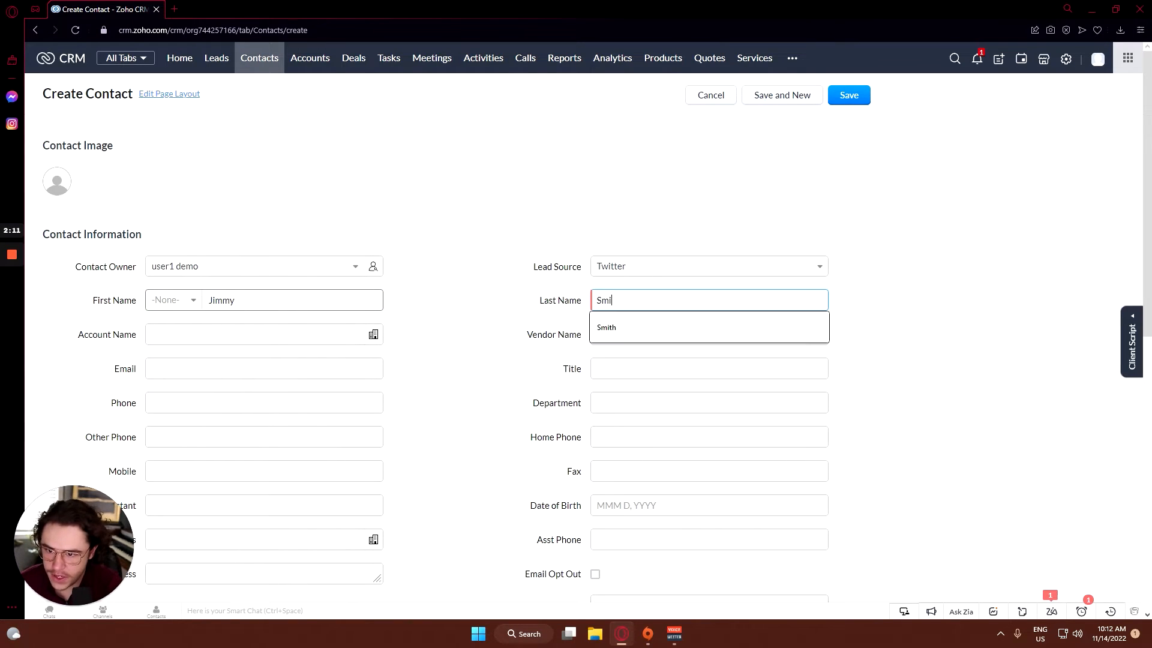
{"action": "left_click", "coordinate": [262, 334]}
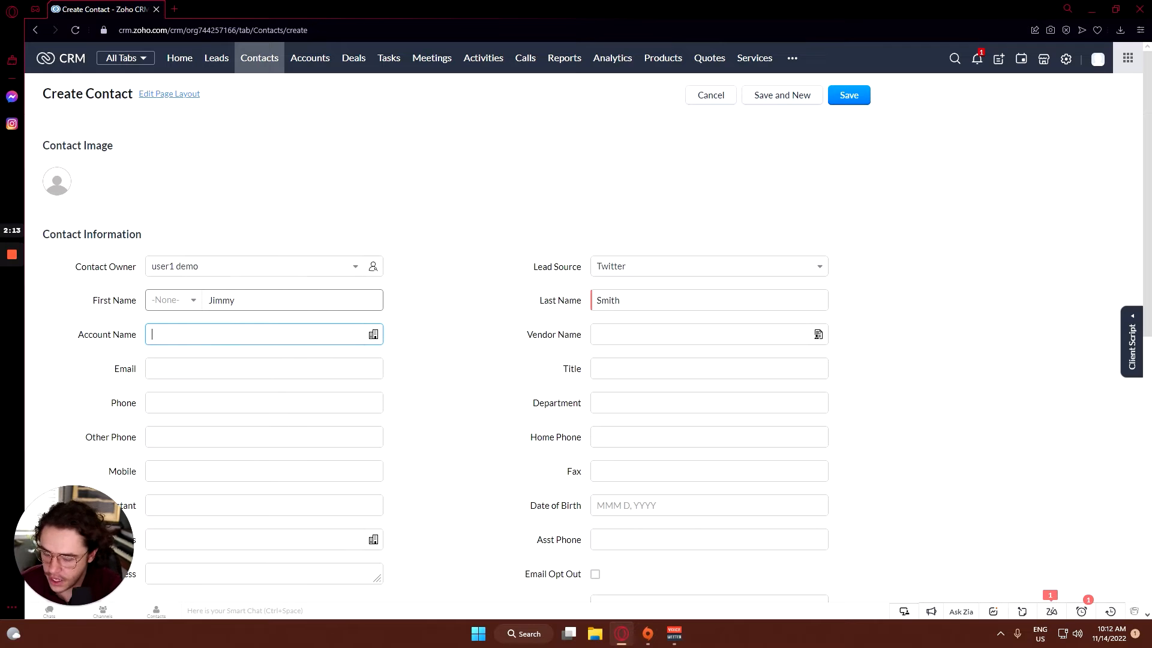
{"action": "type", "text": "peps"}
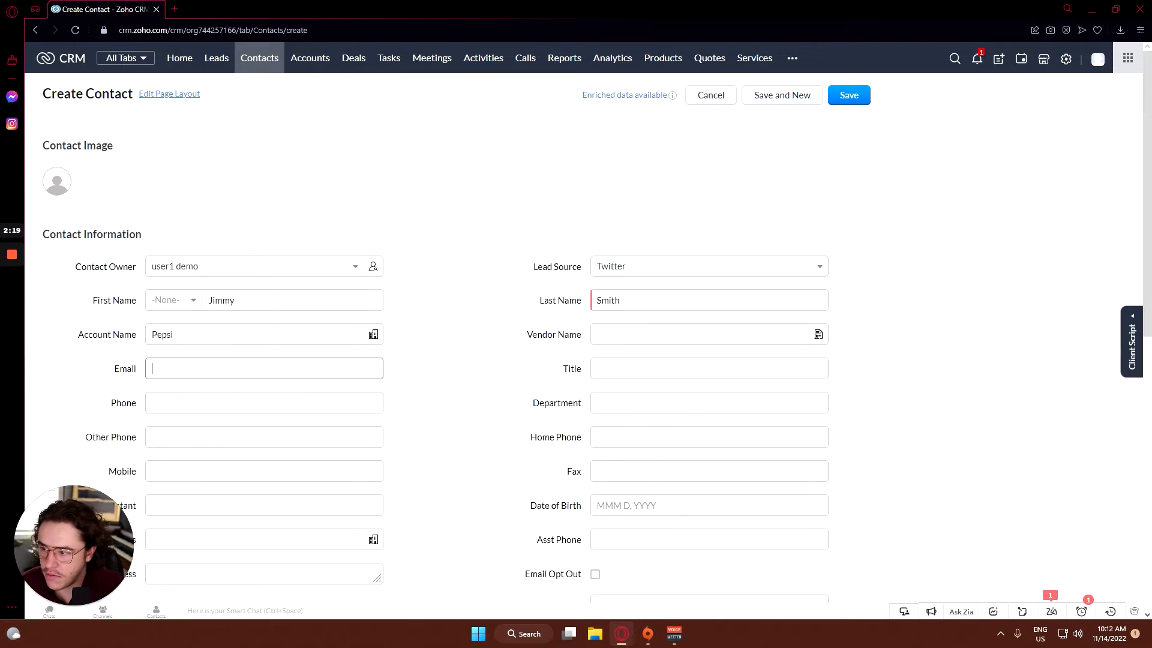
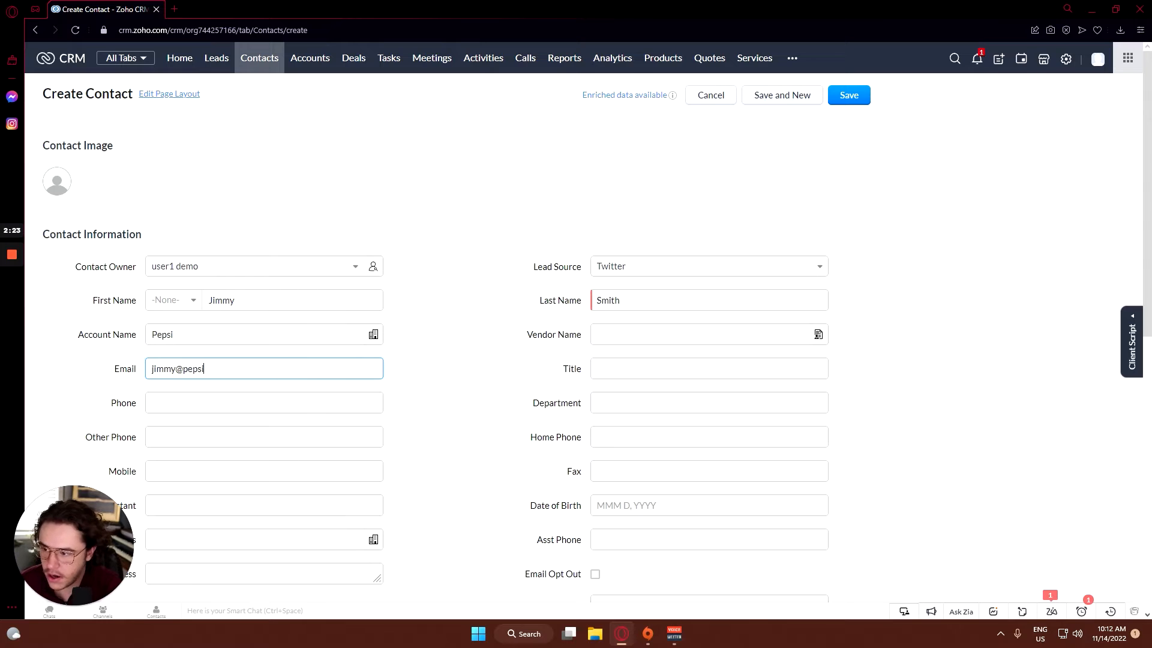
{"action": "left_click", "coordinate": [707, 369]}
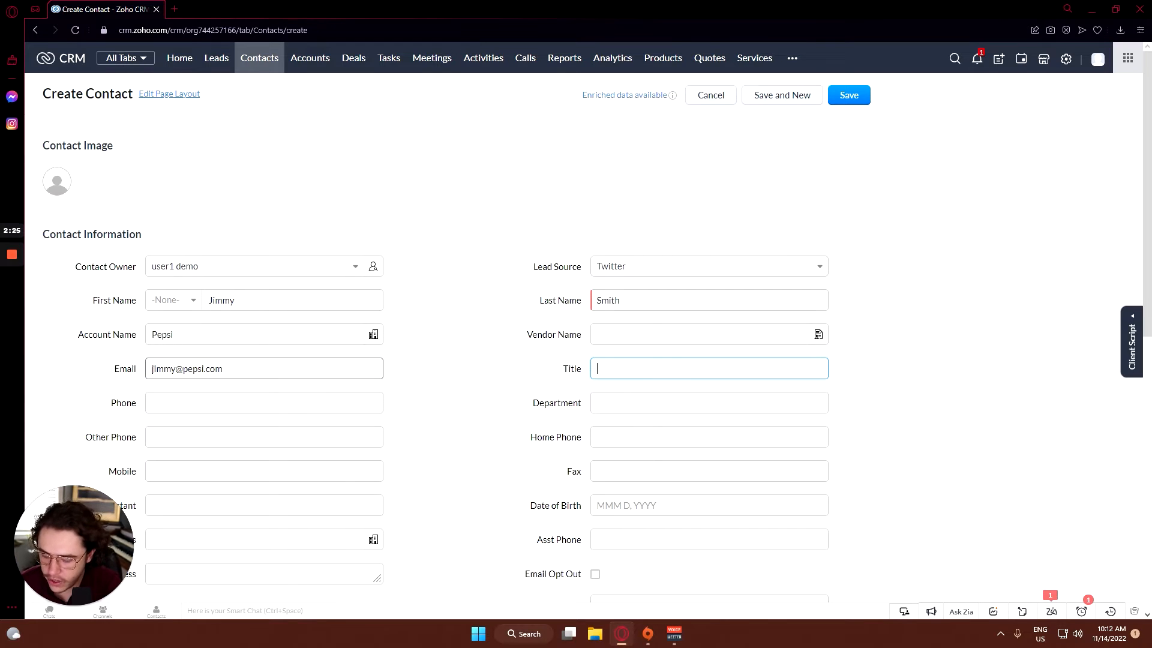
{"action": "type", "text": "Chief Fin"}
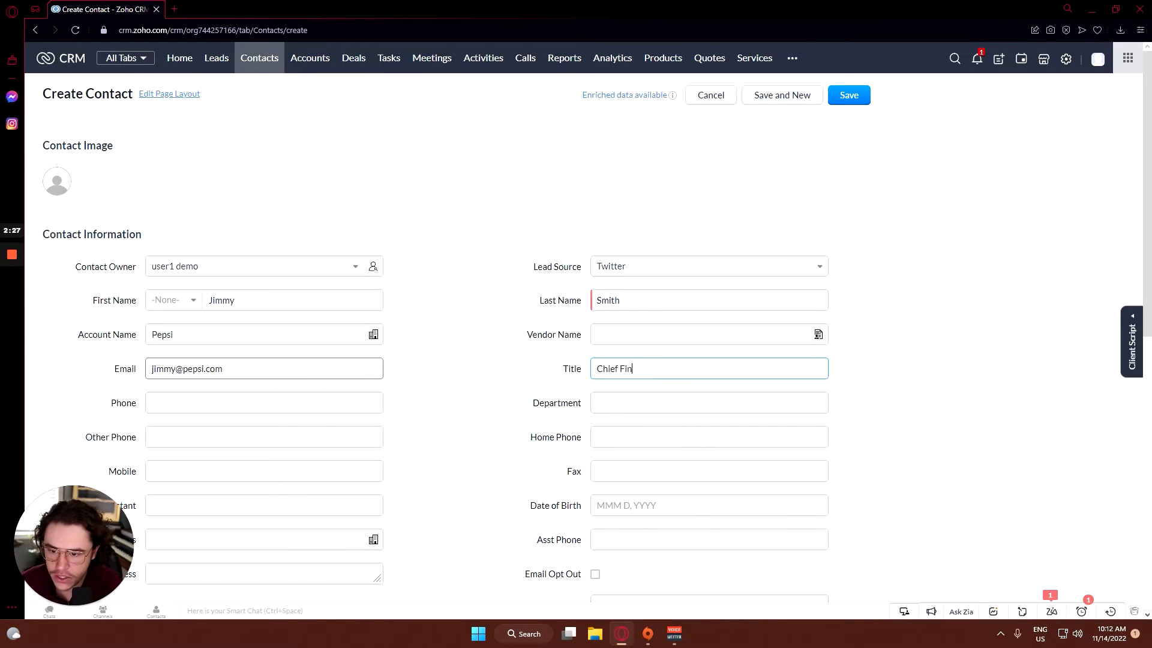
{"action": "type", "text": "ancial"}
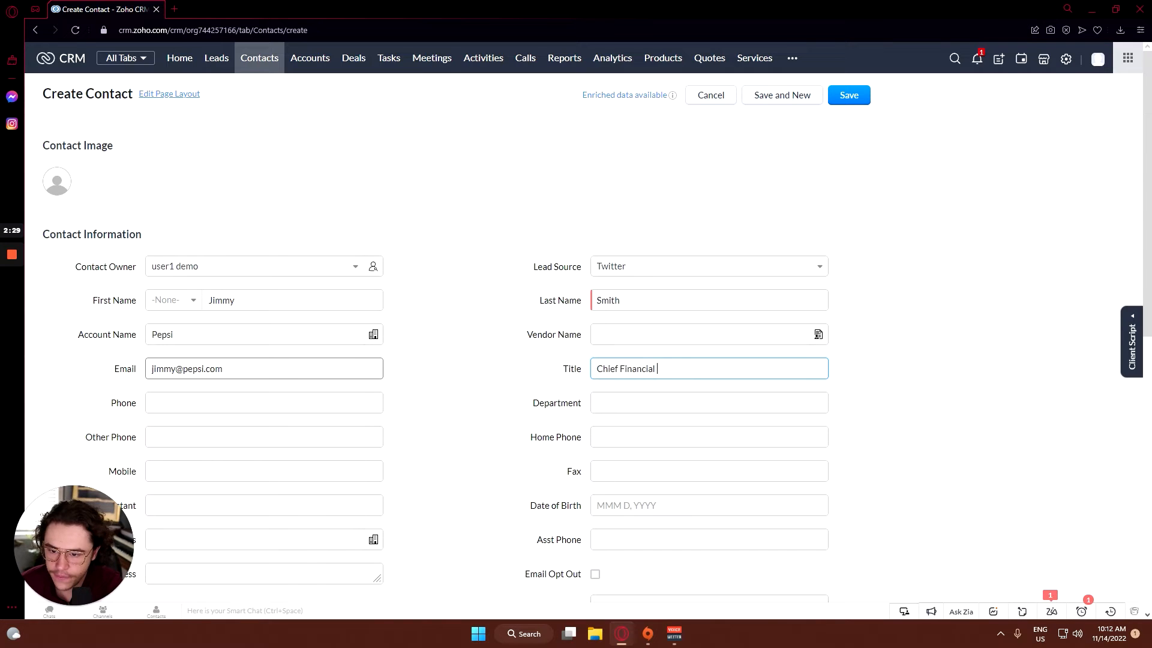
{"action": "type", "text": "6135555"}
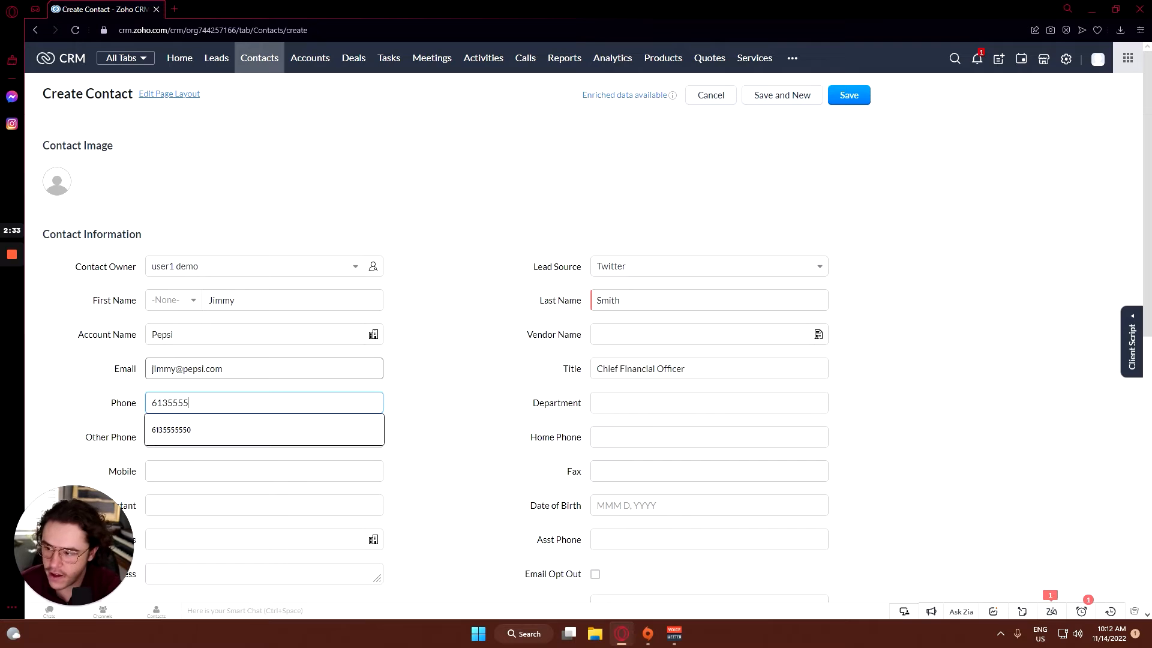
{"action": "left_click", "coordinate": [708, 402]}
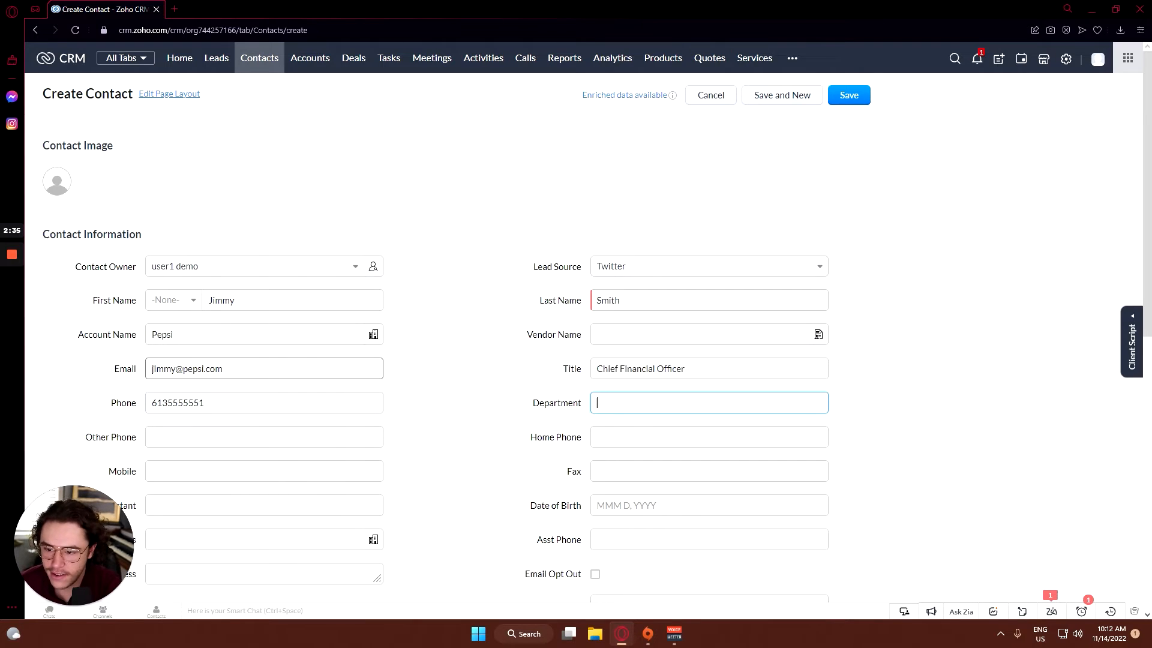
{"action": "type", "text": "F"}
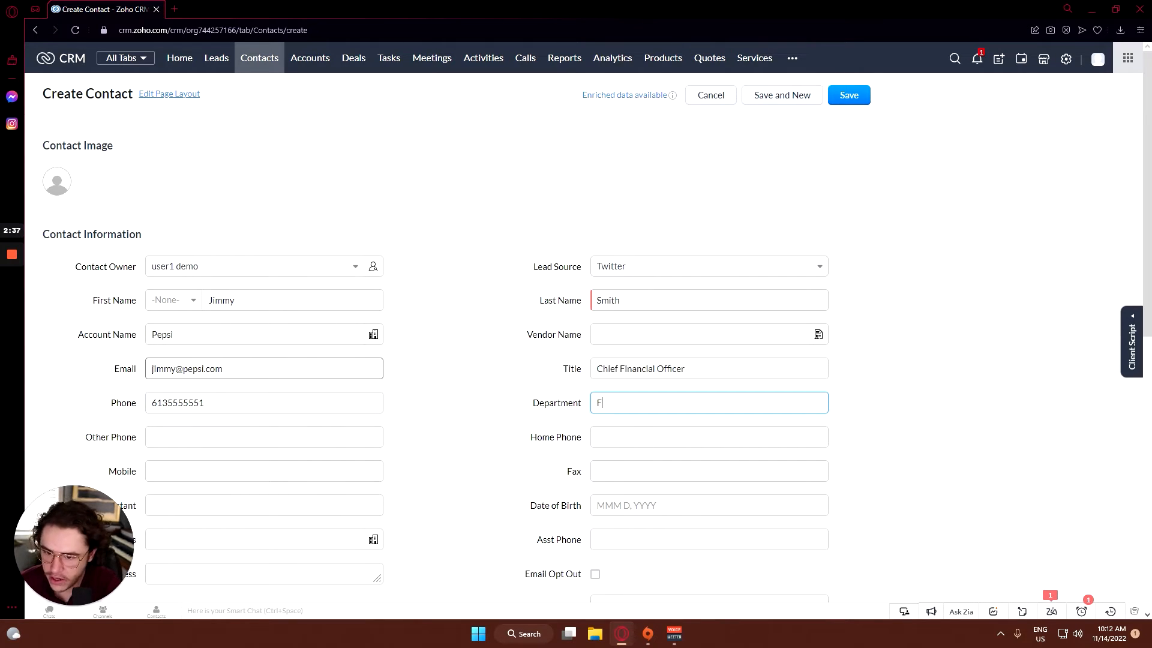
{"action": "left_click", "coordinate": [263, 436]}
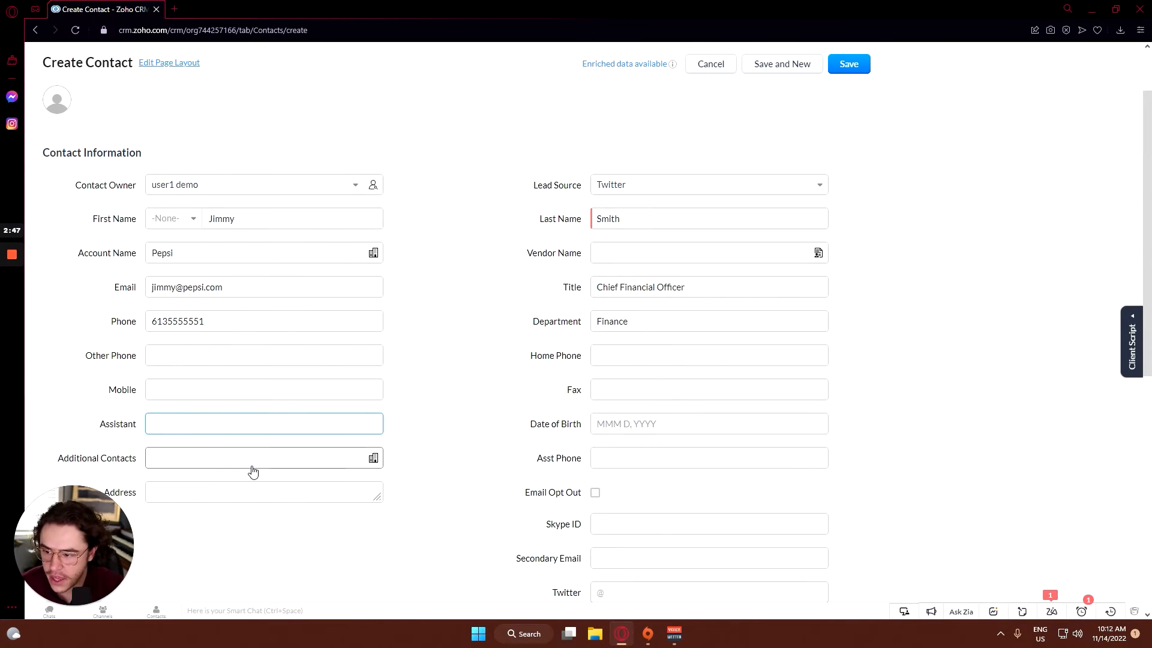
{"action": "left_click", "coordinate": [373, 457]}
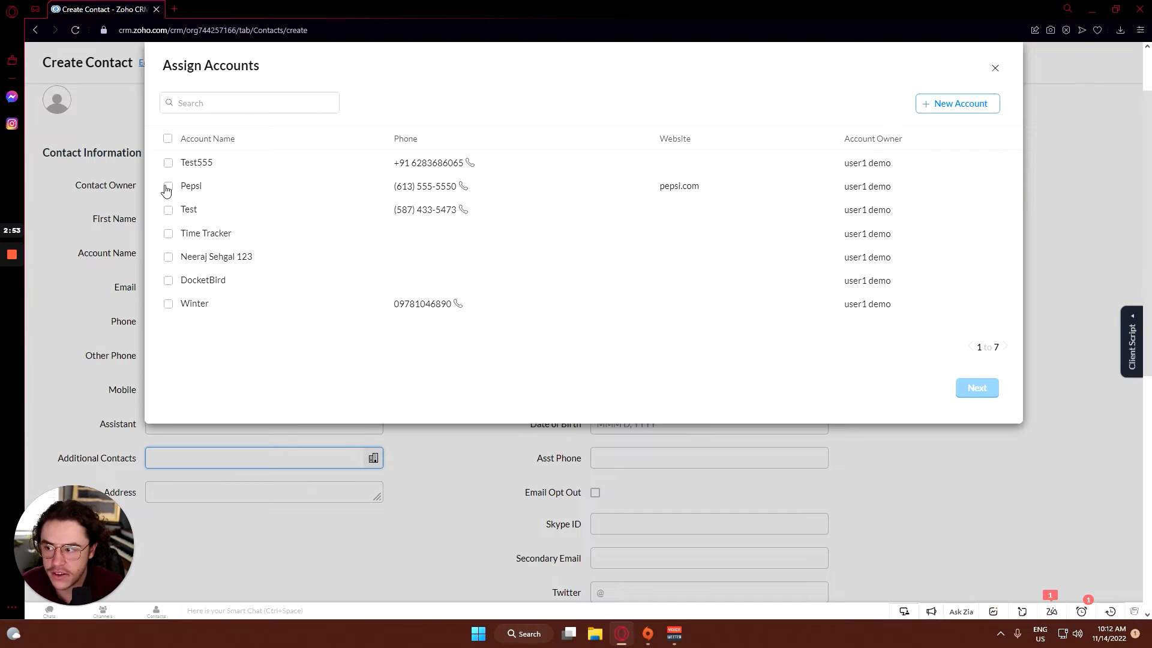
{"action": "left_click", "coordinate": [167, 185]}
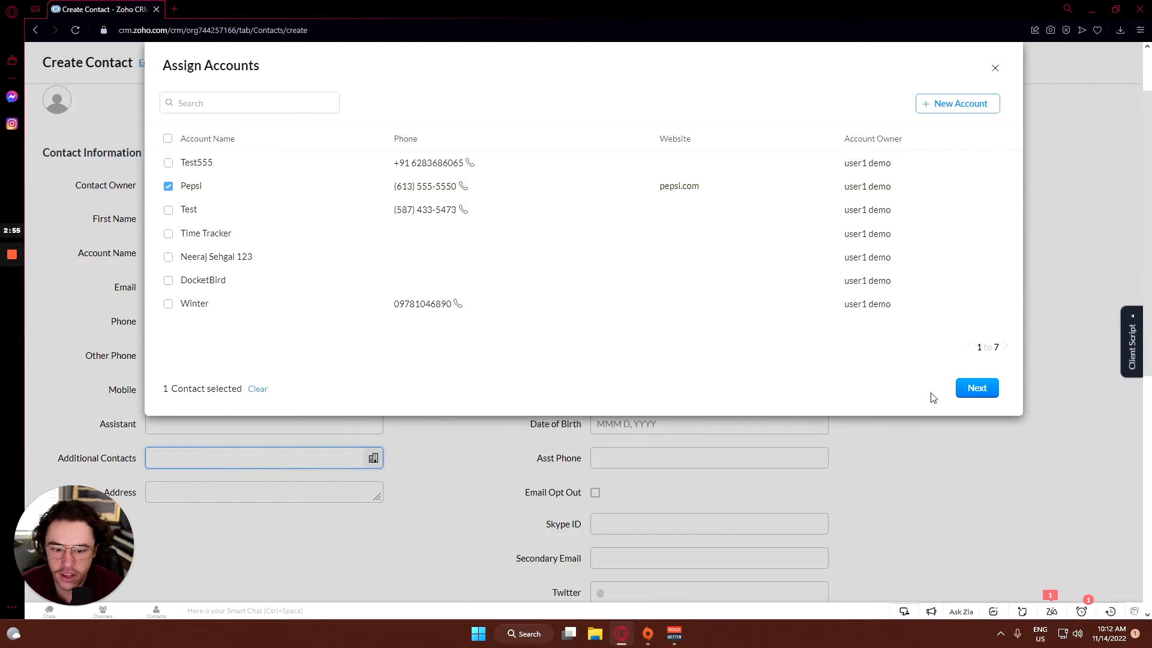
{"action": "left_click", "coordinate": [976, 388]}
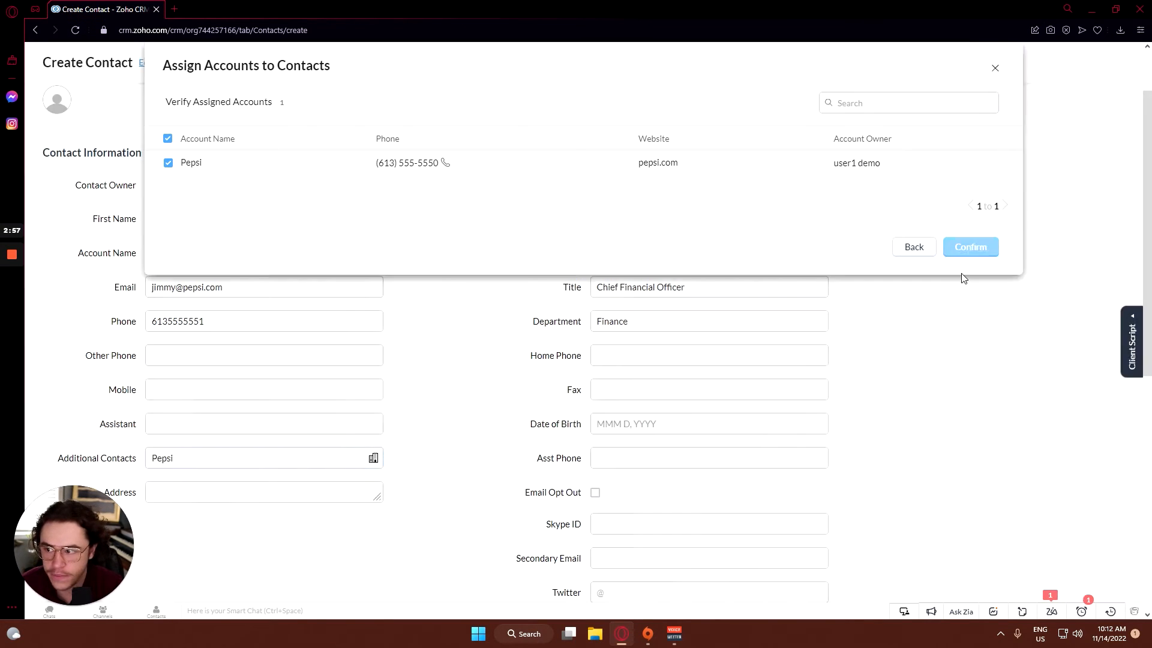
{"action": "left_click", "coordinate": [969, 247]}
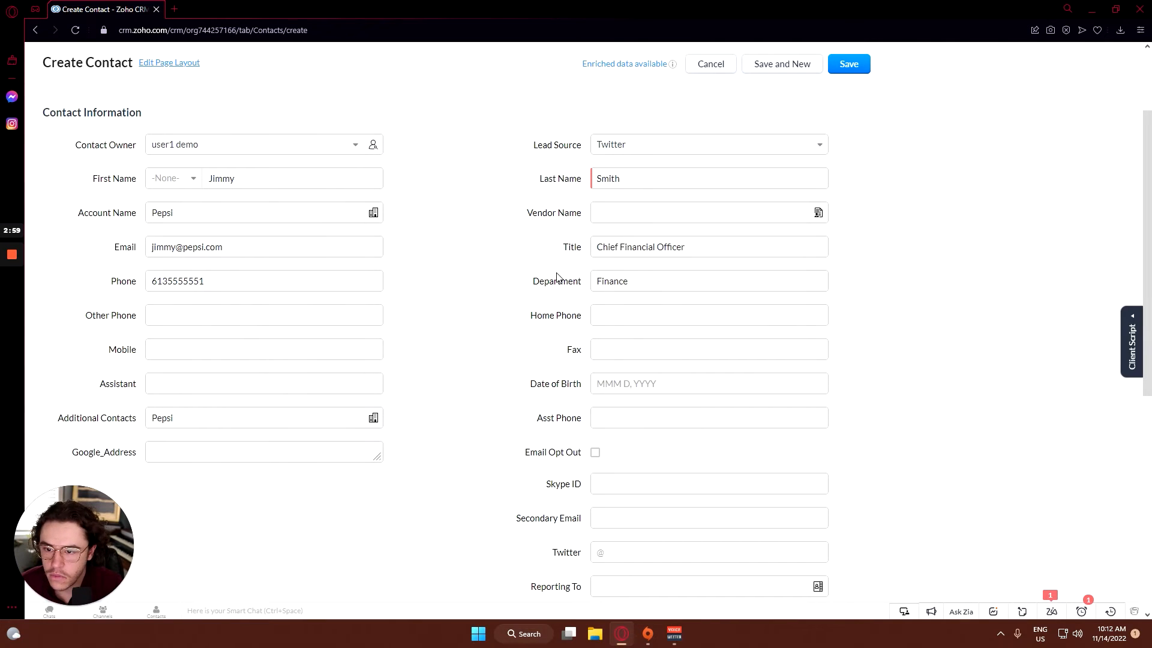
{"action": "left_click", "coordinate": [708, 383]}
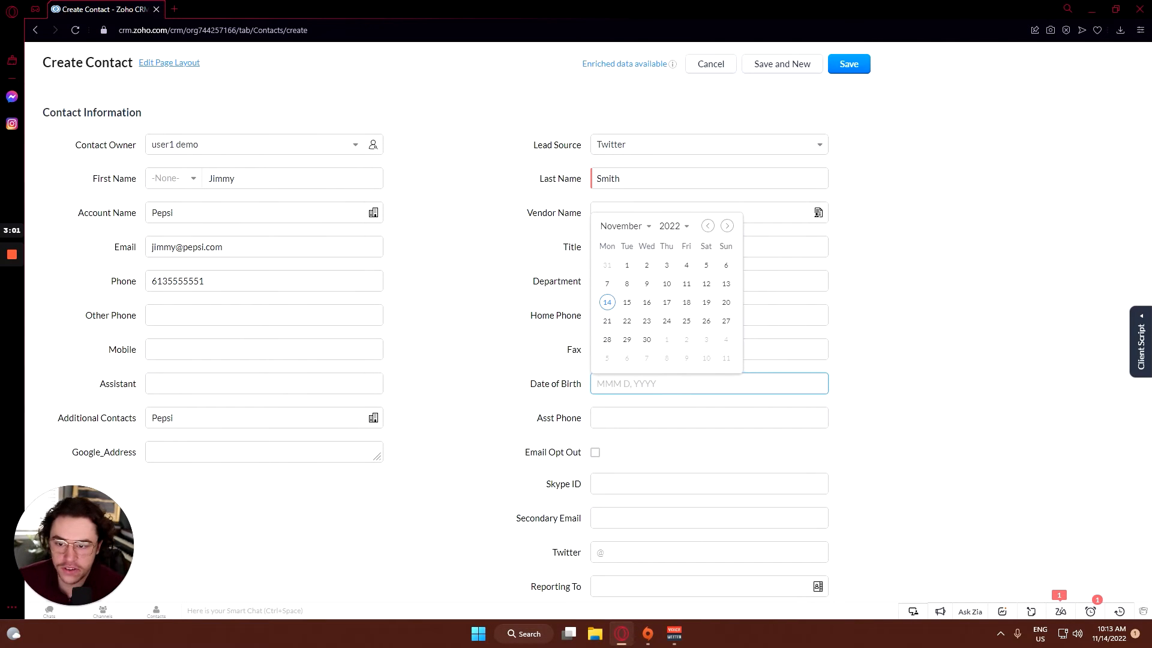
{"action": "mouse_move", "coordinate": [669, 253]}
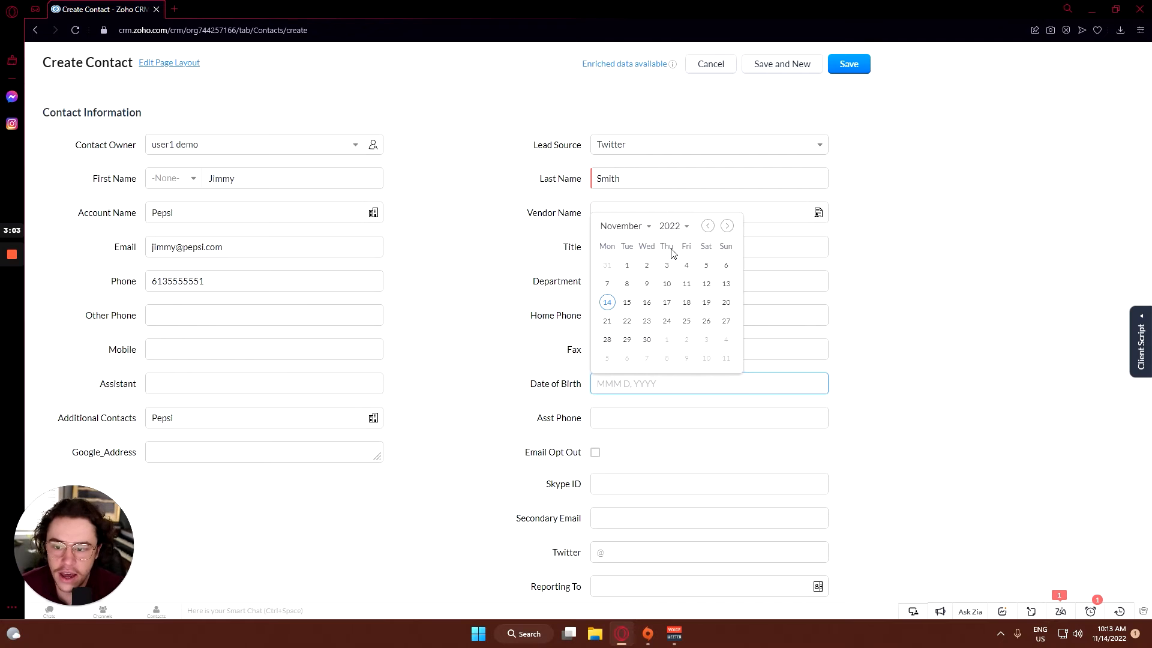
{"action": "left_click", "coordinate": [670, 226]}
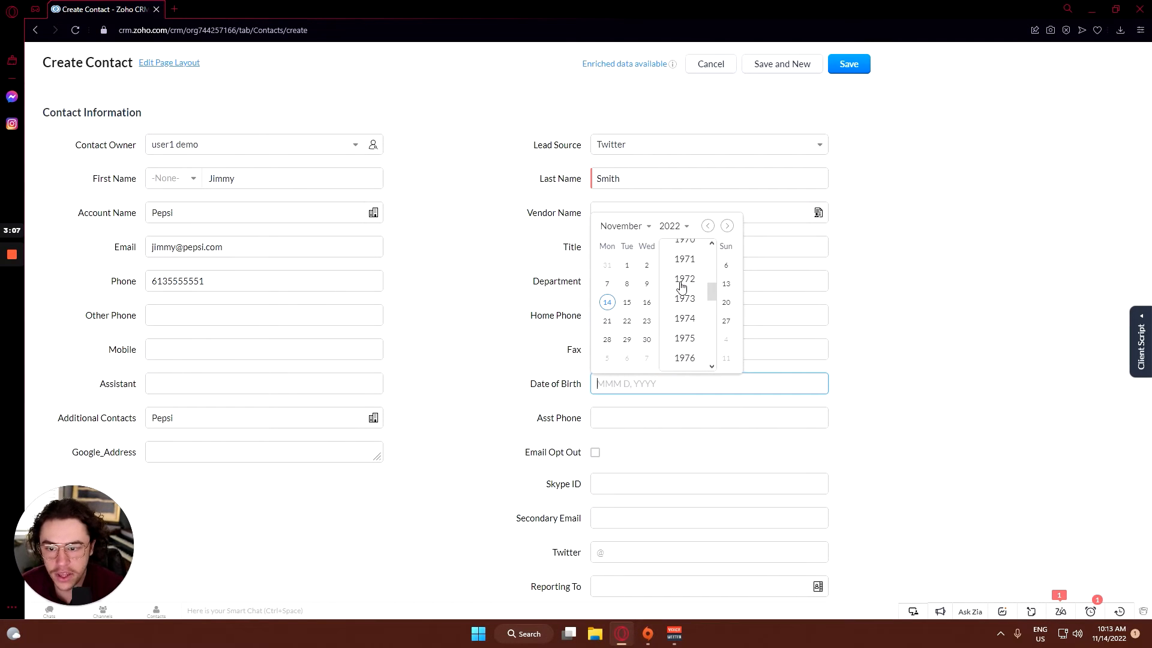
{"action": "left_click", "coordinate": [684, 299]}
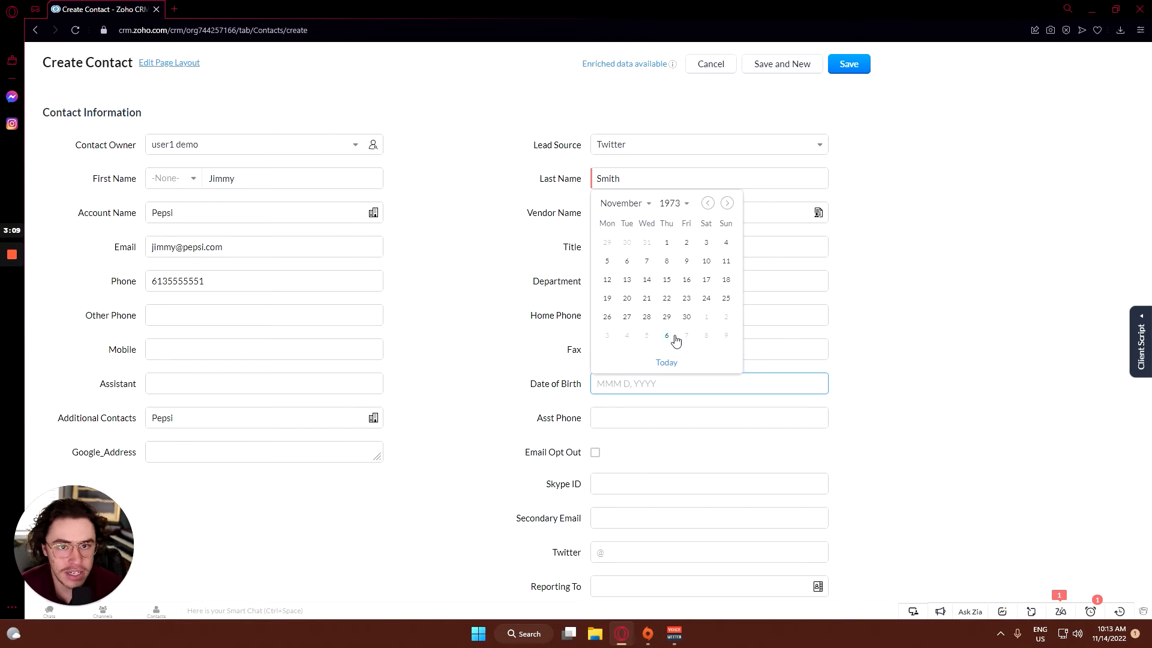
{"action": "mouse_move", "coordinate": [689, 307]}
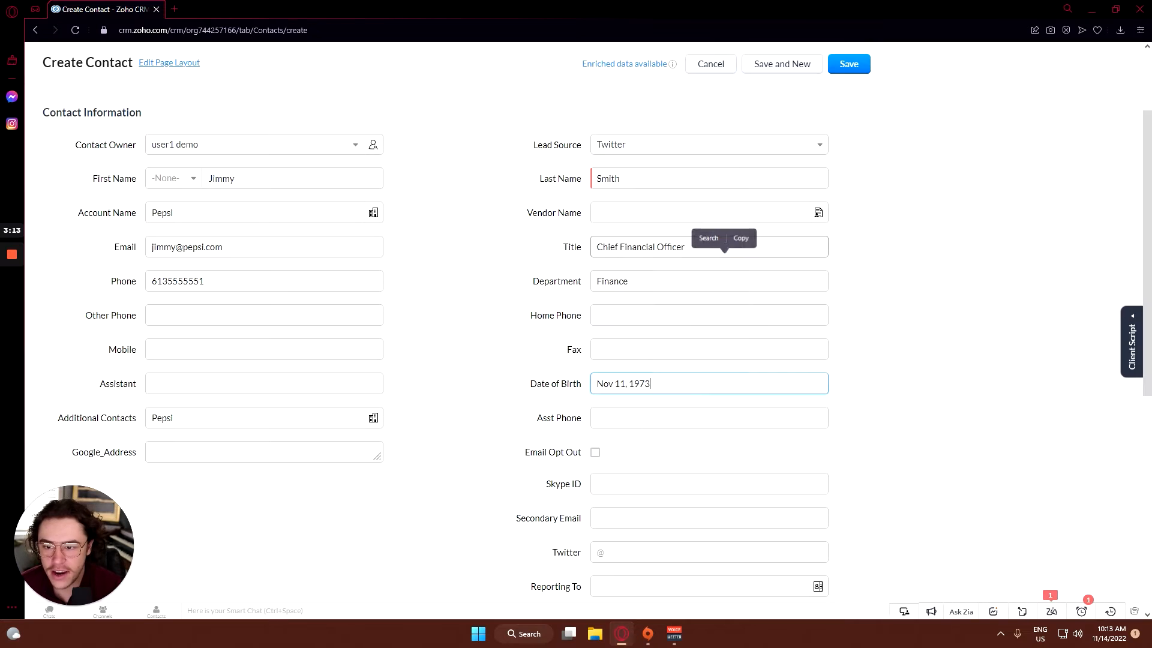
{"action": "left_click", "coordinate": [708, 418]}
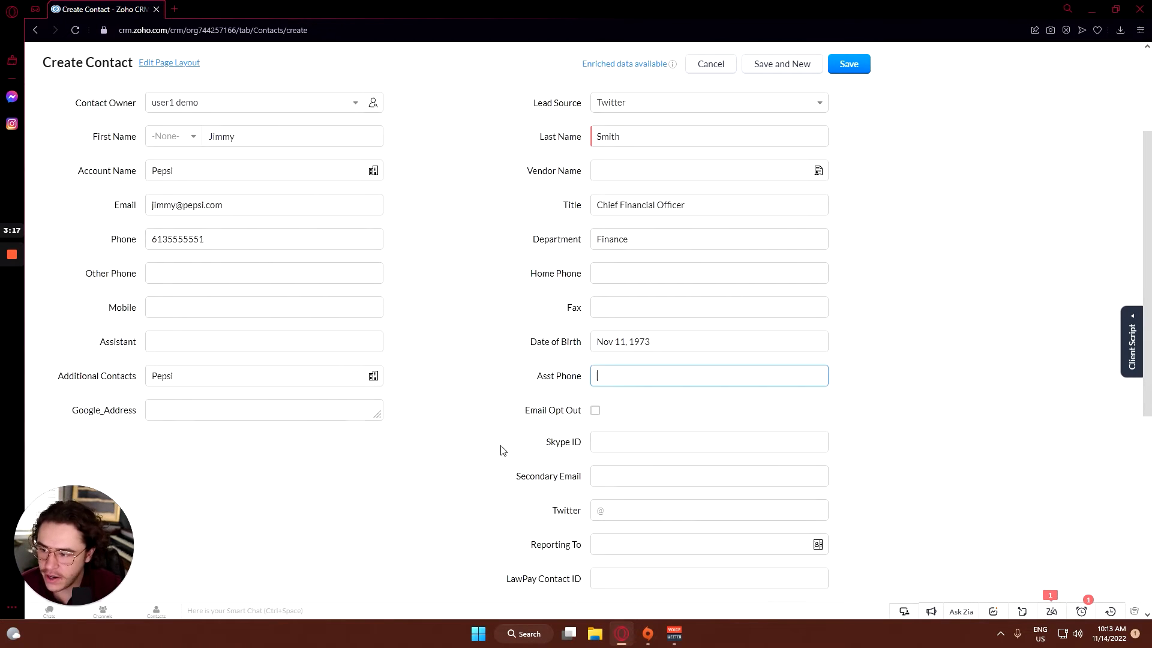
Enter mailing address 123 Sunshine St, Ottawa, Ontario, K2A2T0, Canada
{"action": "scroll", "scroll_direction": "down", "scroll_amount": 3}
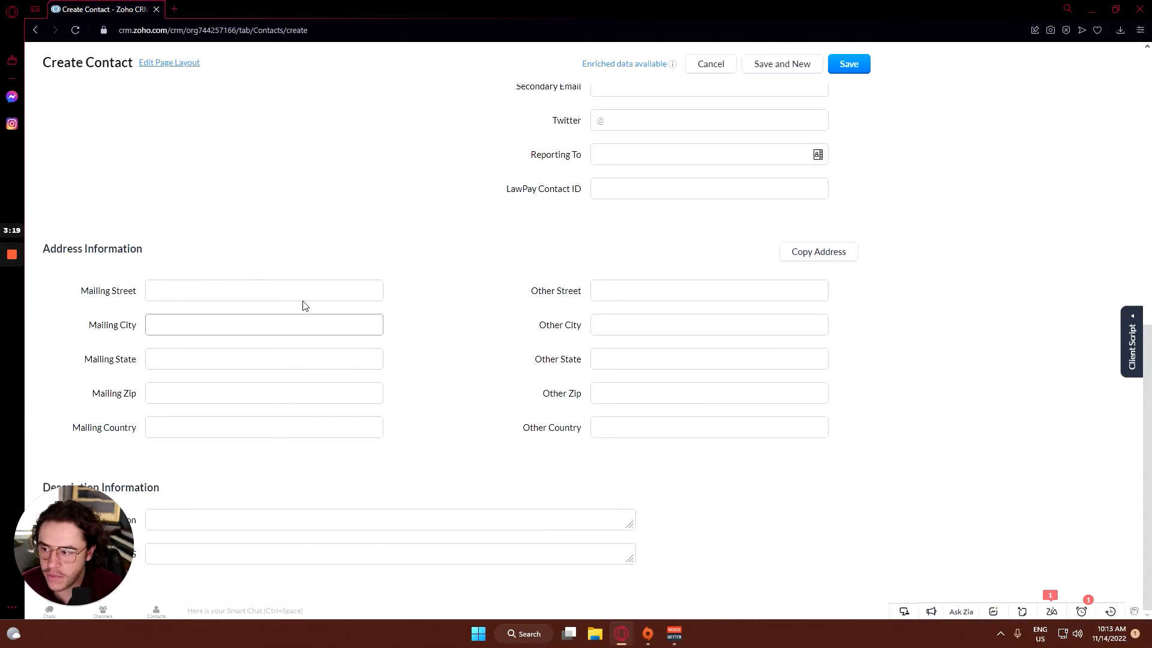
{"action": "left_click", "coordinate": [262, 290]}
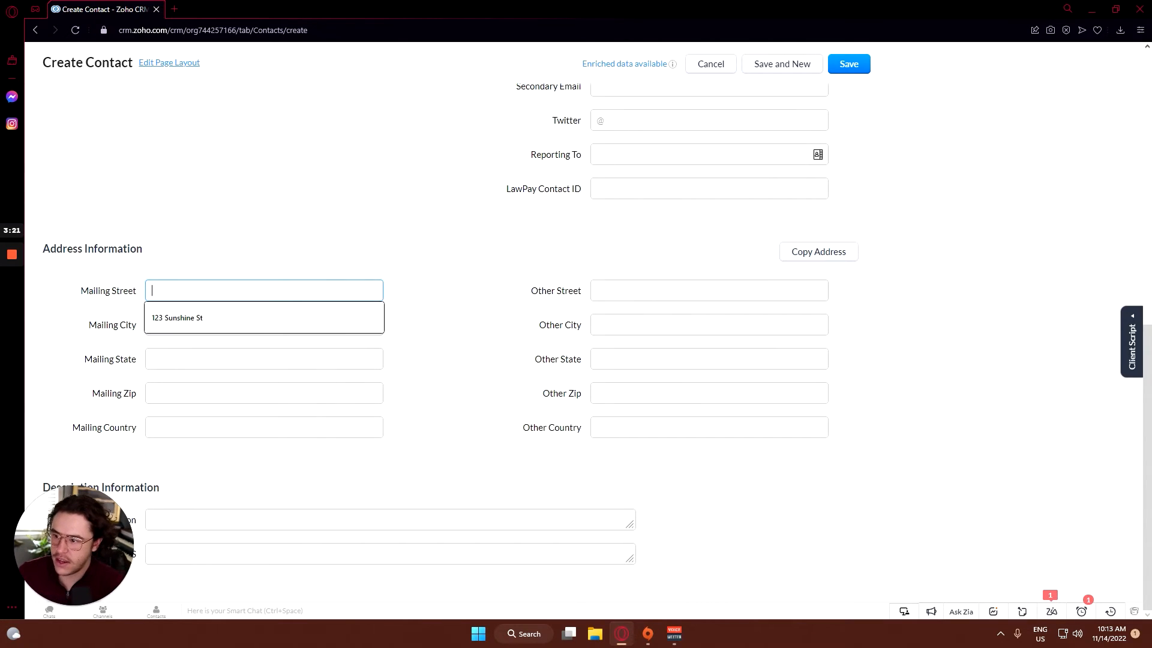
{"action": "type", "text": "Ottawa"}
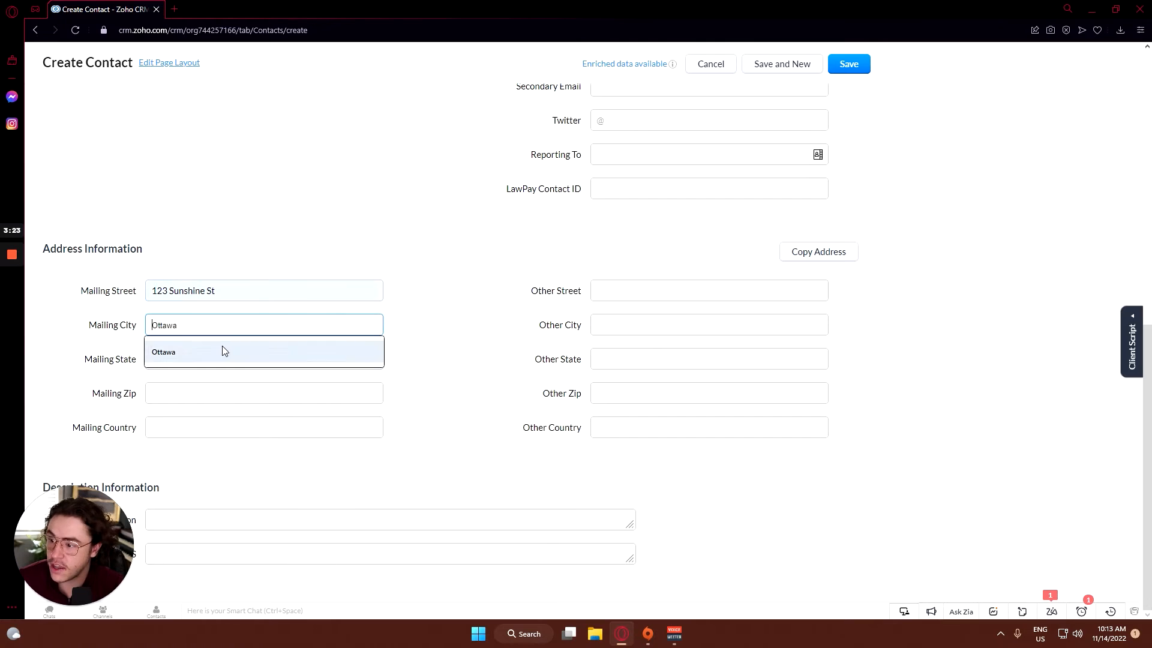
{"action": "left_click", "coordinate": [163, 352]}
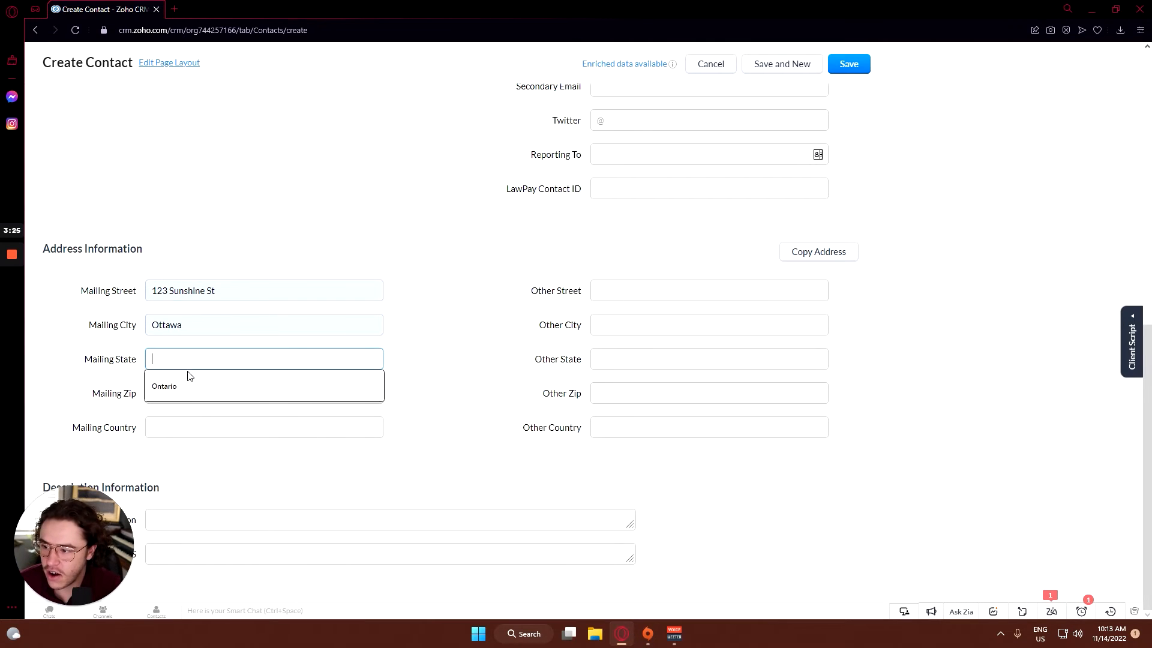
{"action": "type", "text": "K2A2T0"}
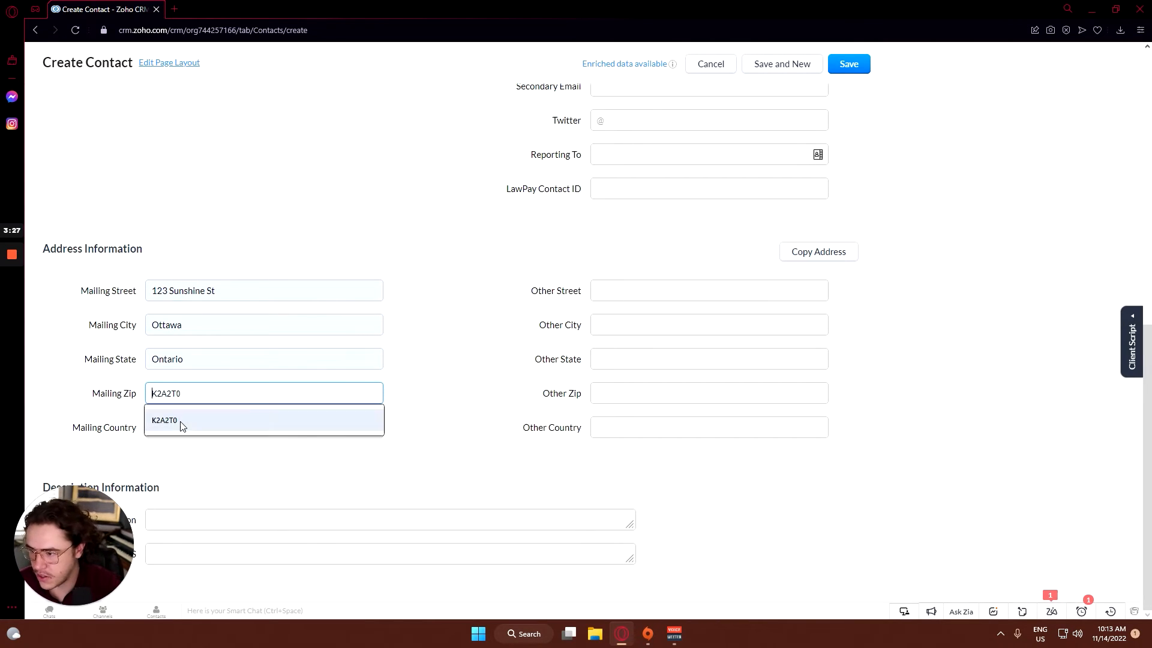
{"action": "type", "text": "C"}
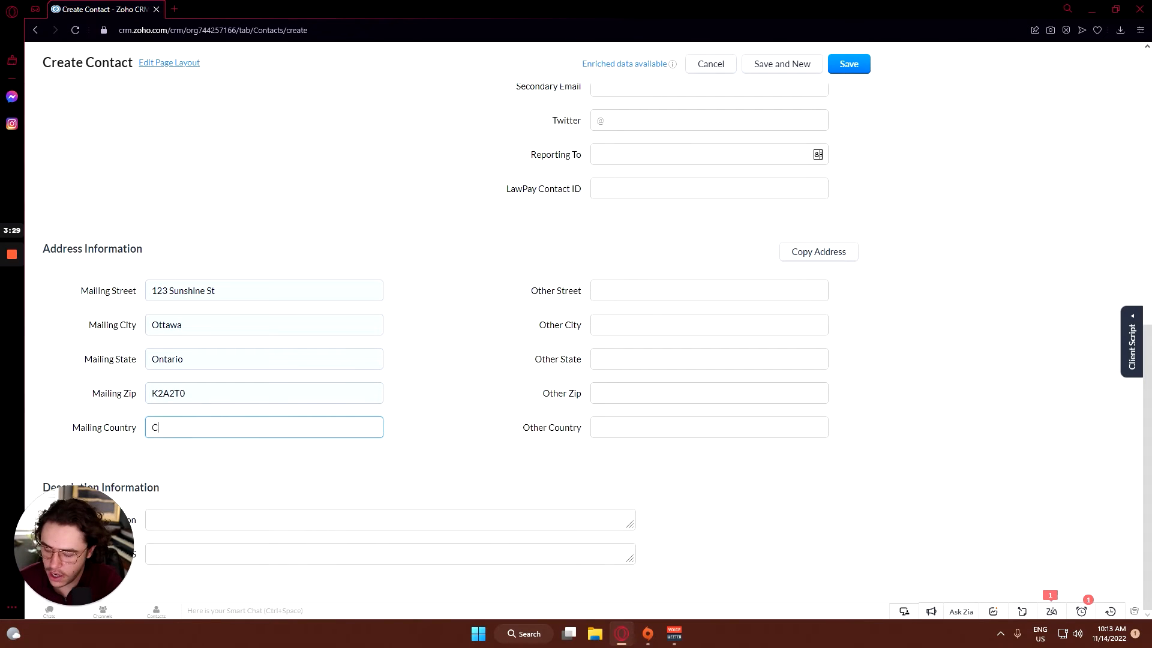
{"action": "type", "text": "Canada"}
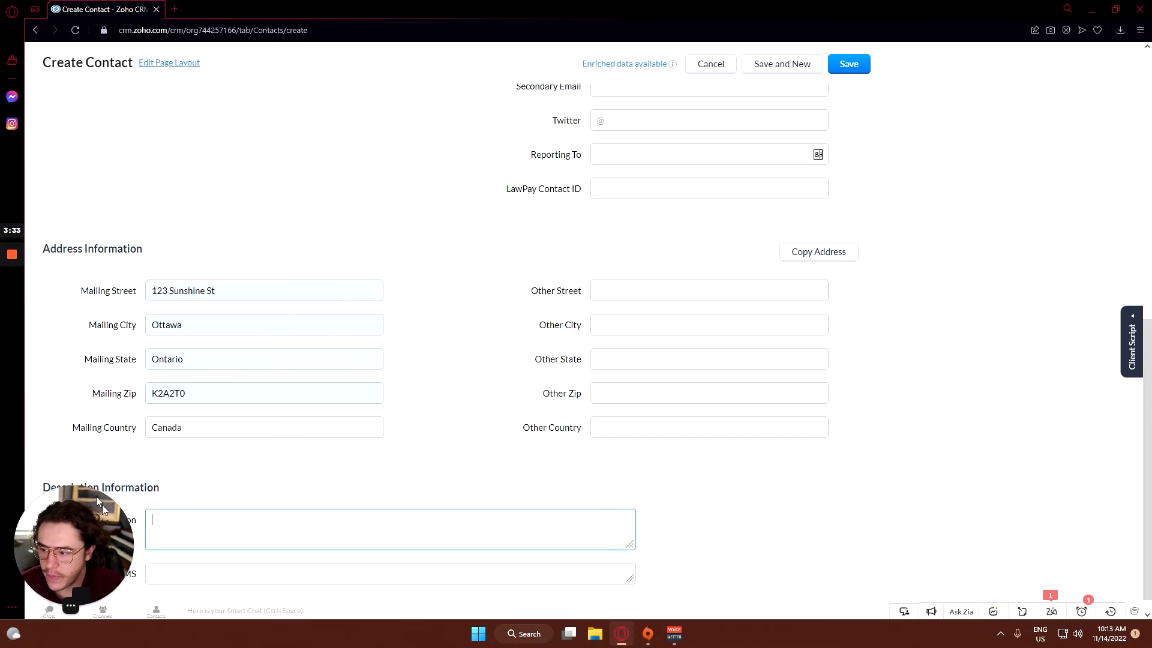
Write the description that Jimmy, Pepsi's CFO, will be involved with the CRM modernization, and save the contact
{"action": "scroll", "scroll_direction": "down", "scroll_amount": 3}
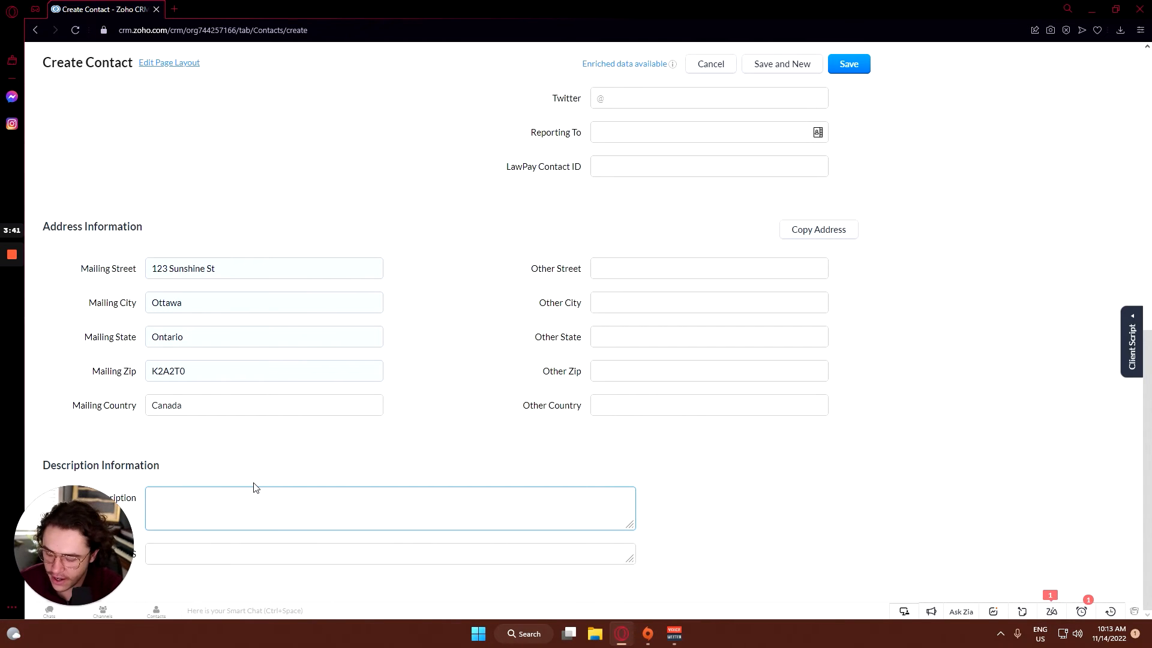
{"action": "left_click", "coordinate": [388, 509]}
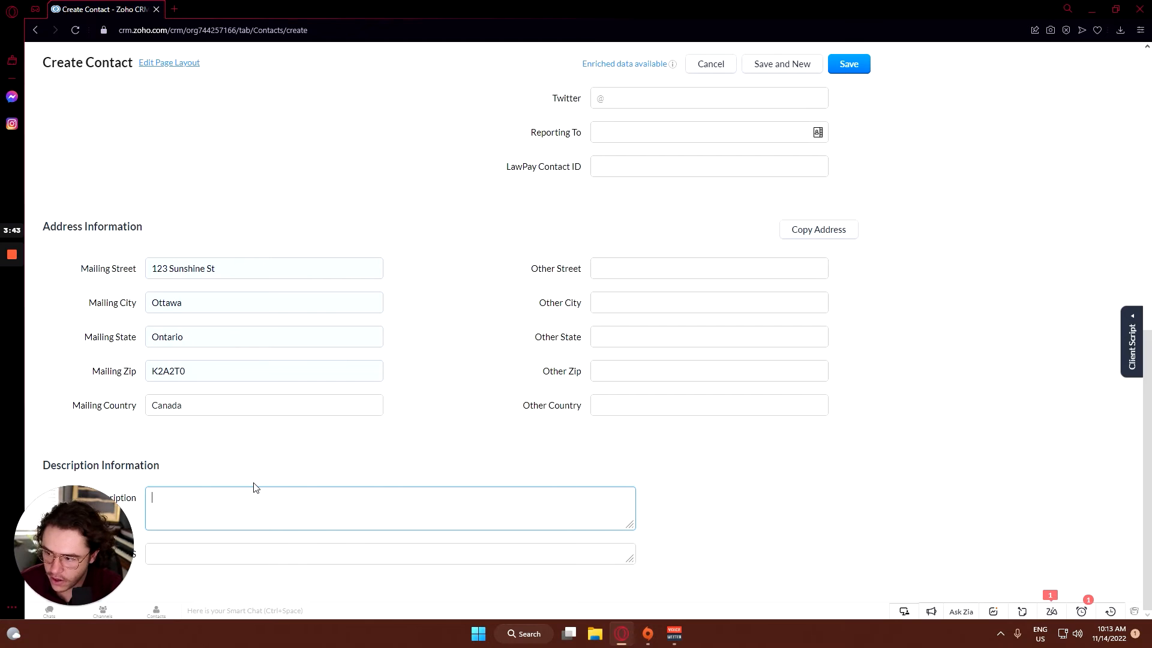
{"action": "type", "text": "We have"}
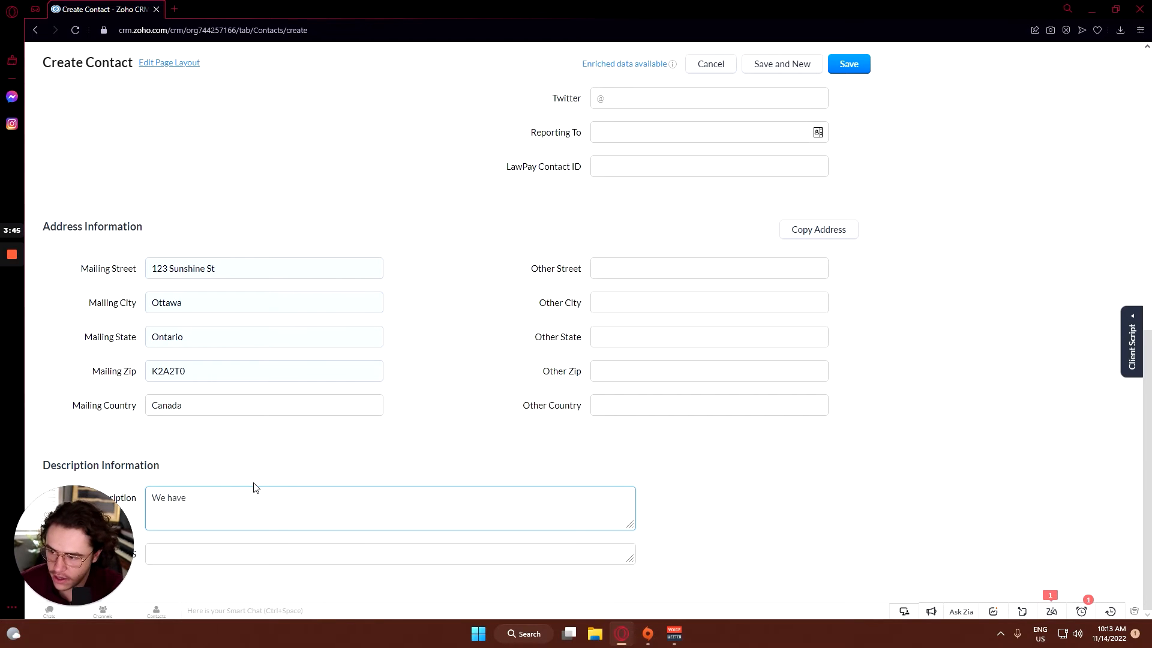
{"action": "type", "text": "been dealing"}
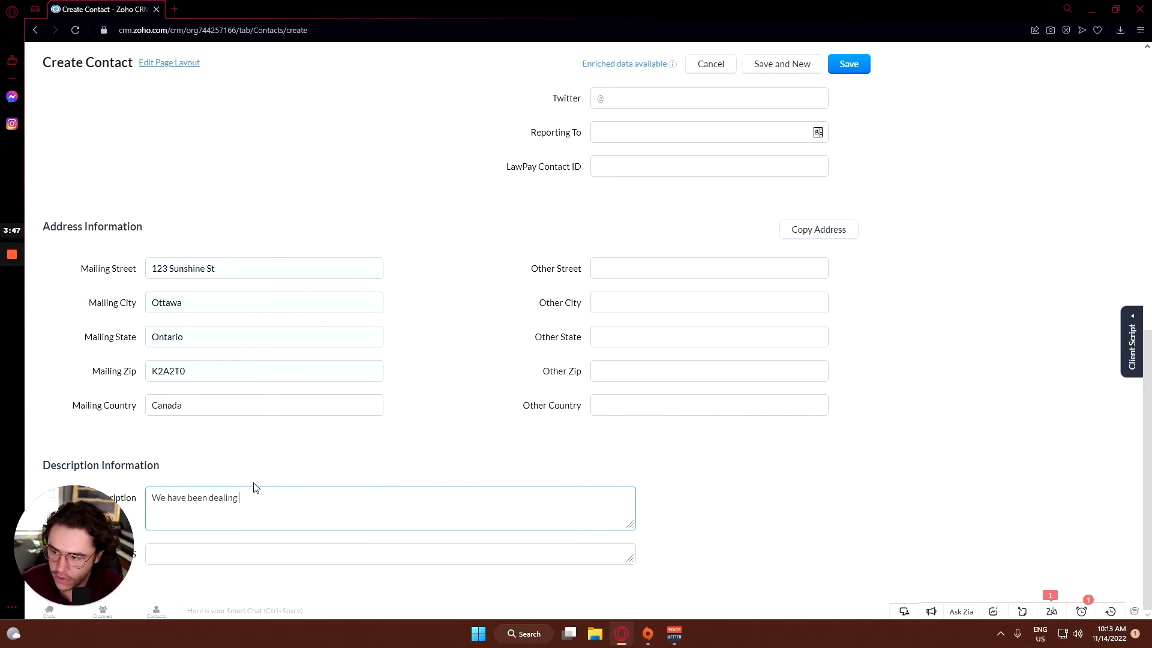
{"action": "type", "text": "with Jimmy, who is the CFO of"}
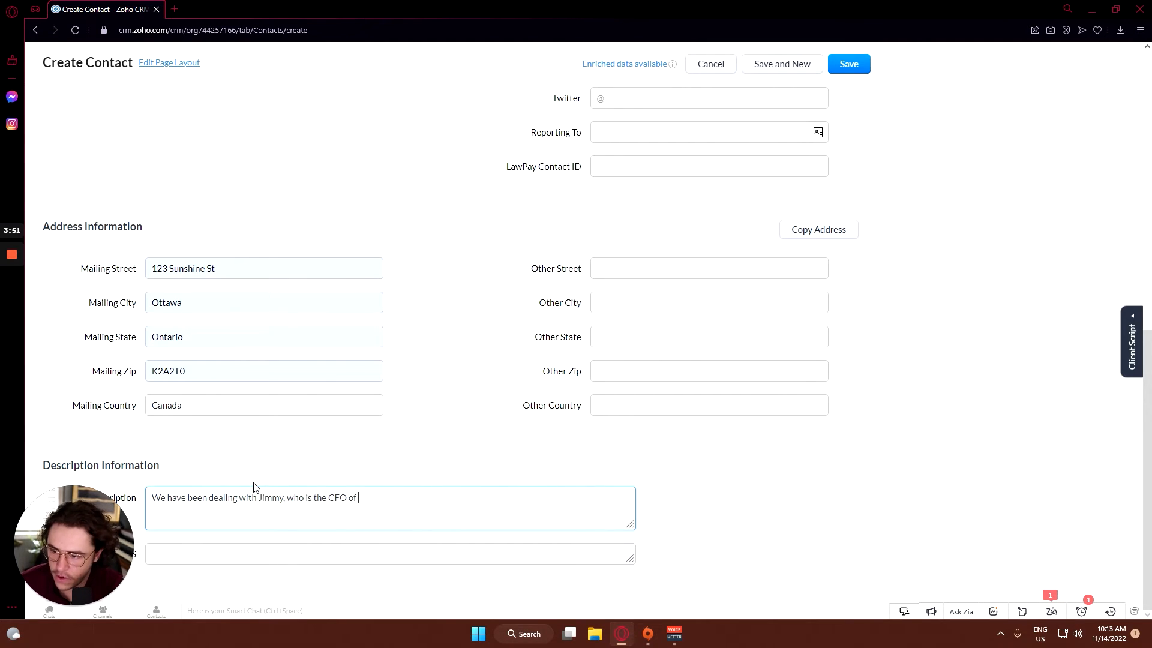
{"action": "type", "text": "pepsi. He will"}
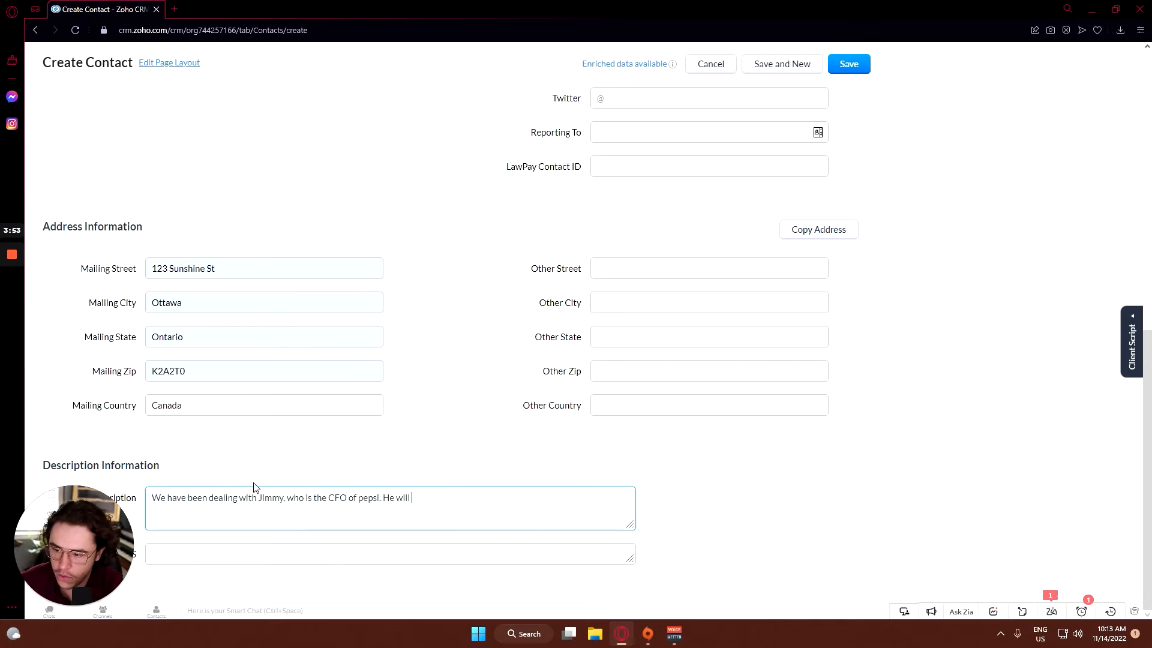
{"action": "type", "text": "be involve"}
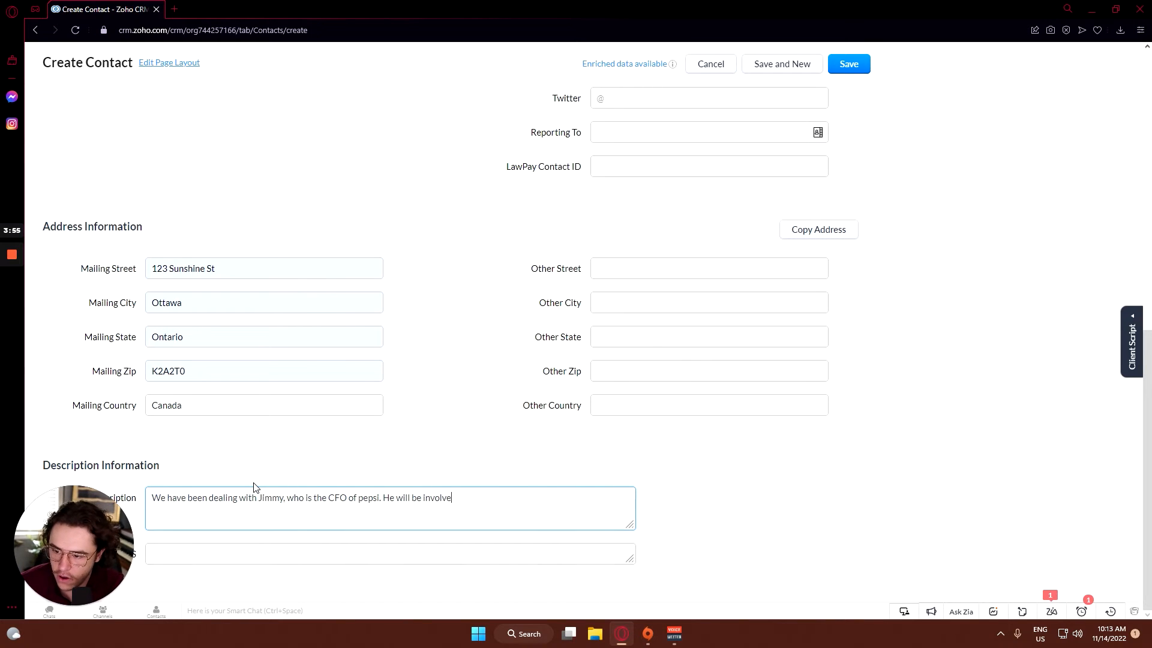
{"action": "type", "text": "d with the CRM"}
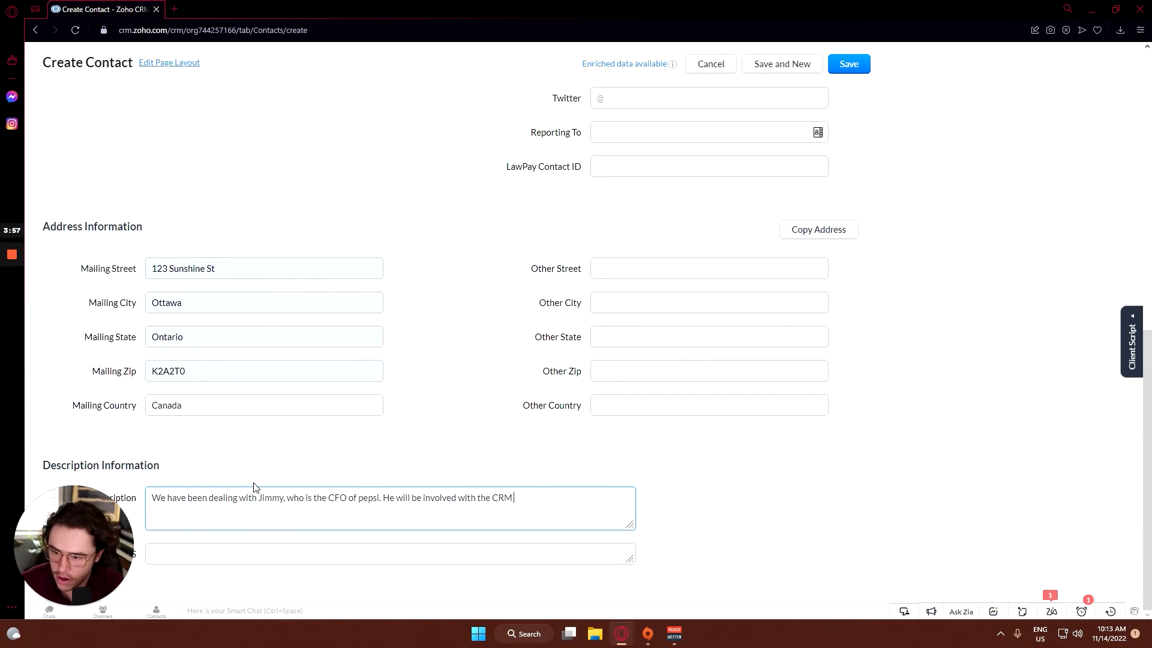
{"action": "type", "text": "modernization process moving forward."}
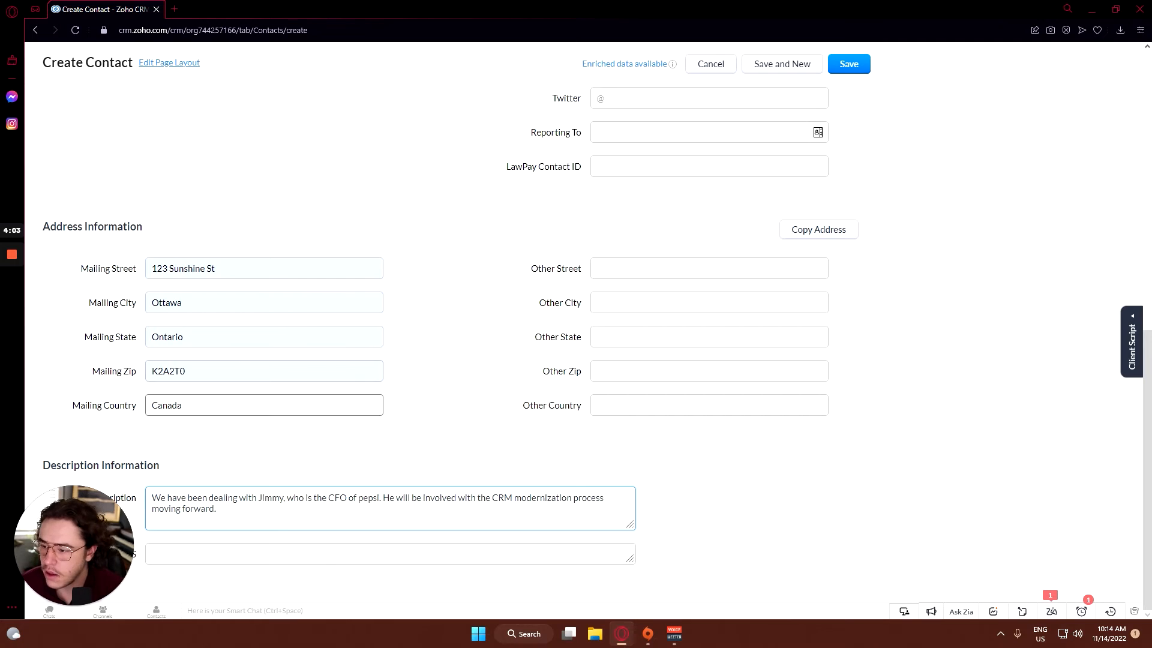
{"action": "left_click", "coordinate": [848, 64]}
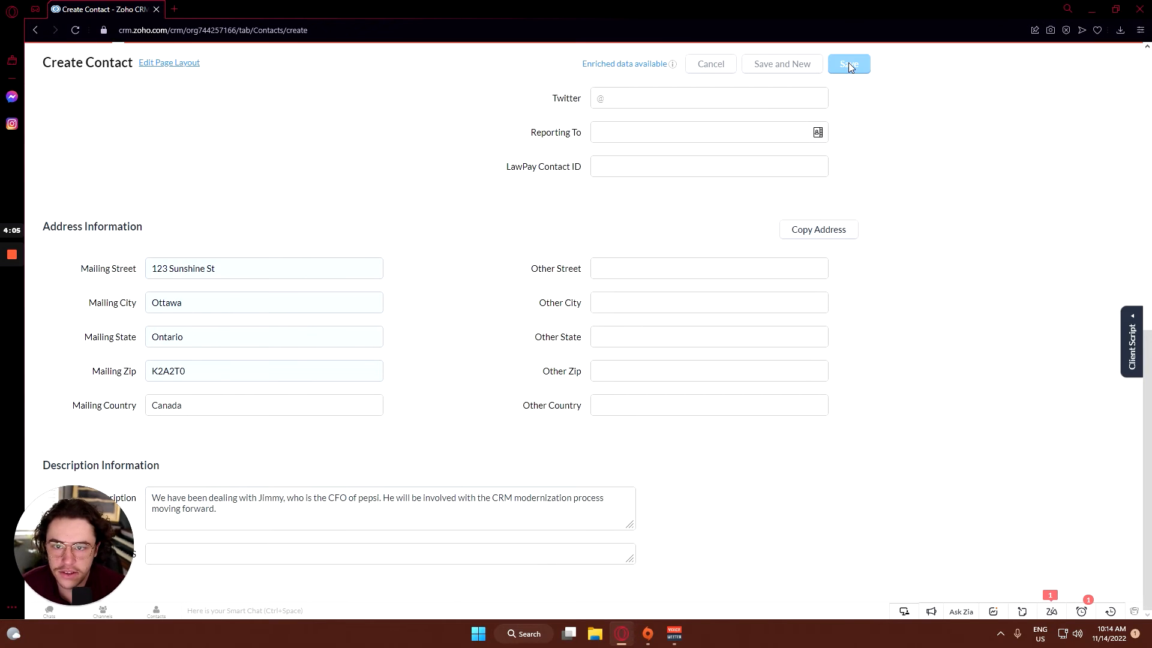
{"action": "left_click", "coordinate": [848, 63]}
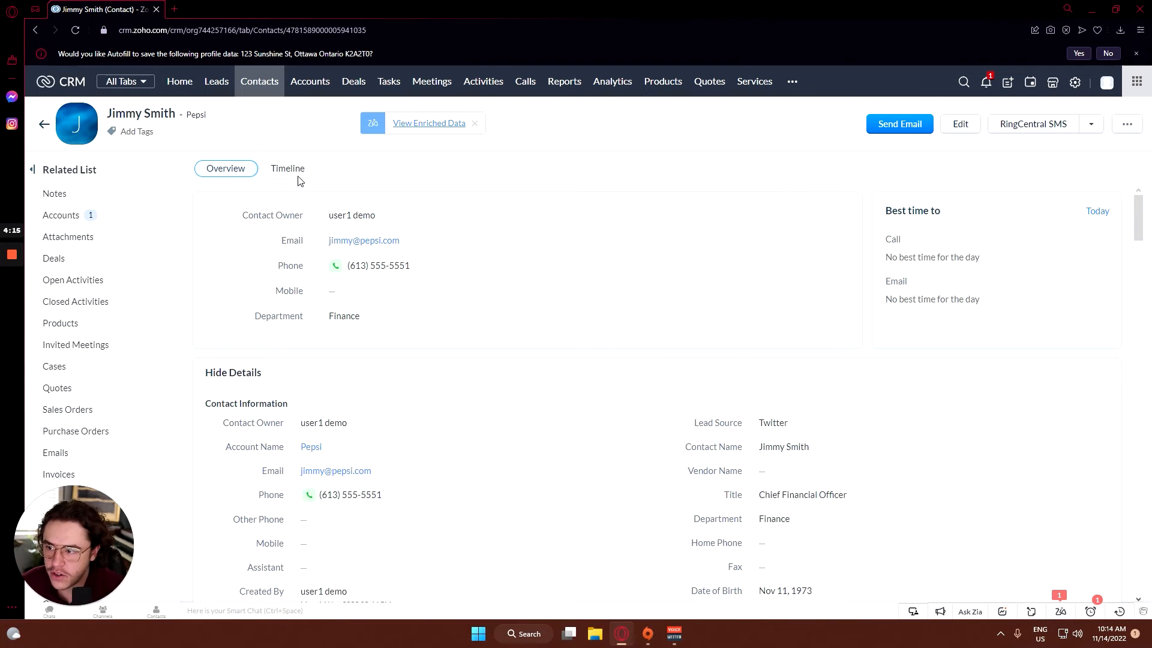
{"action": "left_click", "coordinate": [287, 168]}
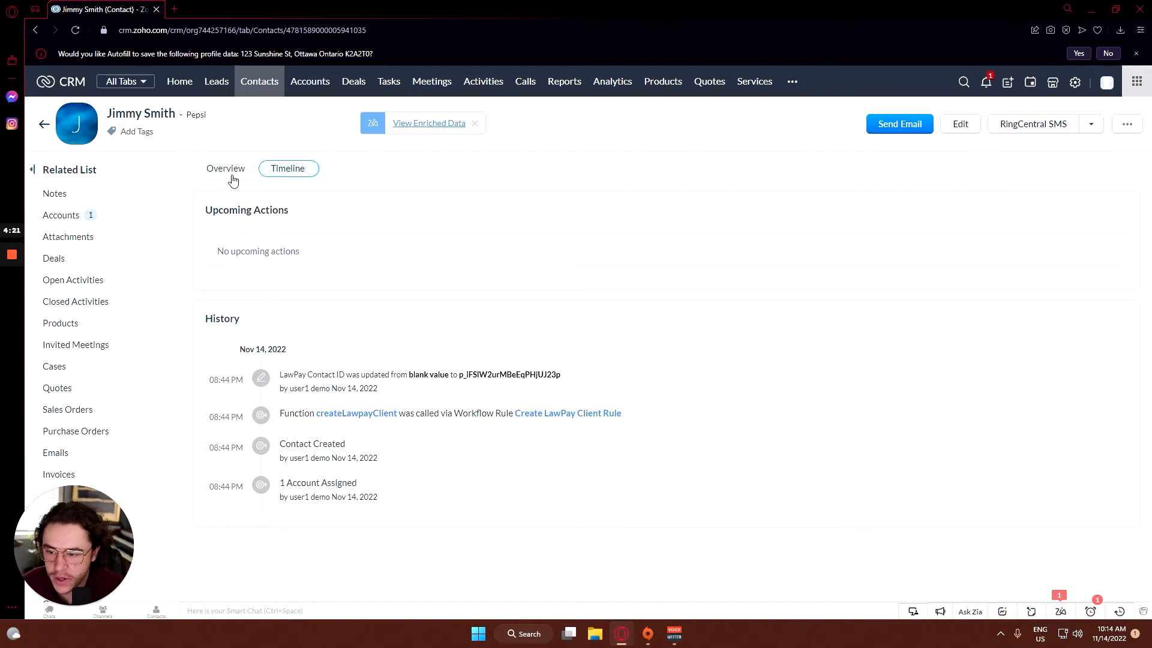
{"action": "left_click", "coordinate": [225, 168]}
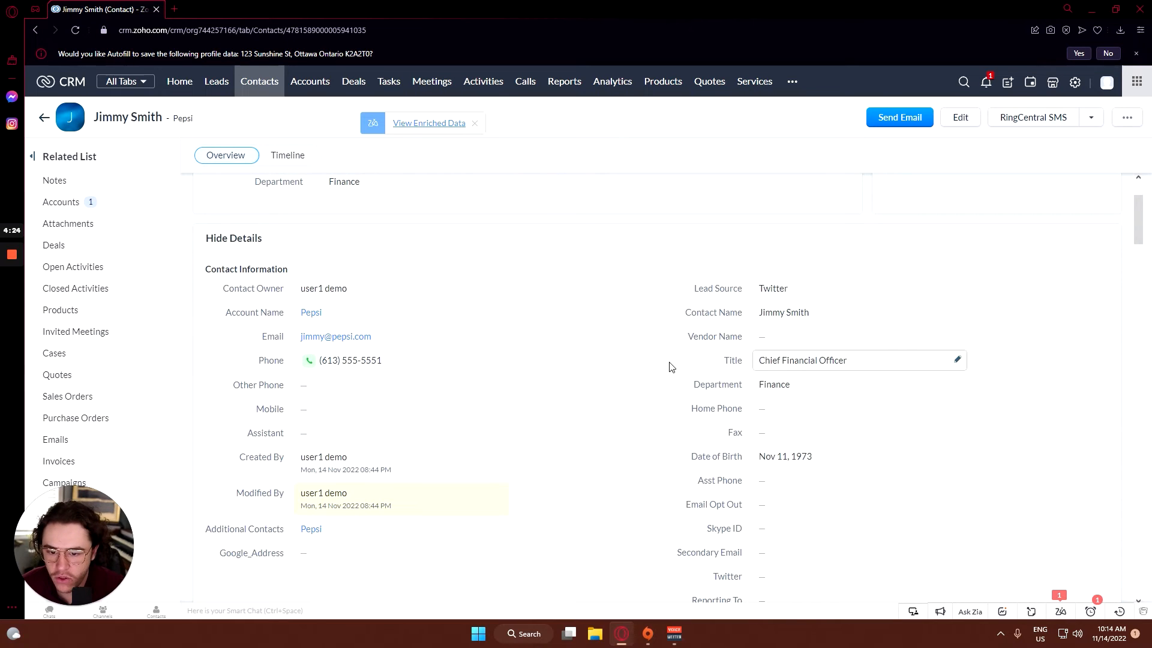
{"action": "scroll", "scroll_direction": "down", "scroll_amount": 3}
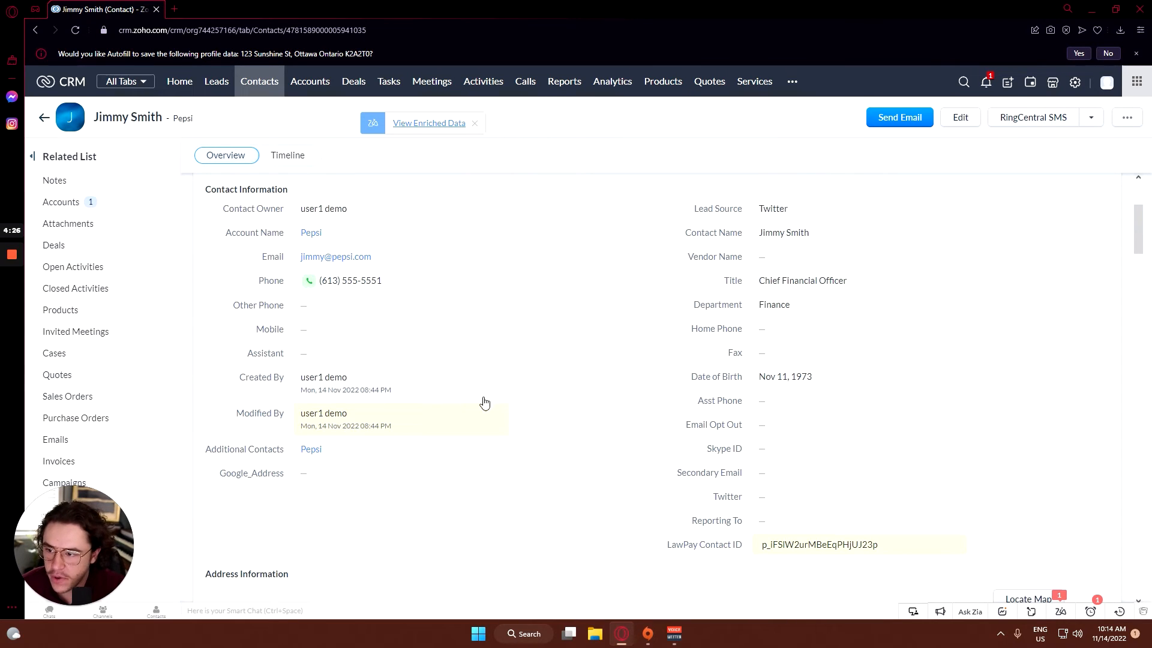
{"action": "scroll", "scroll_direction": "down", "scroll_amount": 3}
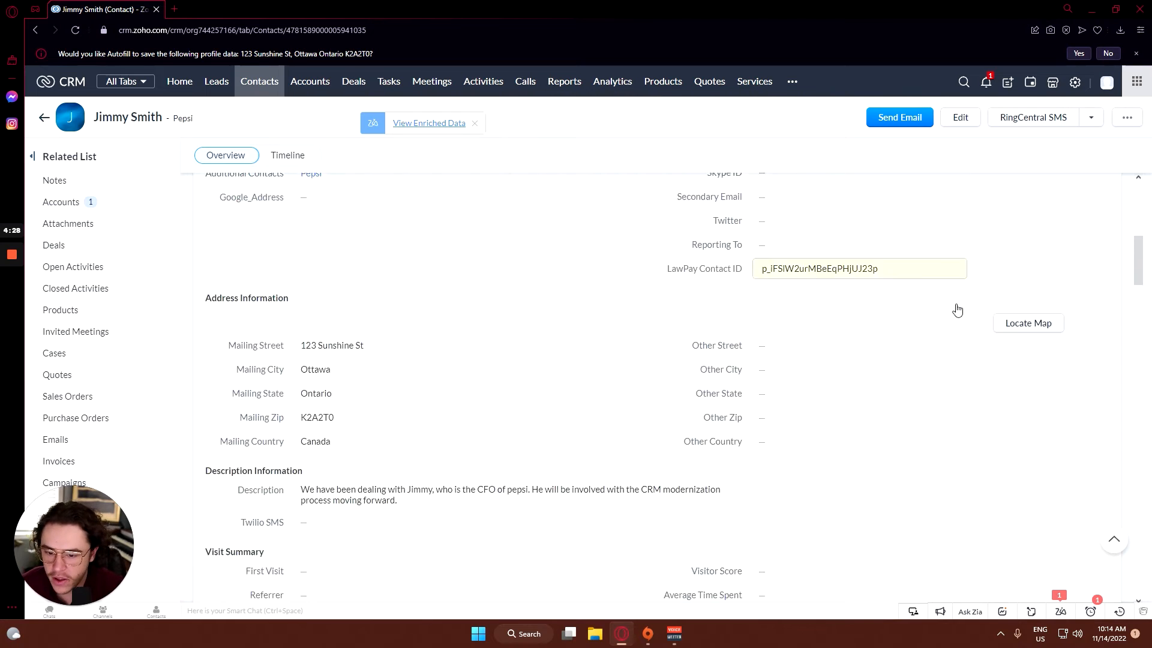
{"action": "scroll", "scroll_direction": "down", "scroll_amount": 3}
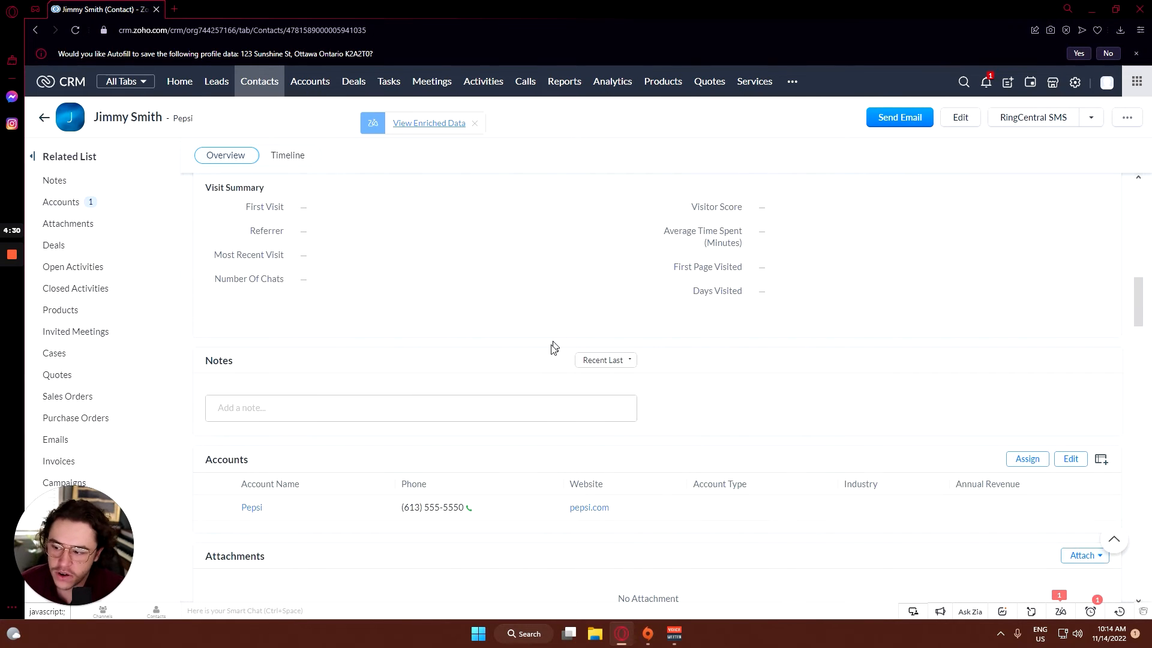
{"action": "scroll", "scroll_direction": "down", "scroll_amount": 3}
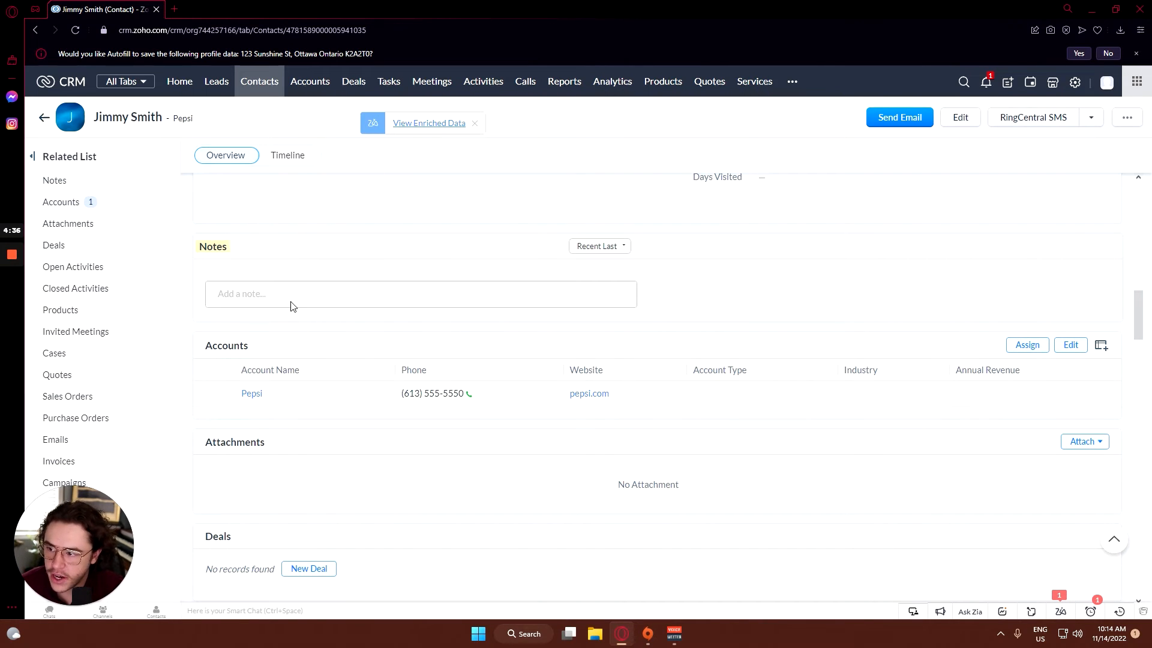
{"action": "left_click", "coordinate": [421, 293]}
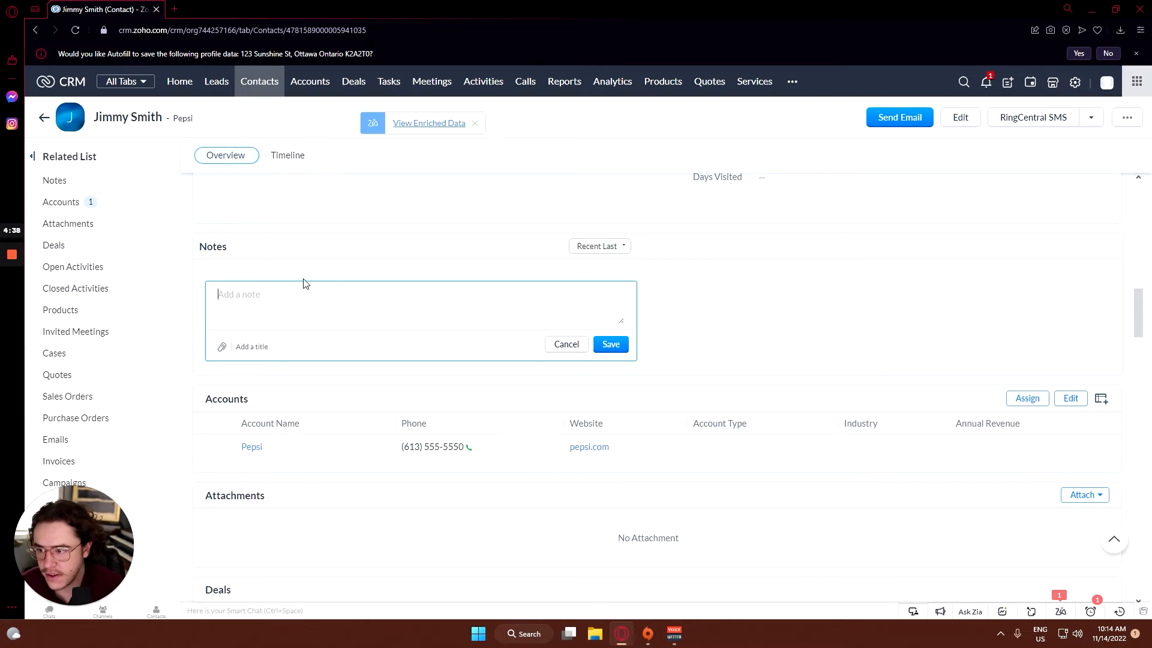
{"action": "mouse_move", "coordinate": [329, 267]}
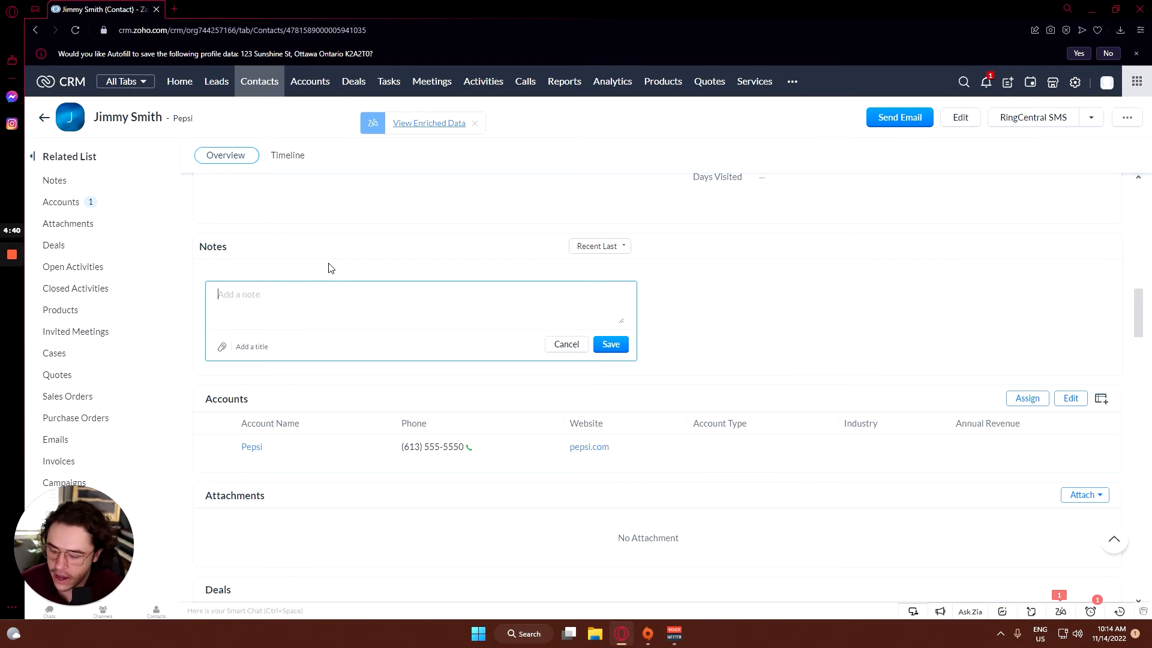
{"action": "type", "text": "This client was reached"}
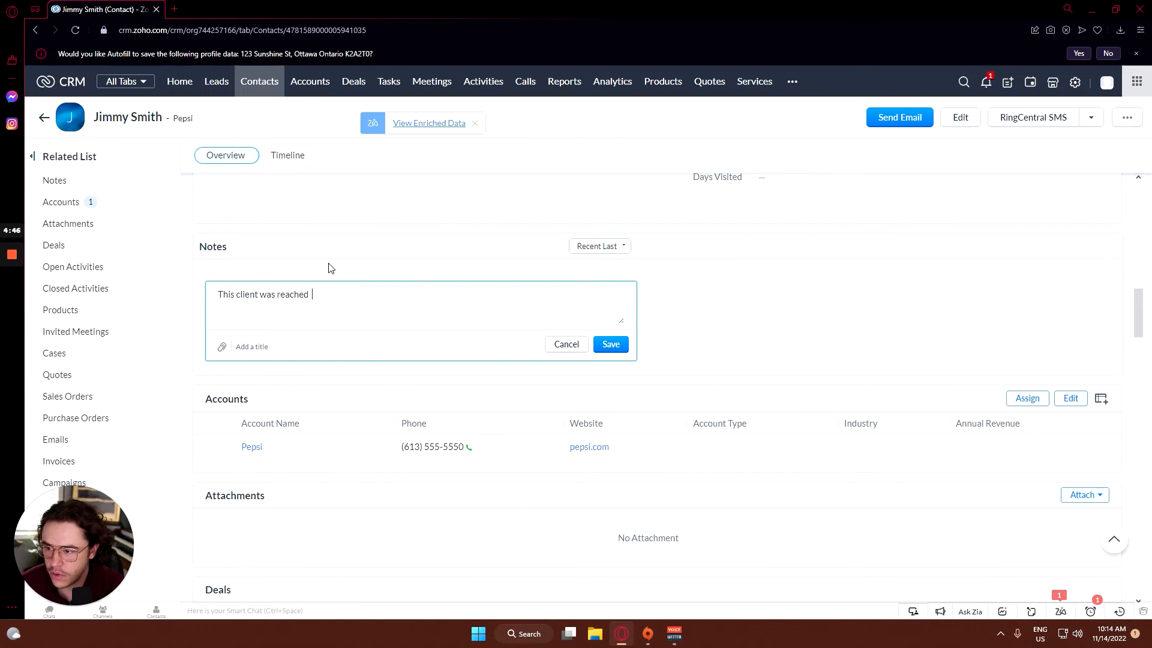
{"action": "type", "text": "out to via t"}
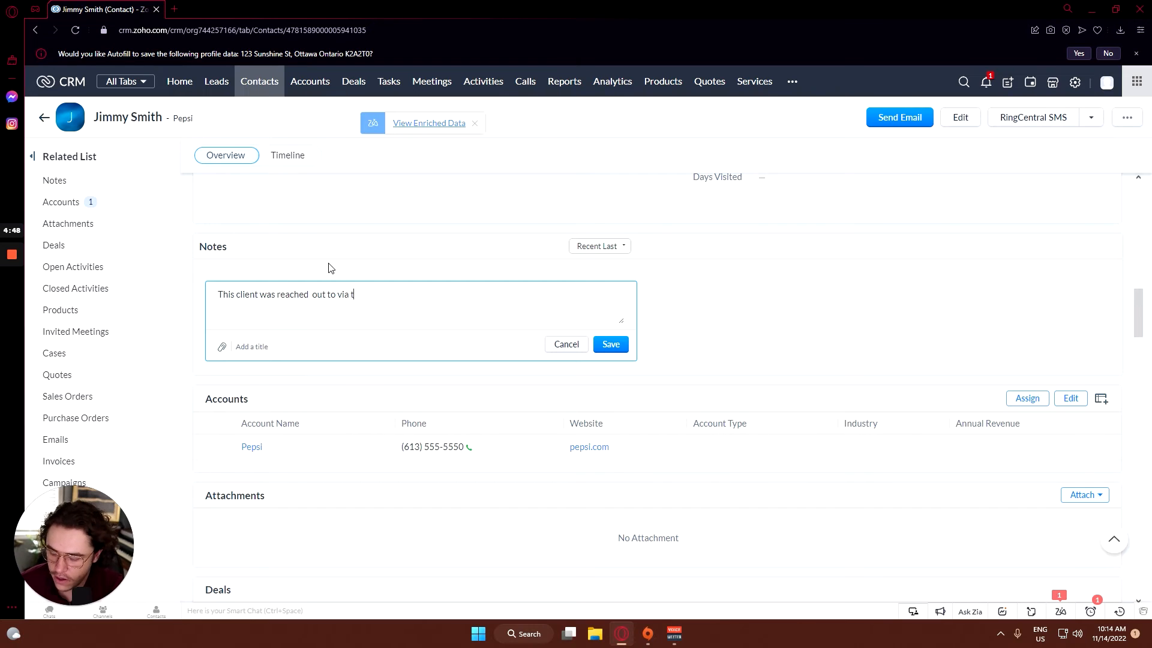
{"action": "type", "text": "witter."}
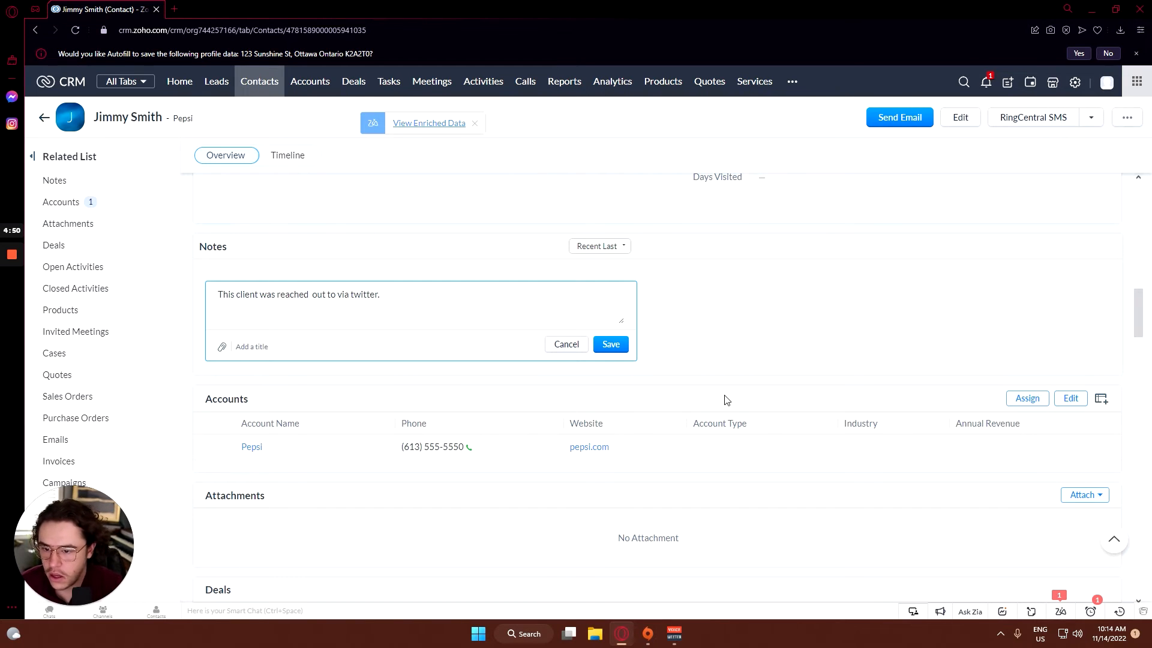
{"action": "left_click", "coordinate": [609, 345]}
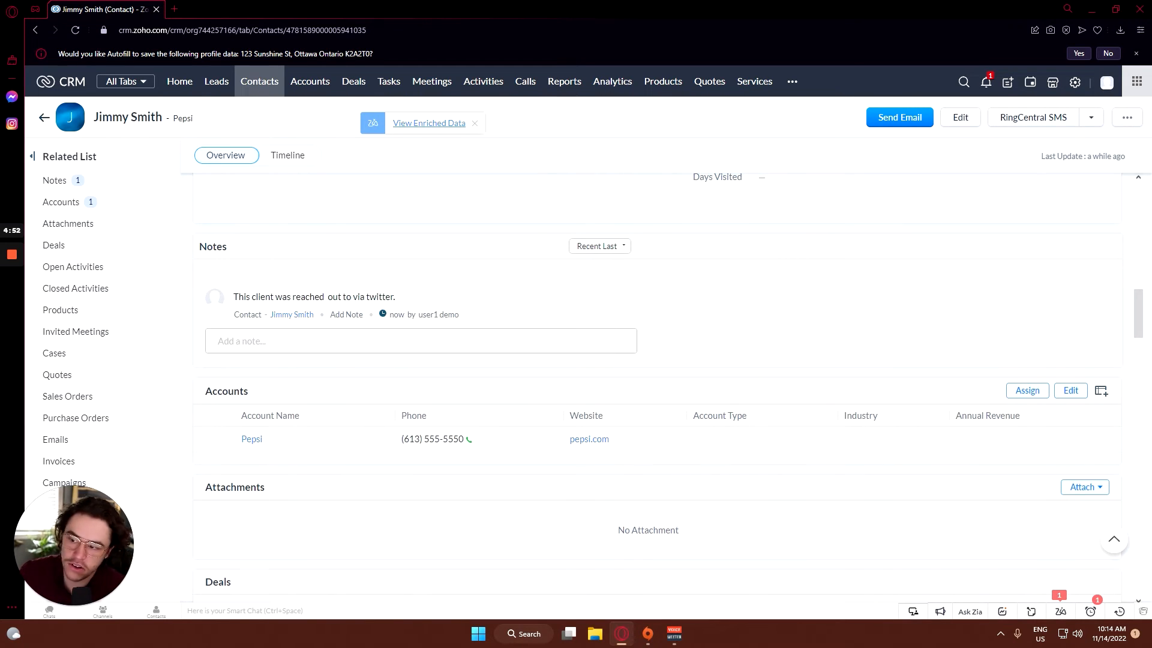
{"action": "mouse_move", "coordinate": [548, 330]}
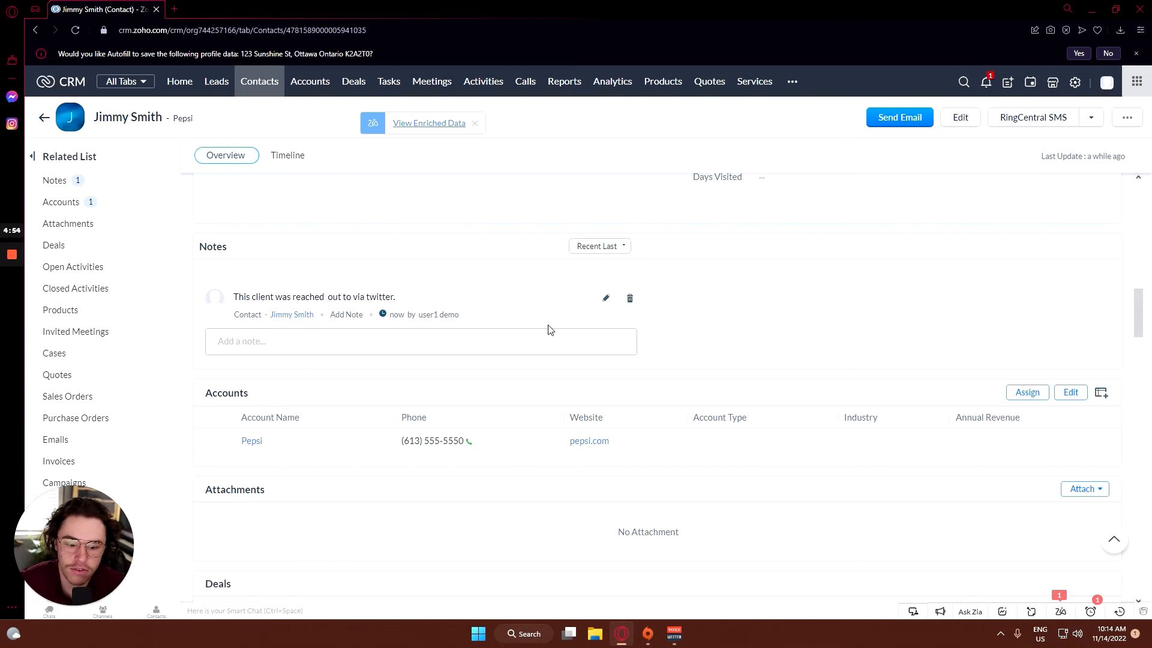
{"action": "mouse_move", "coordinate": [383, 313]}
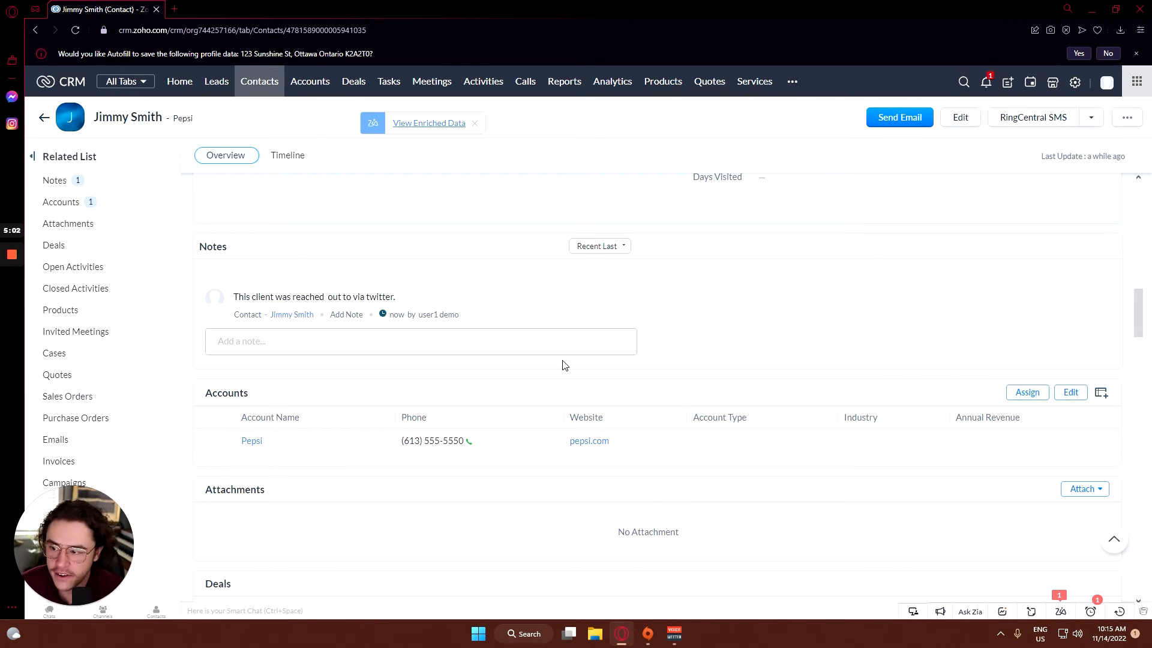
{"action": "scroll", "scroll_direction": "down", "scroll_amount": 3}
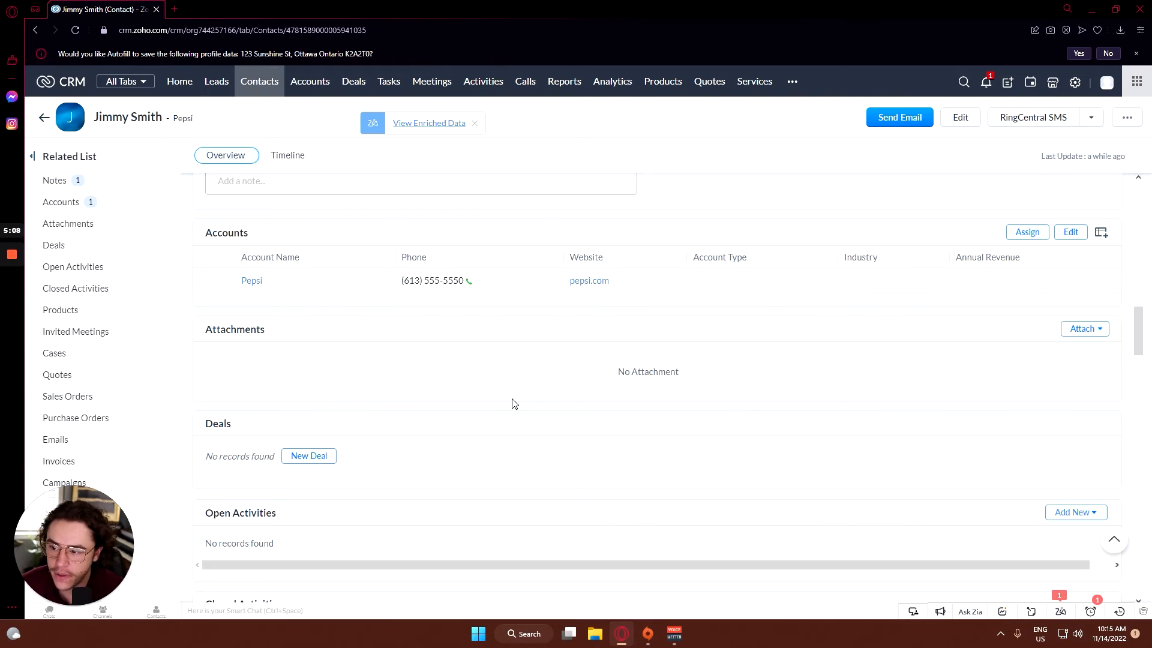
{"action": "mouse_move", "coordinate": [535, 362]}
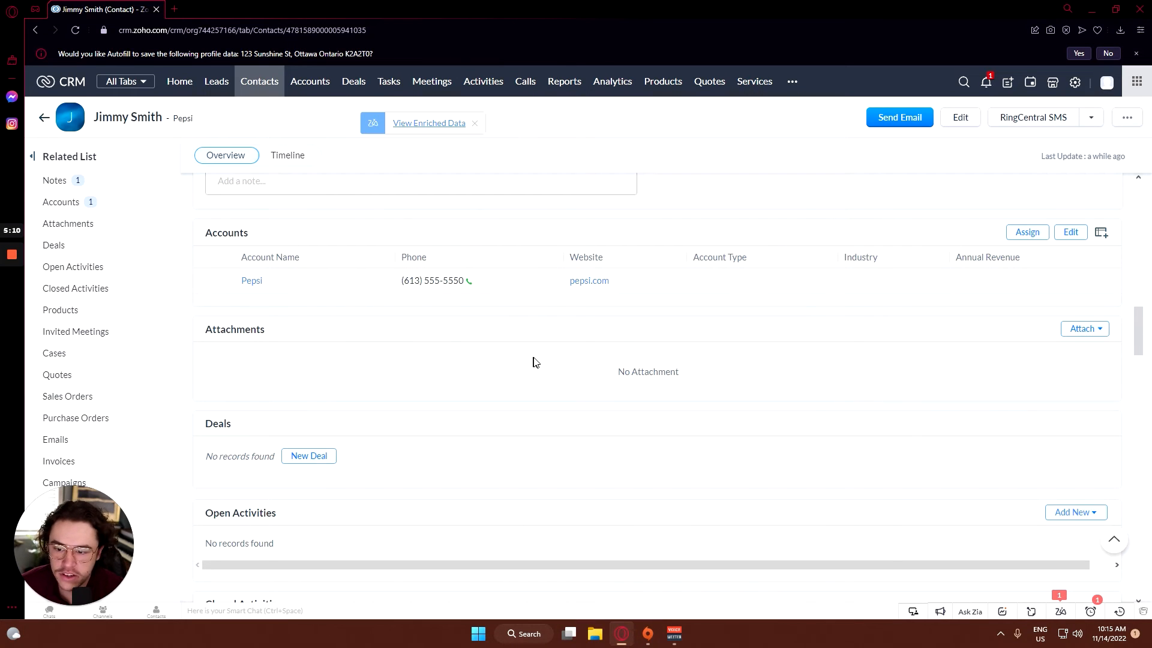
{"action": "mouse_move", "coordinate": [547, 359]}
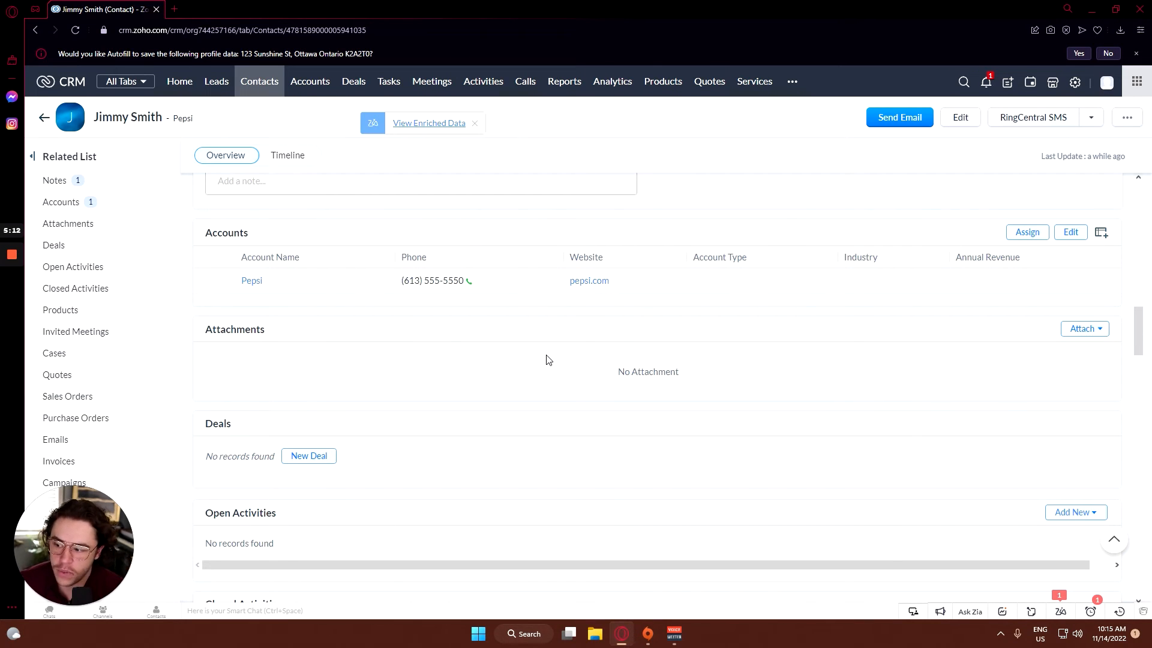
{"action": "mouse_move", "coordinate": [633, 392]}
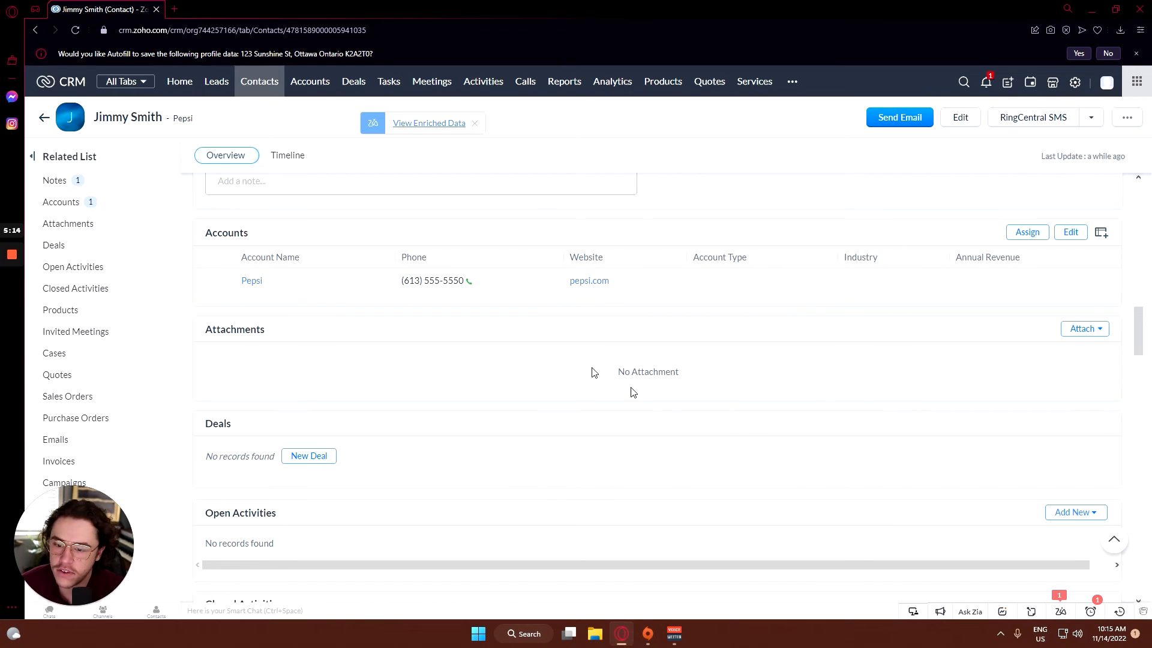
{"action": "mouse_move", "coordinate": [1045, 321]}
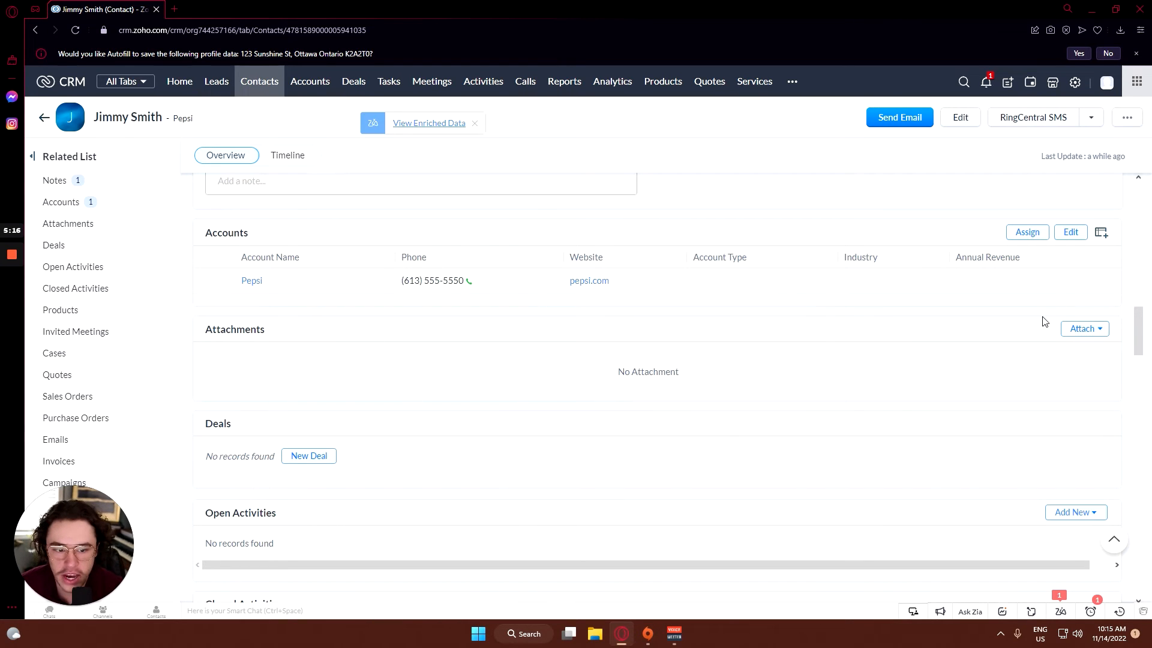
{"action": "left_click", "coordinate": [1084, 328]}
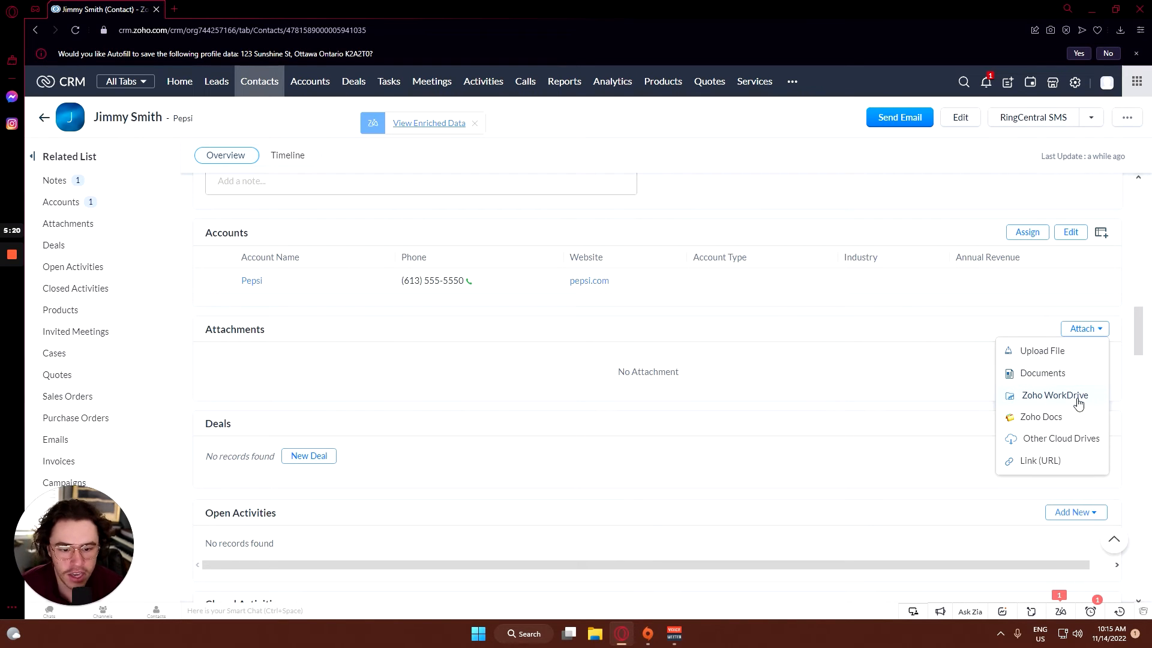
{"action": "mouse_move", "coordinate": [963, 415]}
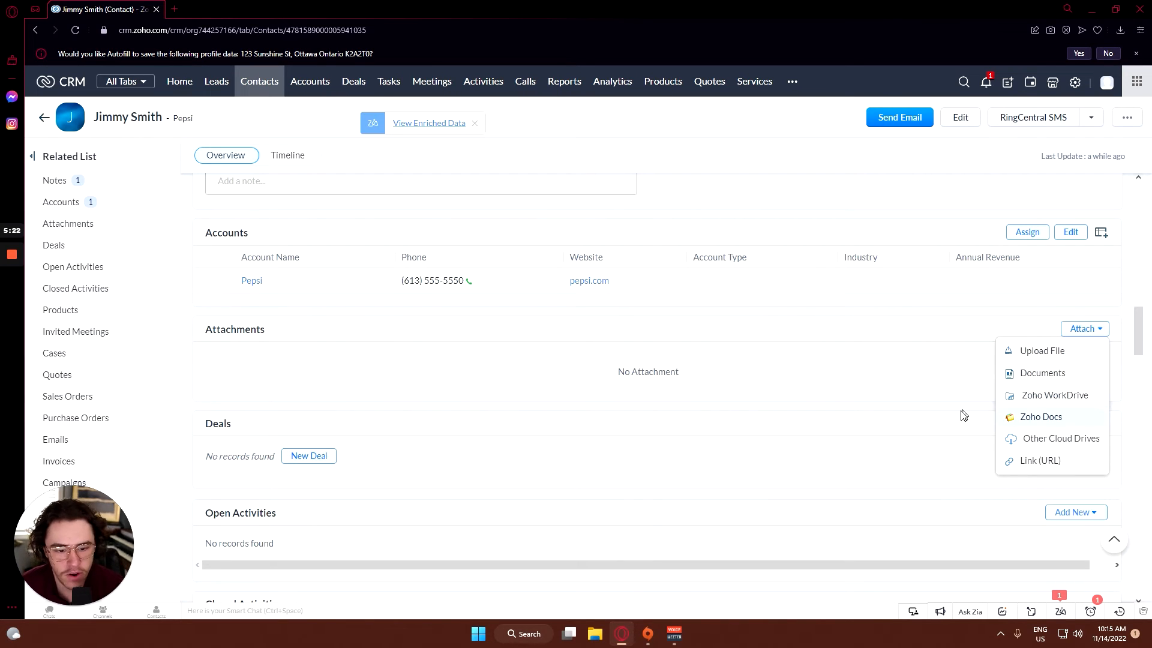
{"action": "mouse_move", "coordinate": [904, 415]}
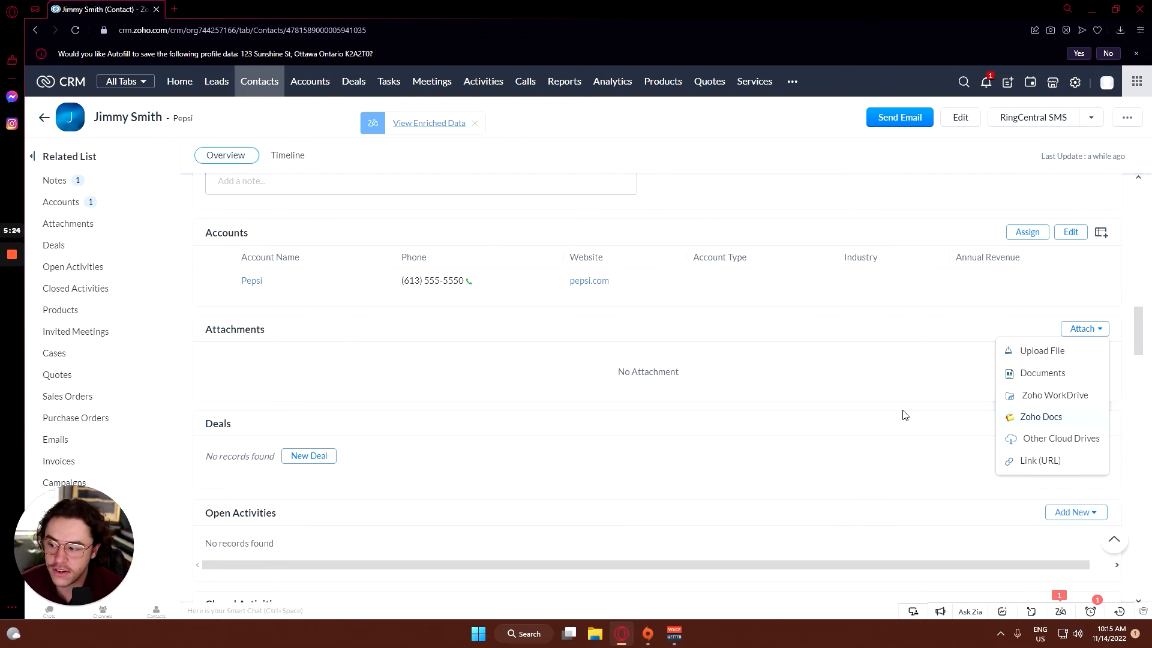
{"action": "scroll", "scroll_direction": "down", "scroll_amount": 3}
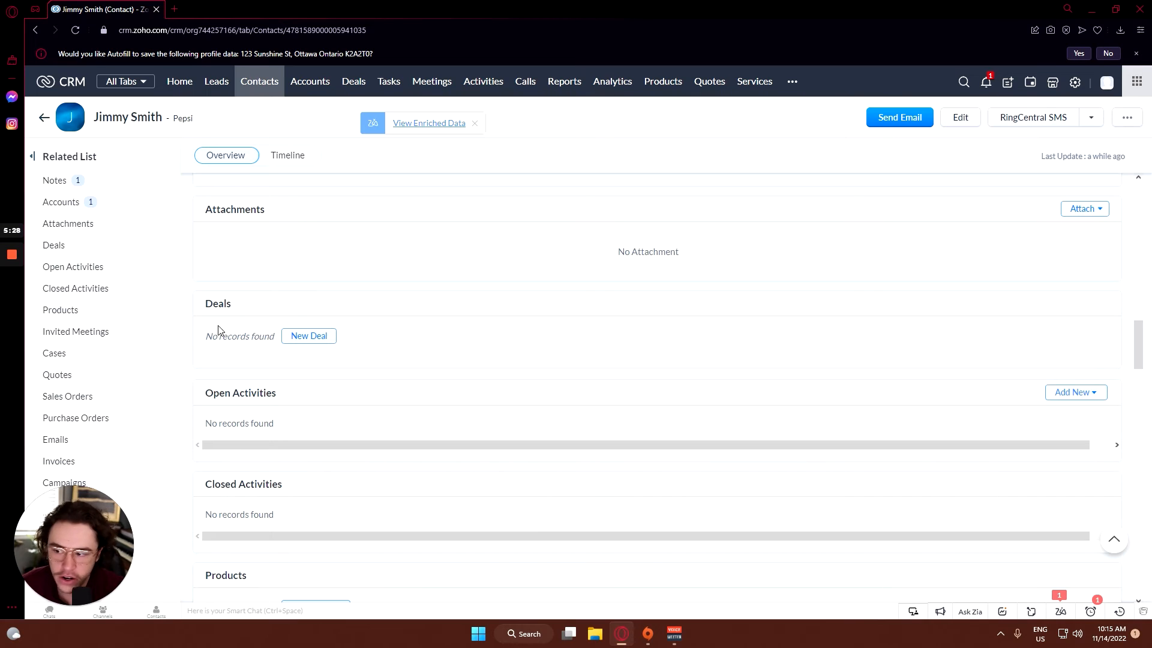
{"action": "scroll", "scroll_direction": "down", "scroll_amount": 3}
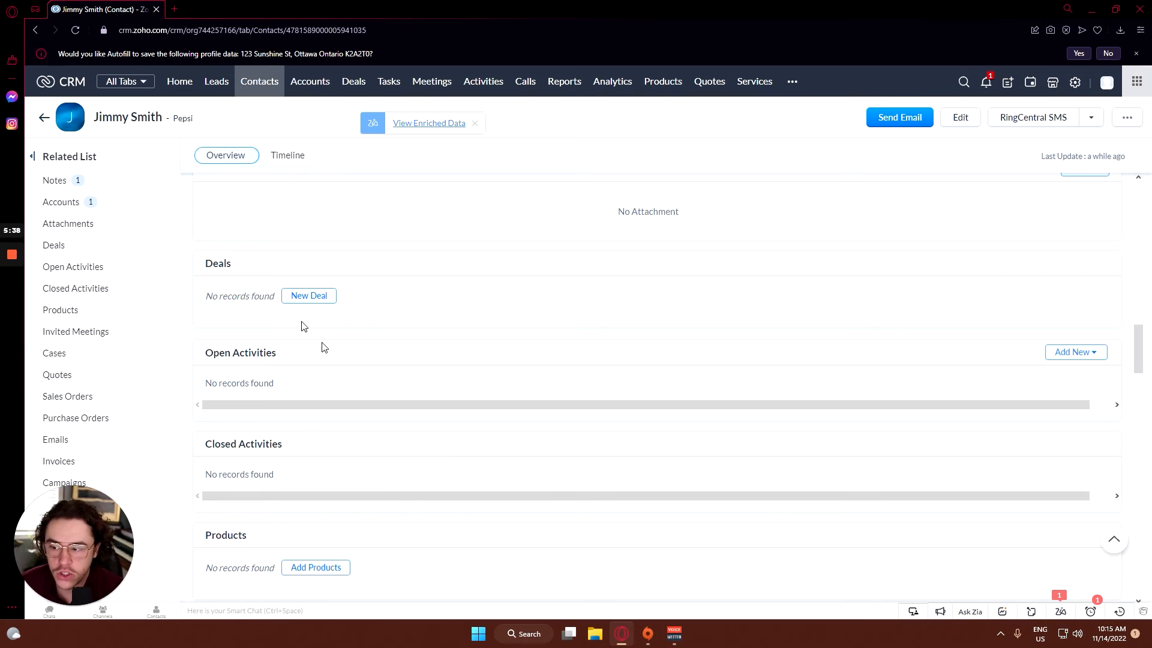
{"action": "mouse_move", "coordinate": [359, 360]}
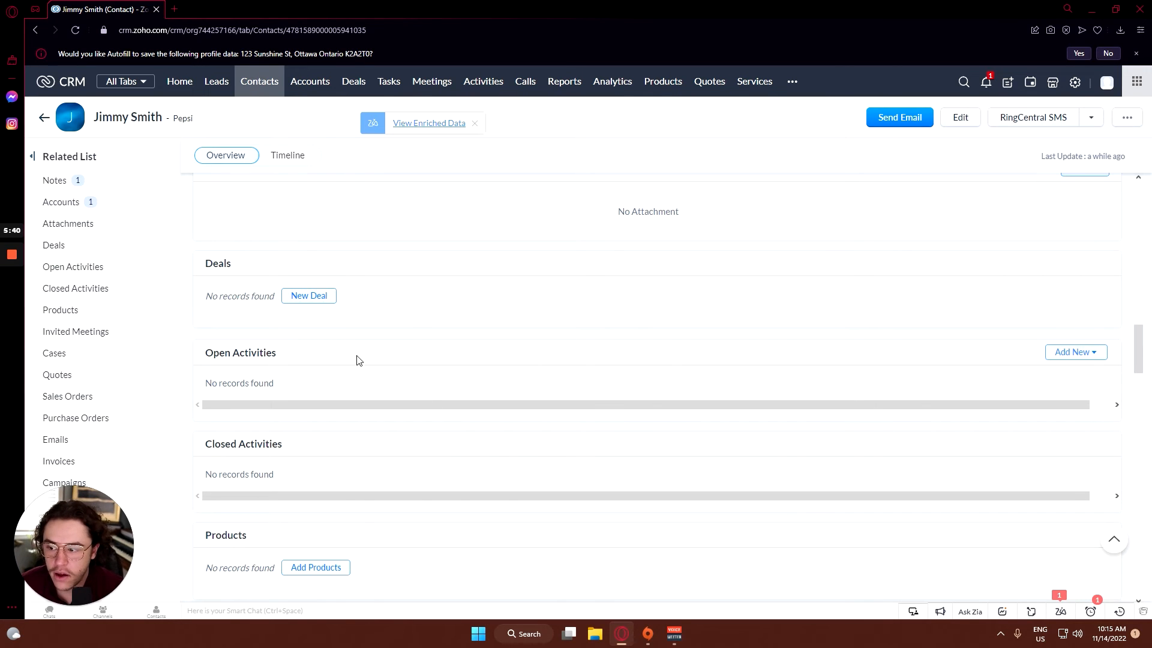
{"action": "left_click", "coordinate": [1073, 352]}
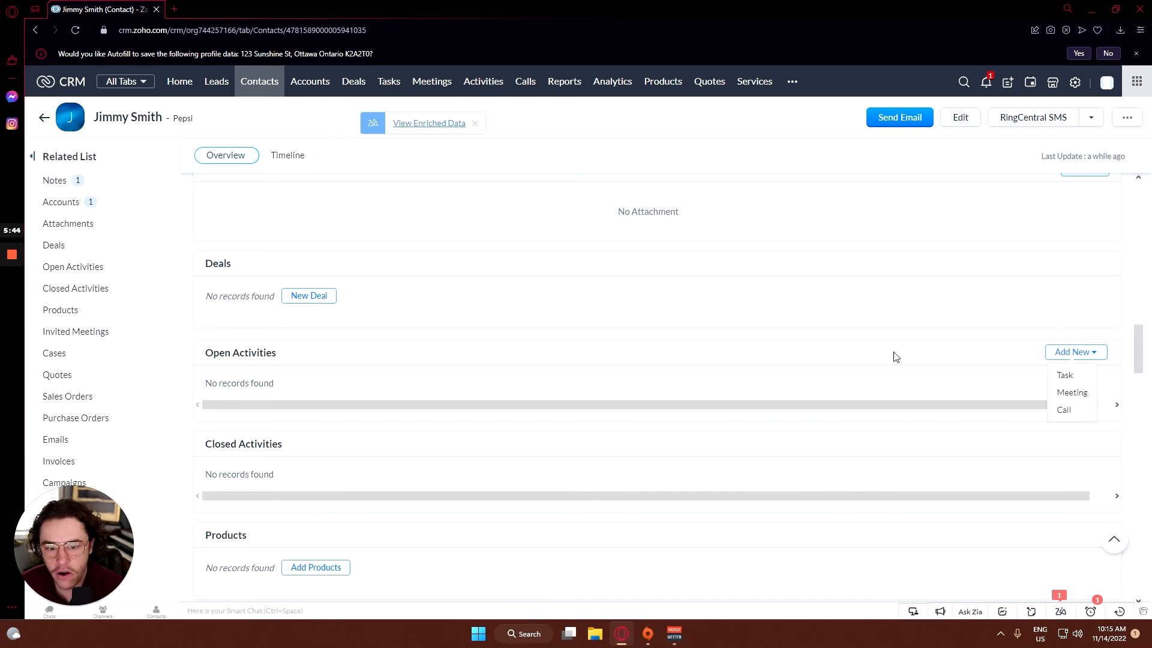
{"action": "scroll", "scroll_direction": "down", "scroll_amount": 3}
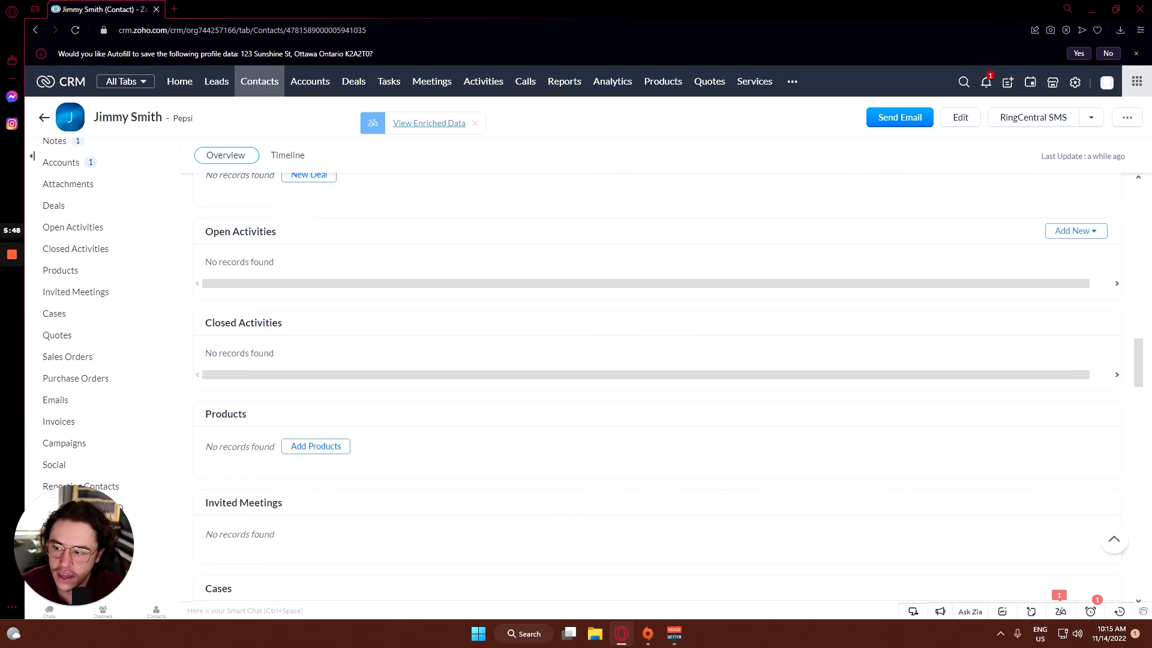
{"action": "mouse_move", "coordinate": [278, 353]}
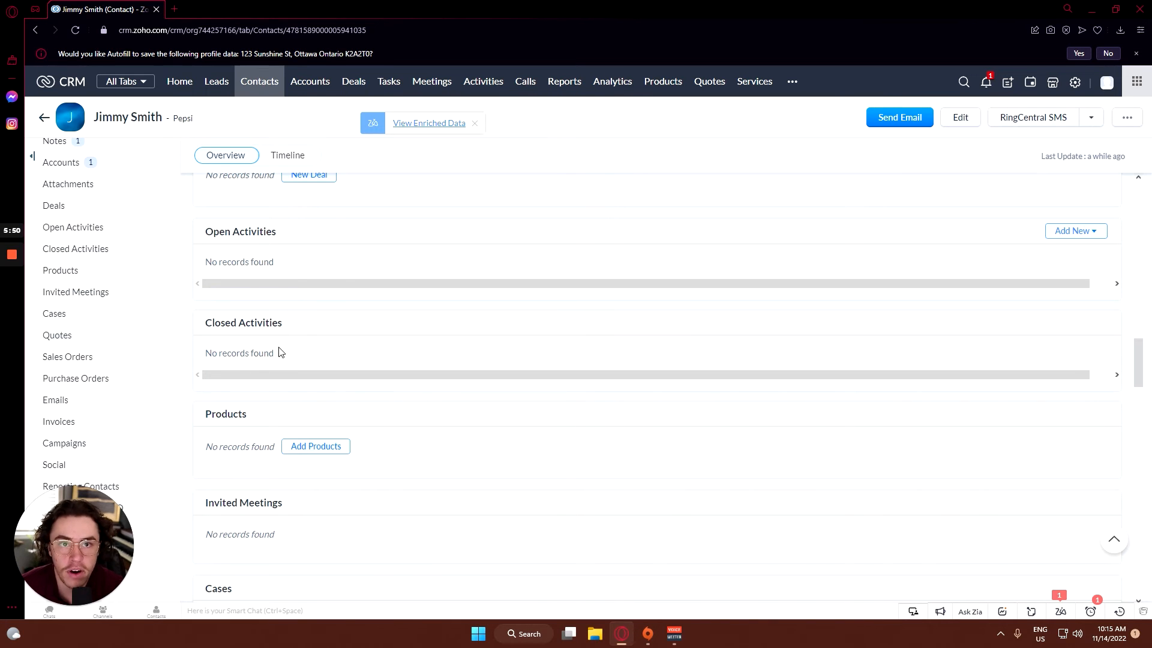
{"action": "scroll", "scroll_direction": "down", "scroll_amount": 3}
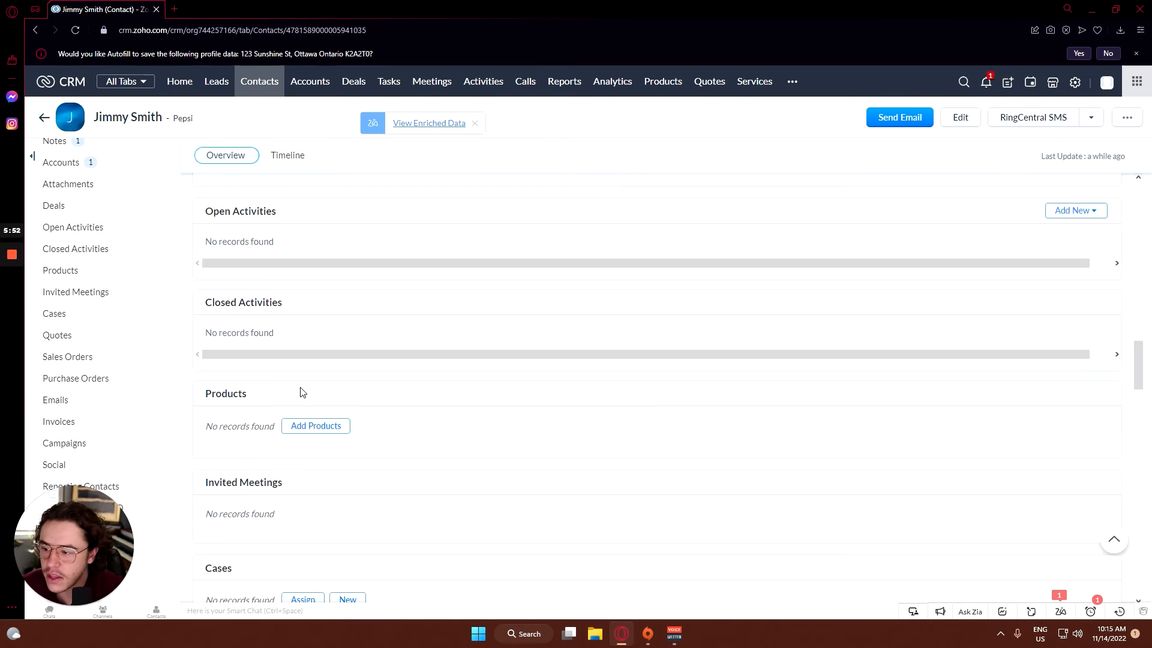
{"action": "scroll", "scroll_direction": "down", "scroll_amount": 3}
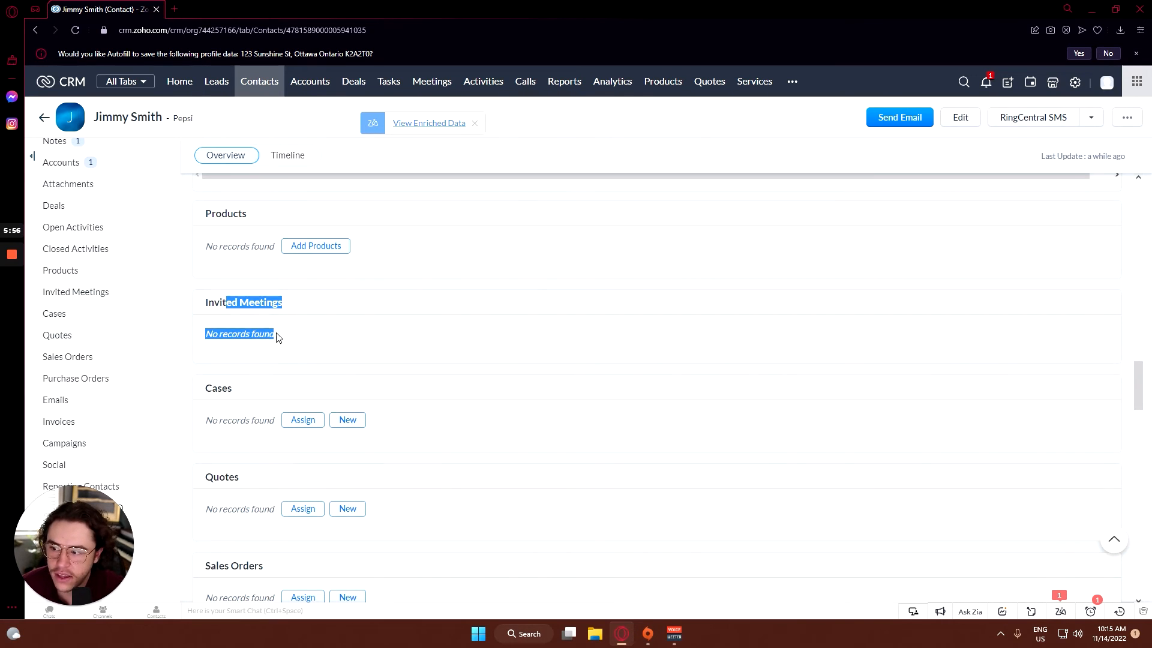
{"action": "left_click", "coordinate": [307, 359]}
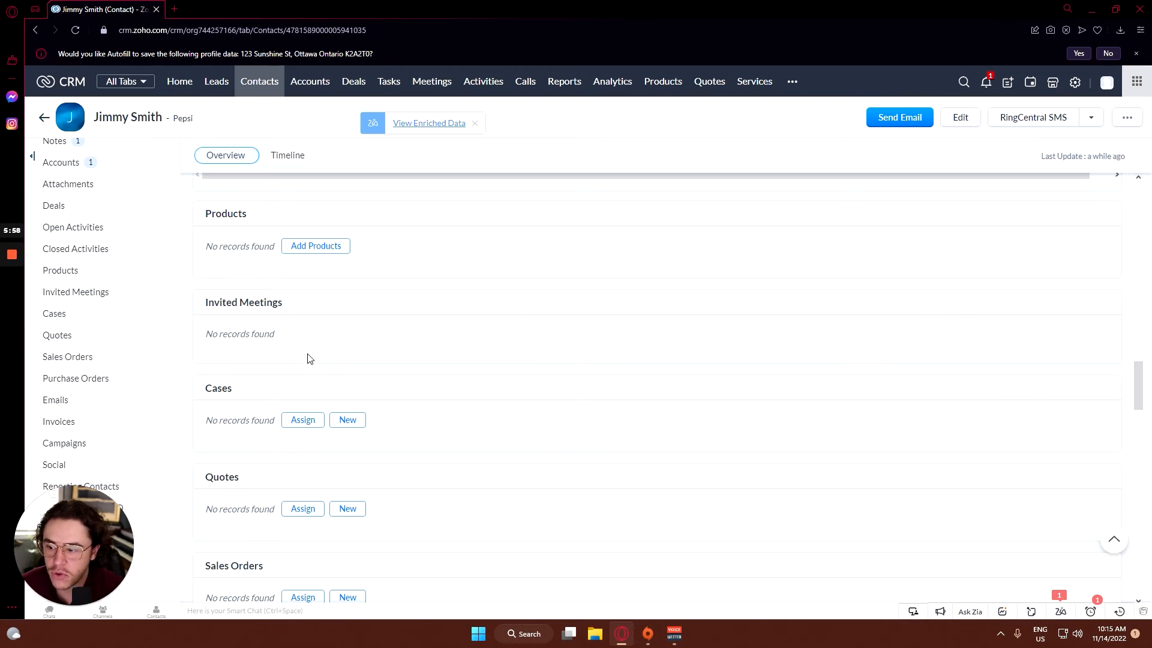
{"action": "scroll", "scroll_direction": "down", "scroll_amount": 3}
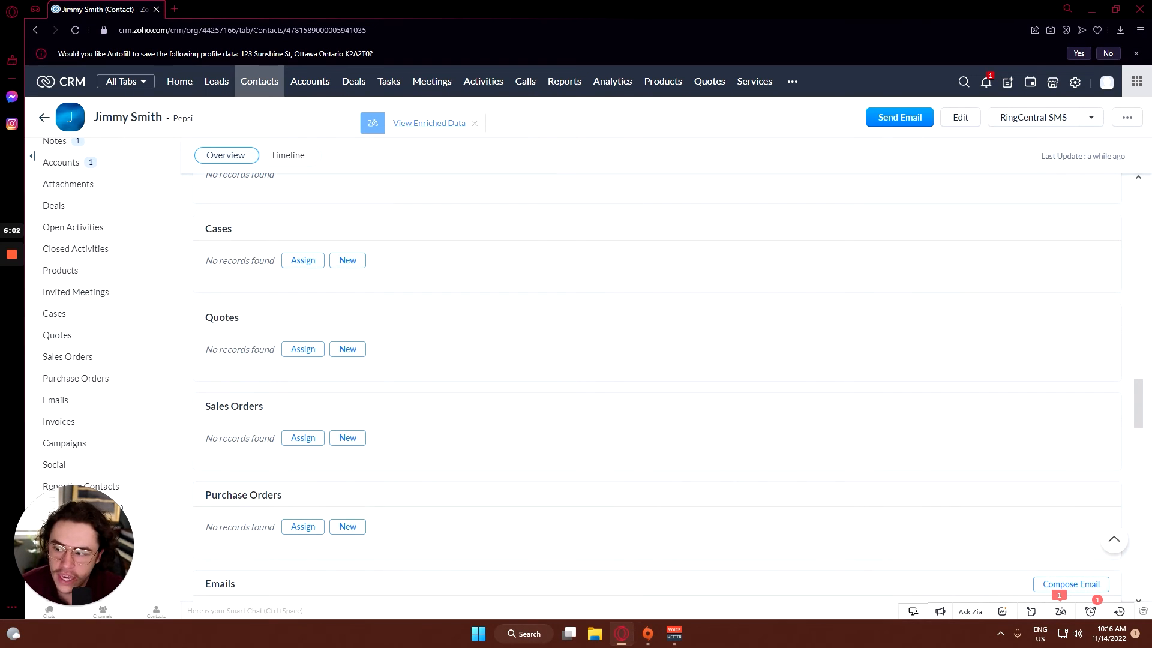
{"action": "double_click", "coordinate": [221, 277]}
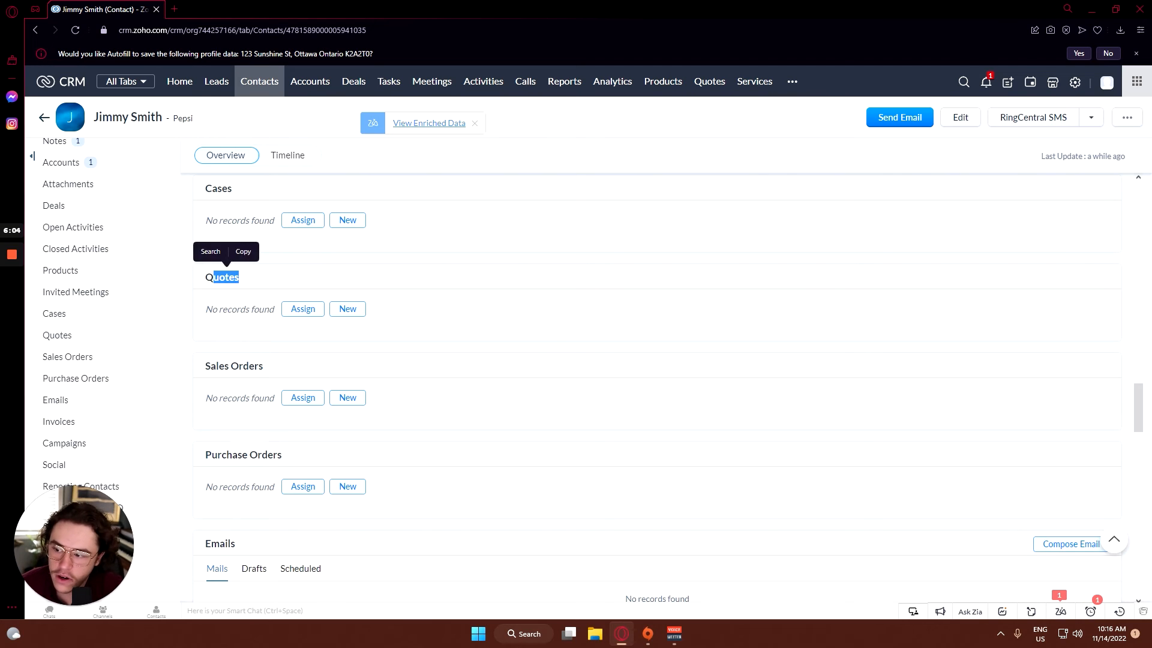
{"action": "scroll", "scroll_direction": "down", "scroll_amount": 3}
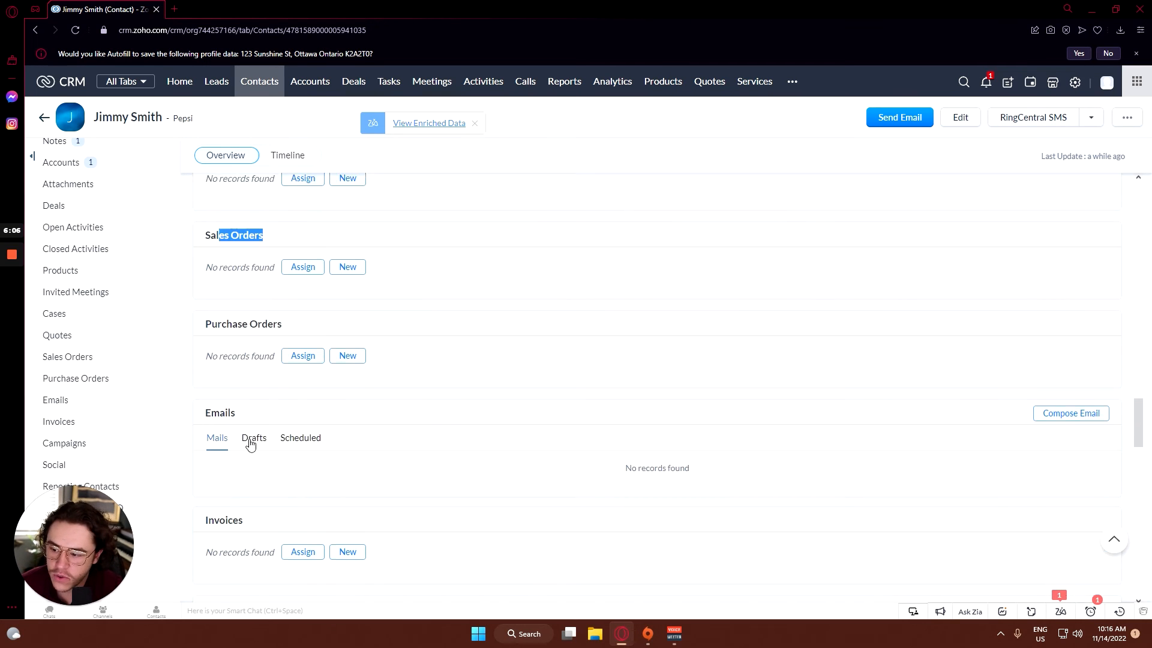
{"action": "scroll", "scroll_direction": "down", "scroll_amount": 3}
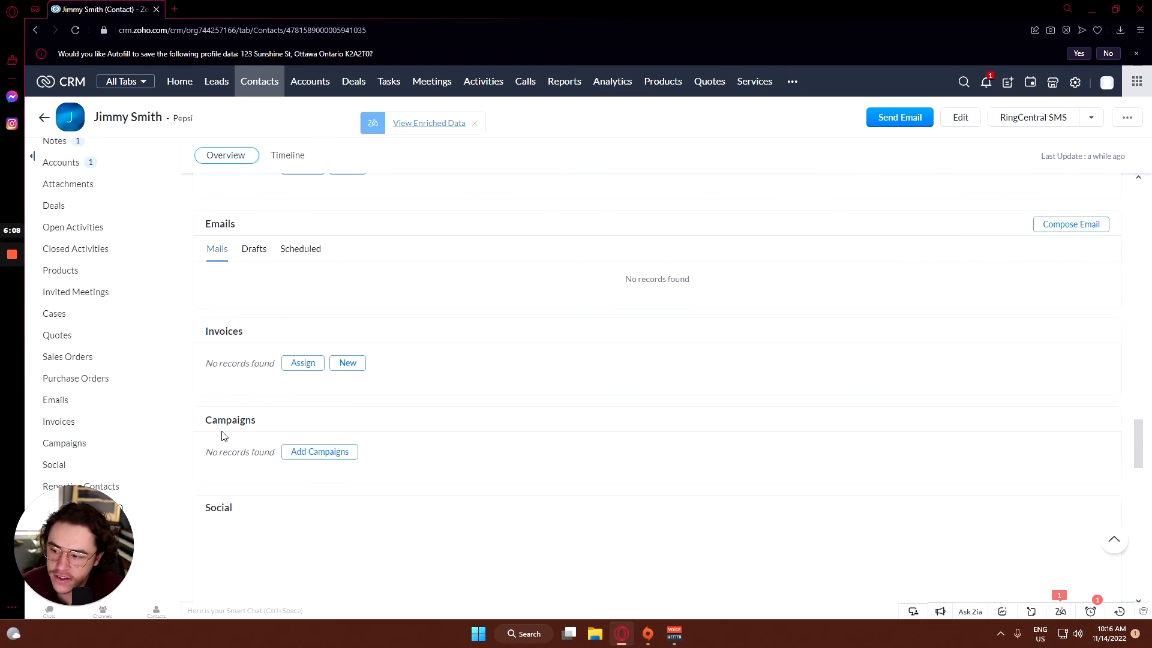
{"action": "scroll", "scroll_direction": "down", "scroll_amount": 3}
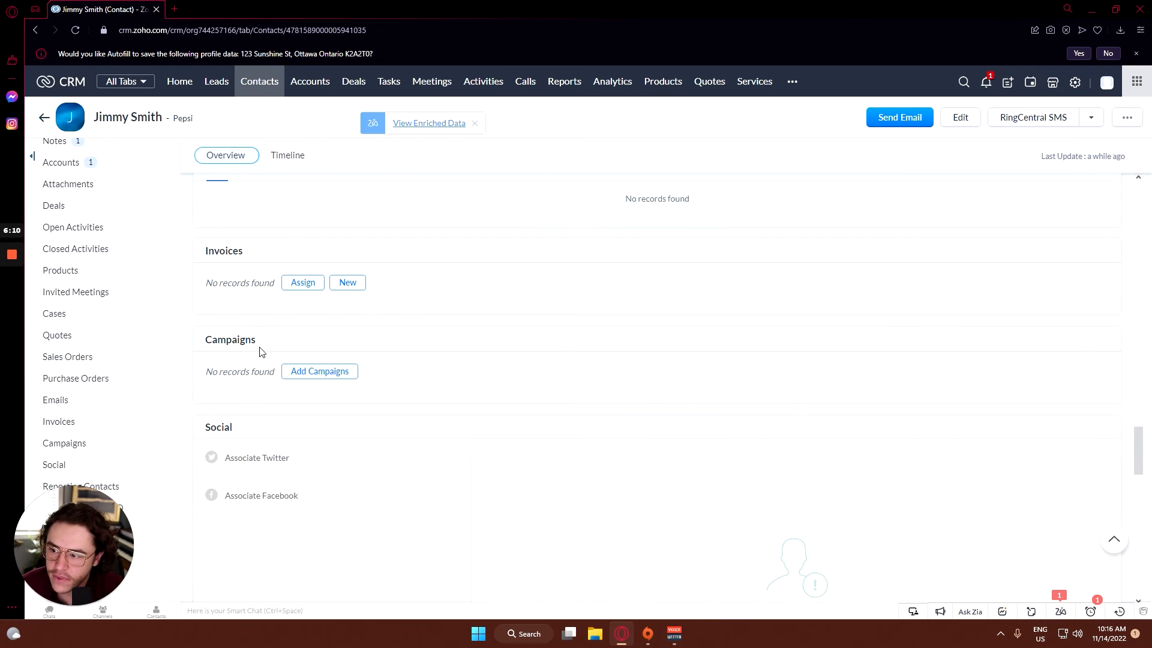
{"action": "double_click", "coordinate": [218, 388]}
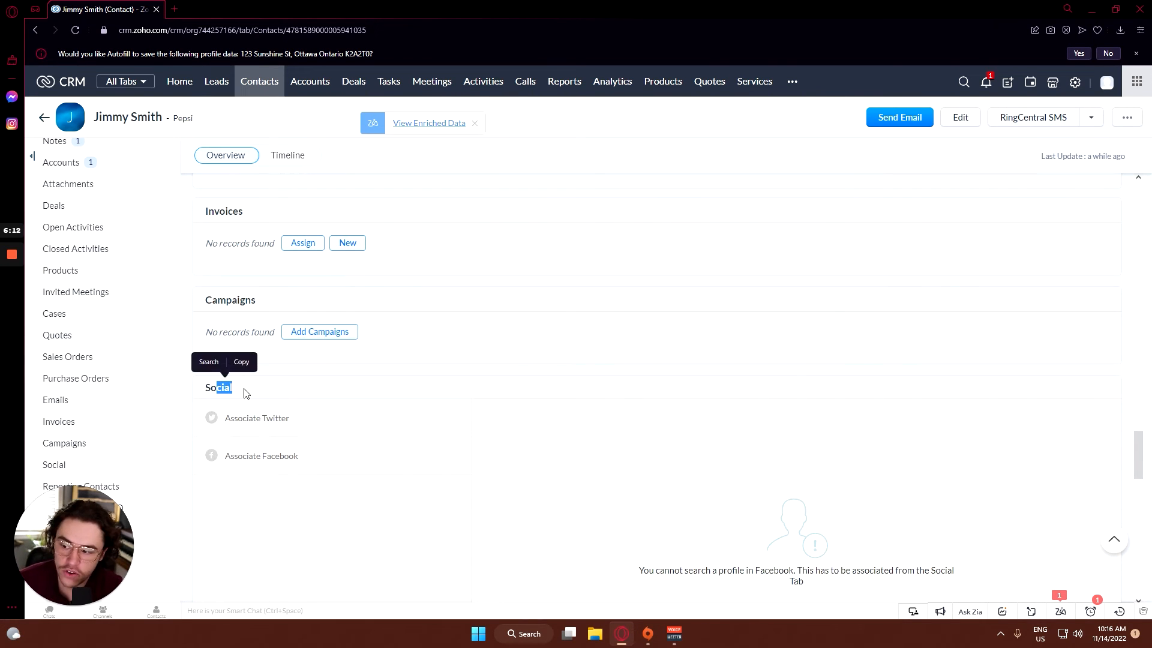
{"action": "scroll", "scroll_direction": "down", "scroll_amount": 3}
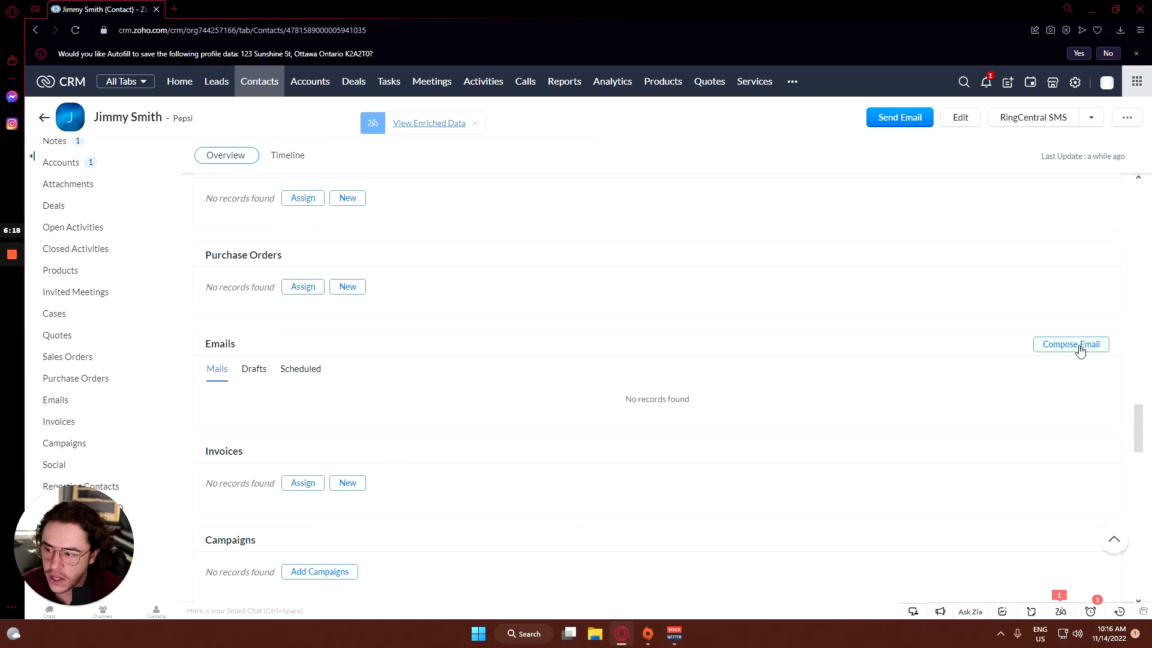
Compose and send an email, subject 'Test', greeting Jimmy with a Monday wish and signed 'Thanks, Kiefer'
{"action": "left_click", "coordinate": [1069, 344]}
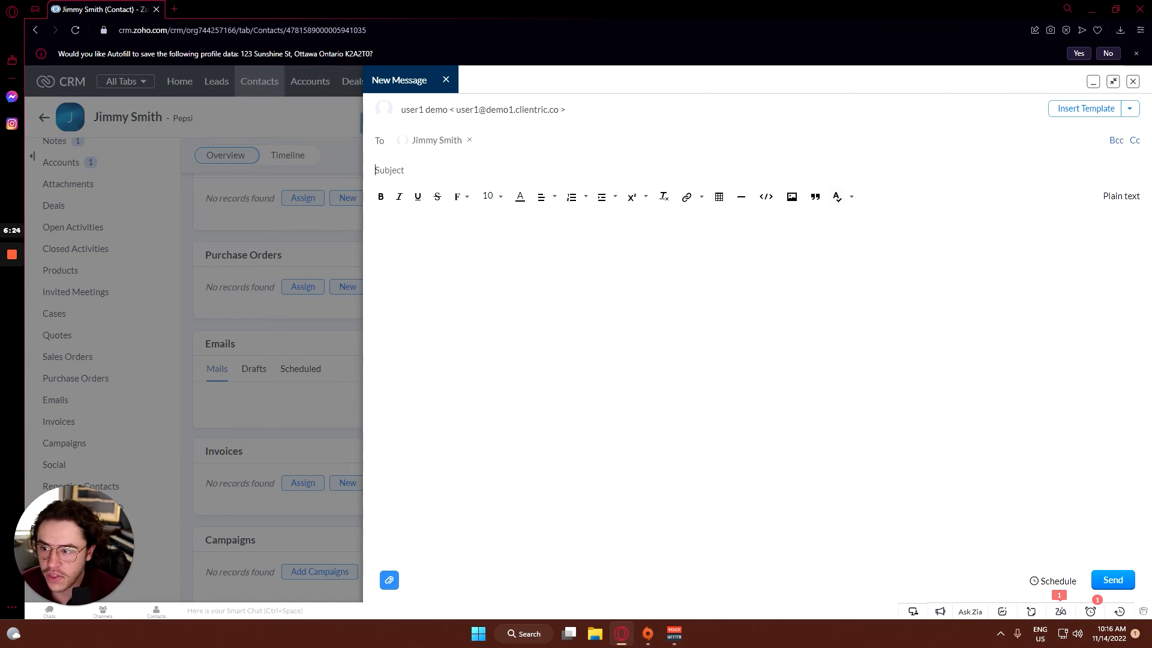
{"action": "type", "text": "Test"}
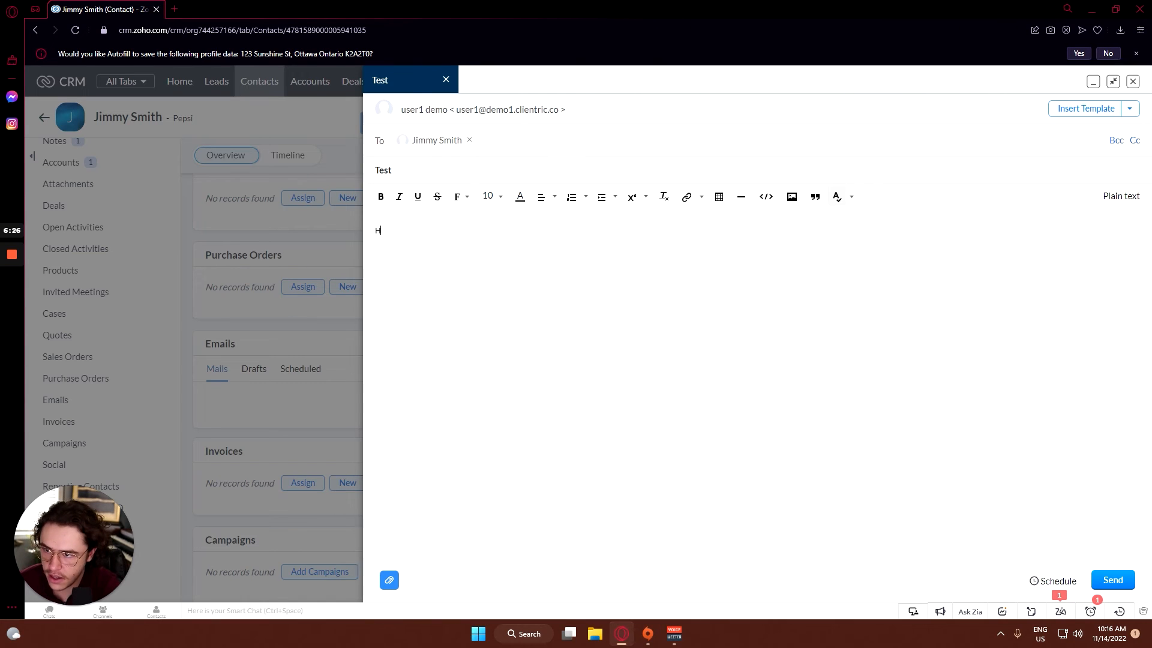
{"action": "type", "text": "i Jimmy,"}
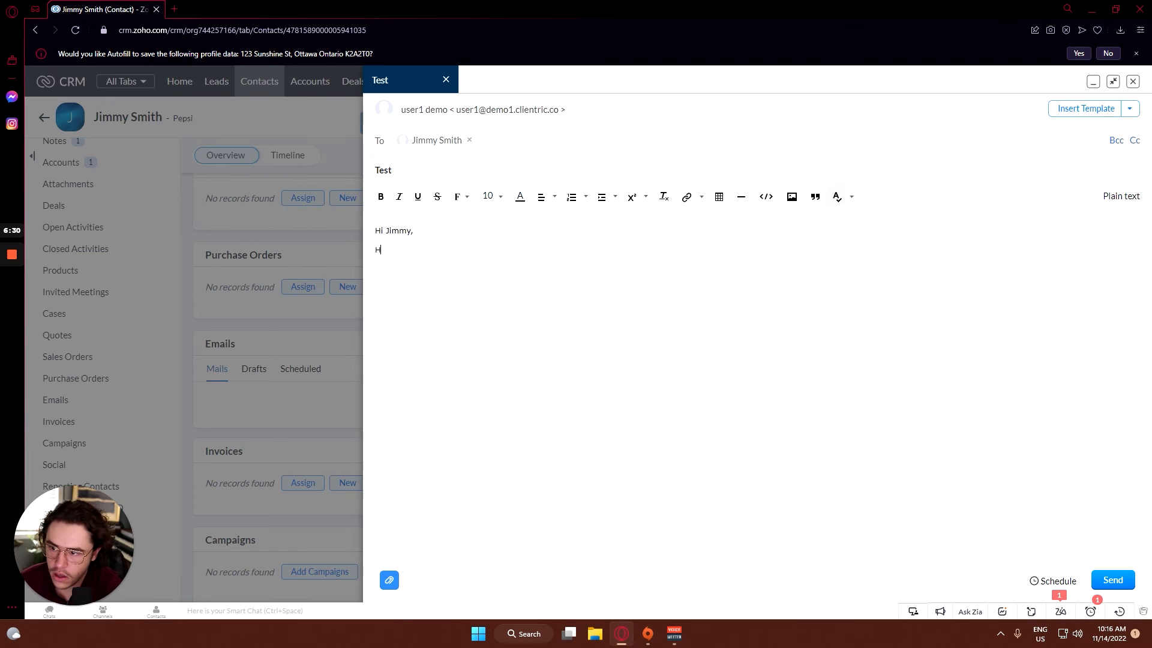
{"action": "type", "text": "ope yu"}
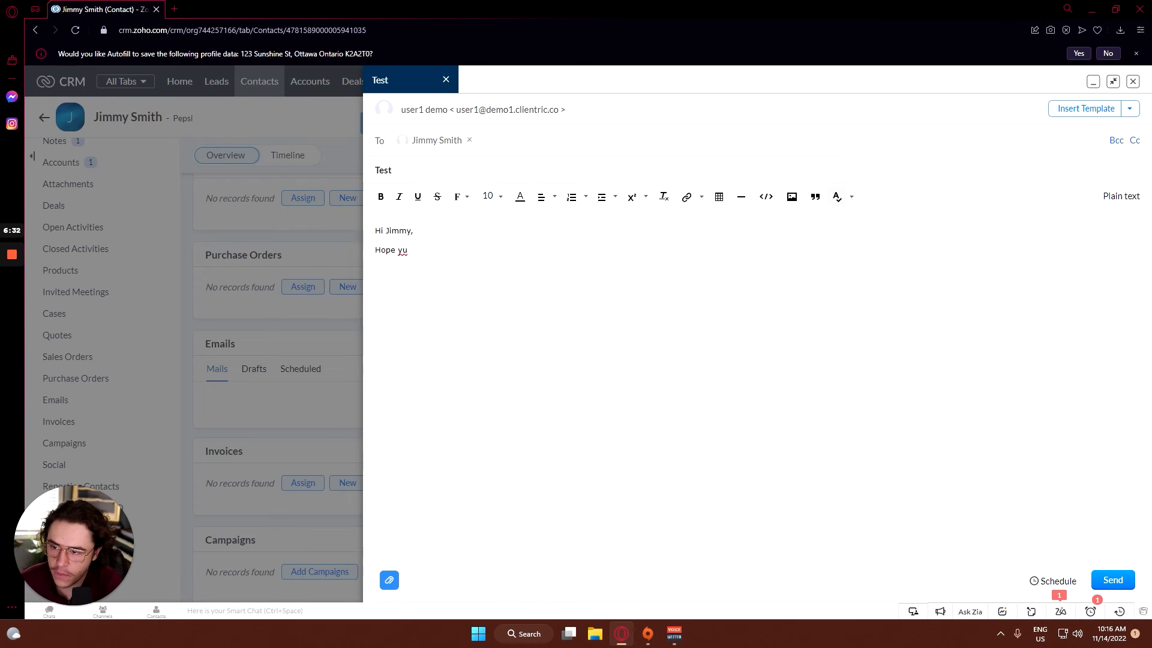
{"action": "type", "text": "ou're having a good monday."}
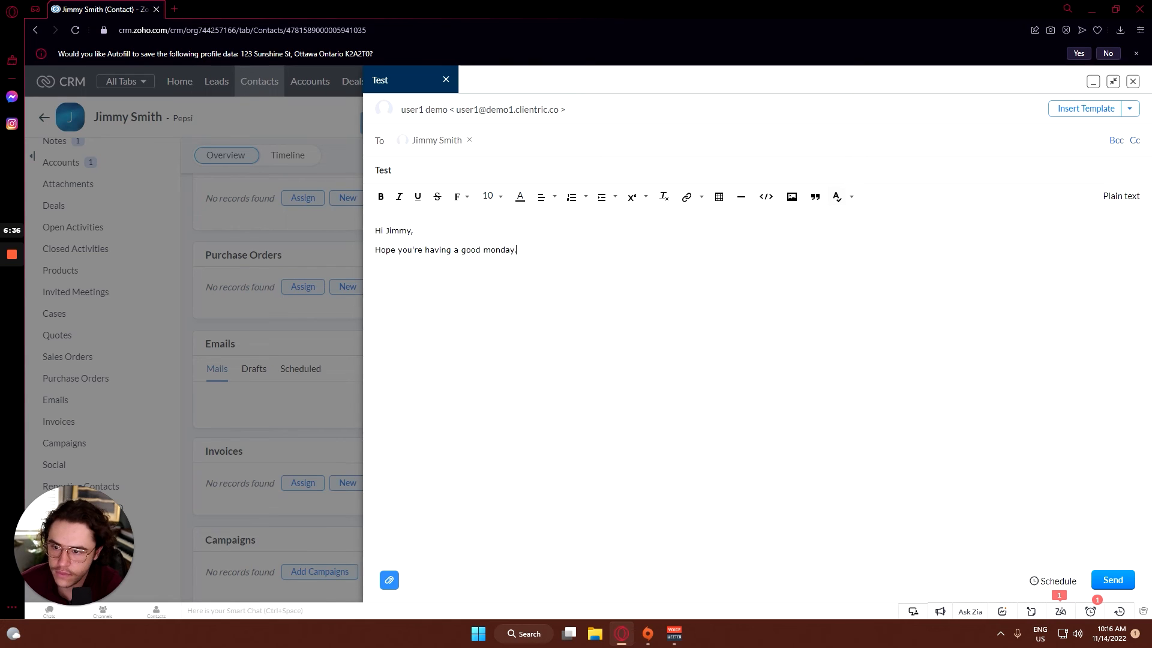
{"action": "type", "text": "Thanks,"}
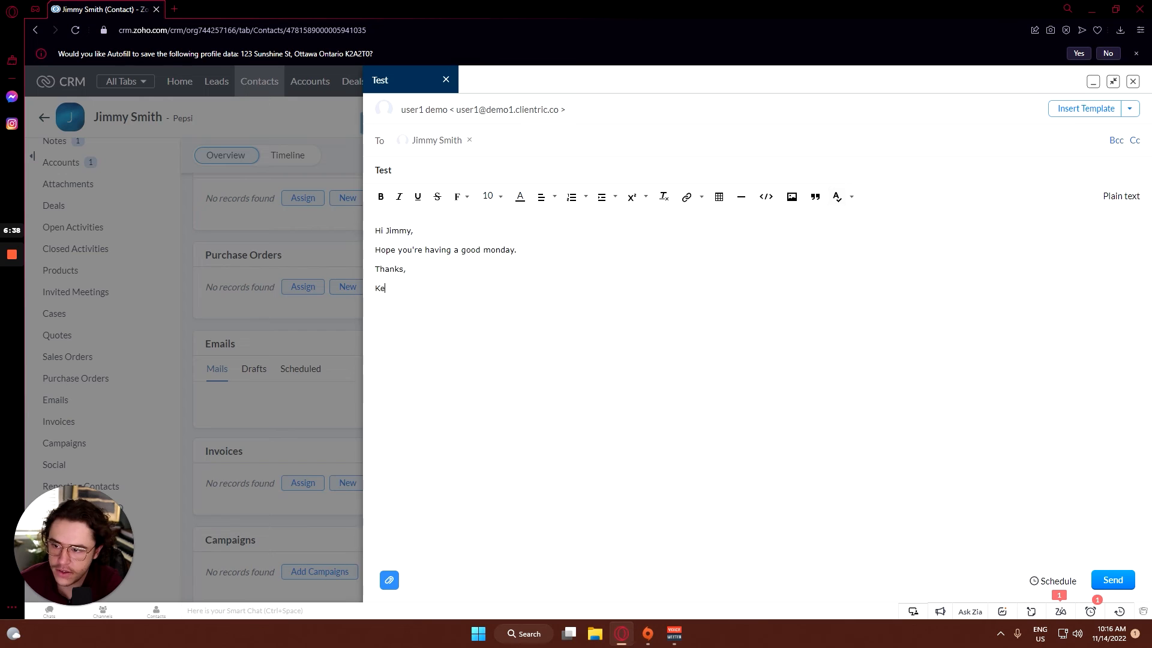
{"action": "type", "text": "iefer"}
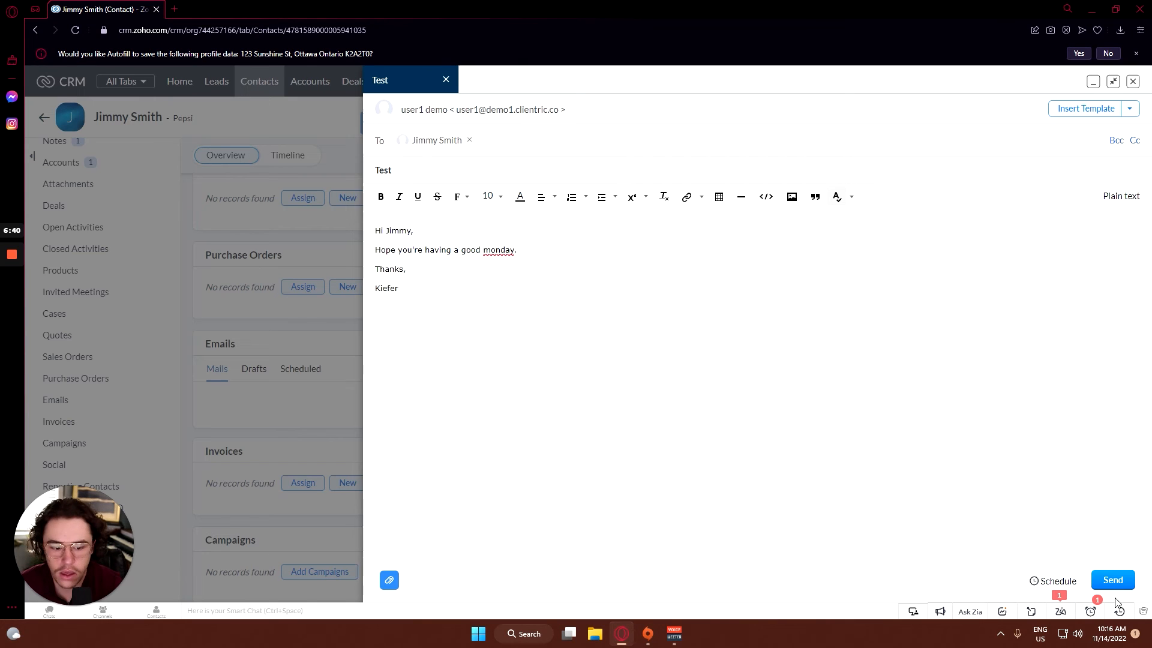
{"action": "left_click", "coordinate": [1113, 579]}
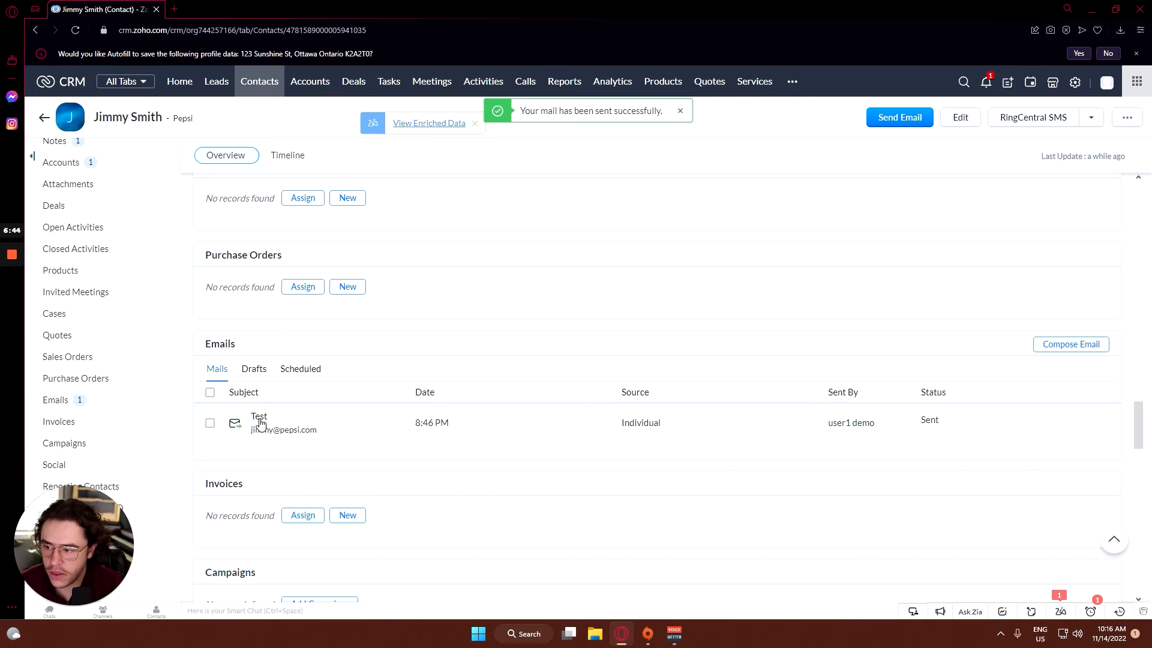
{"action": "left_click", "coordinate": [259, 416]}
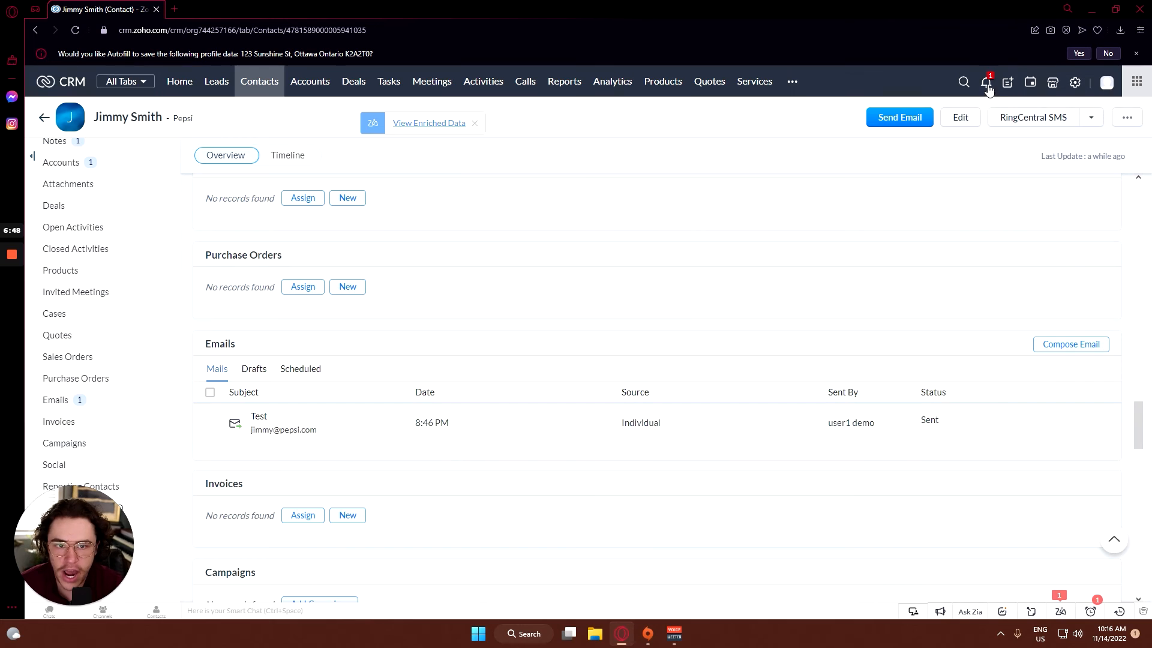
{"action": "scroll", "scroll_direction": "down", "scroll_amount": 3}
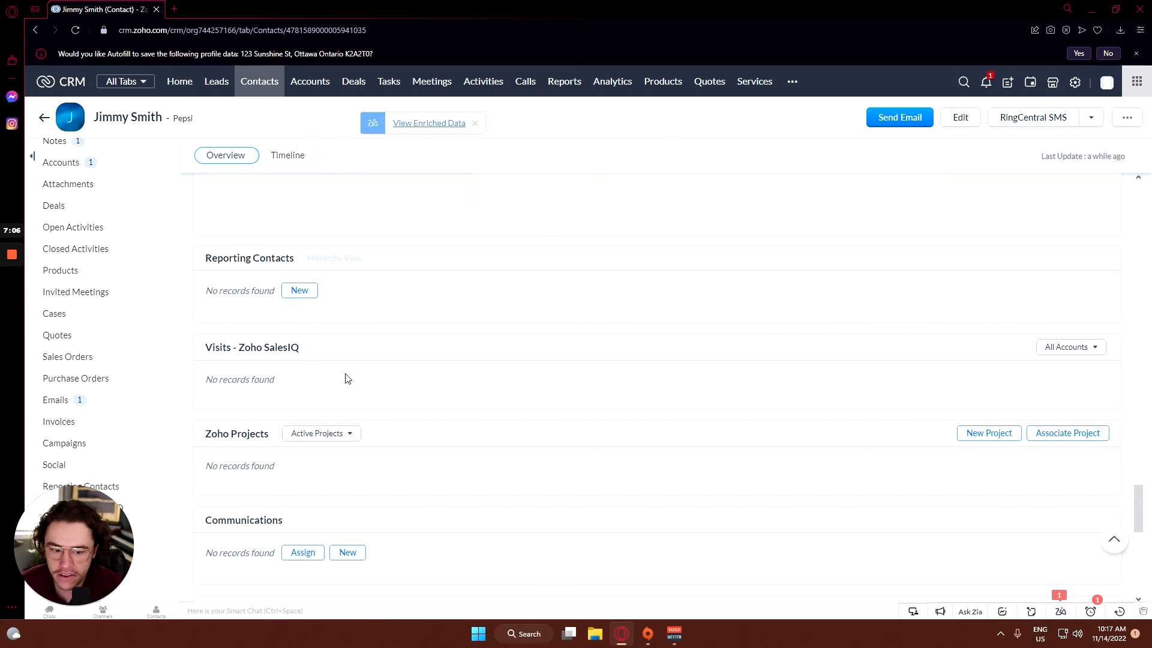
{"action": "scroll", "scroll_direction": "down", "scroll_amount": 3}
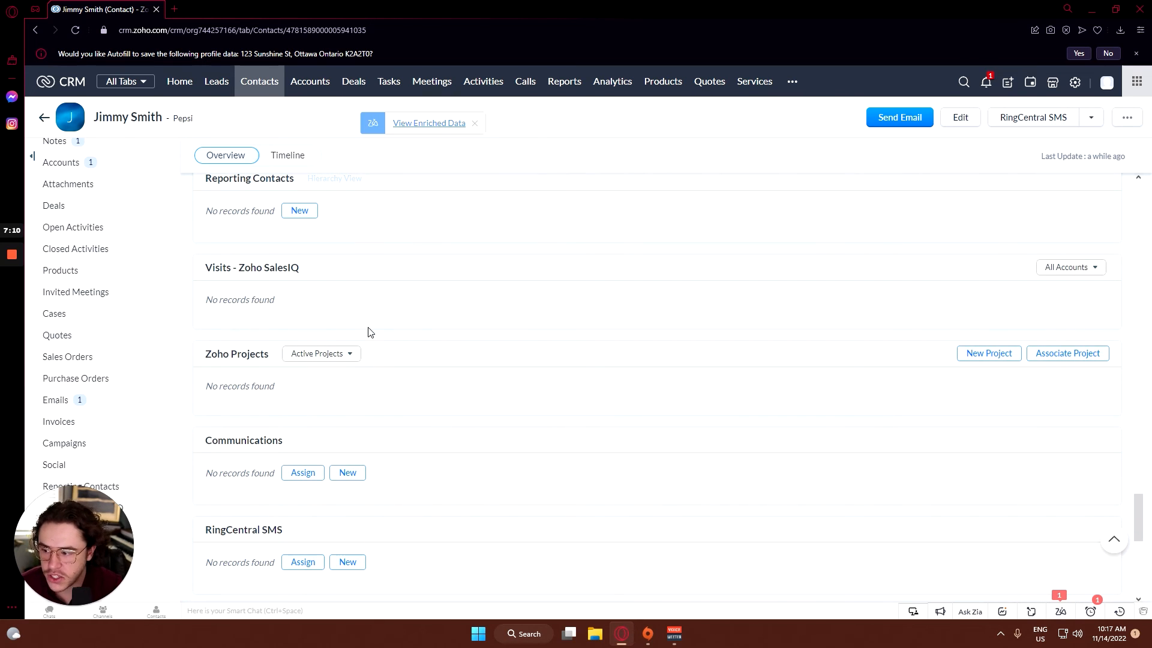
{"action": "mouse_move", "coordinate": [257, 367]}
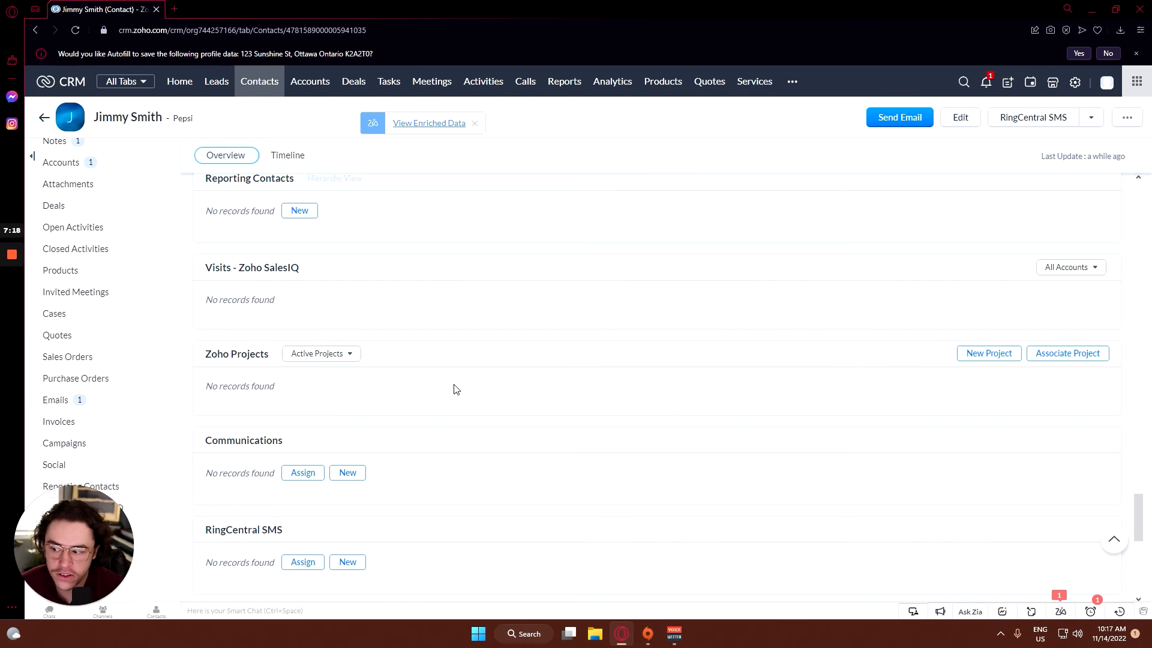
{"action": "mouse_move", "coordinate": [391, 407]}
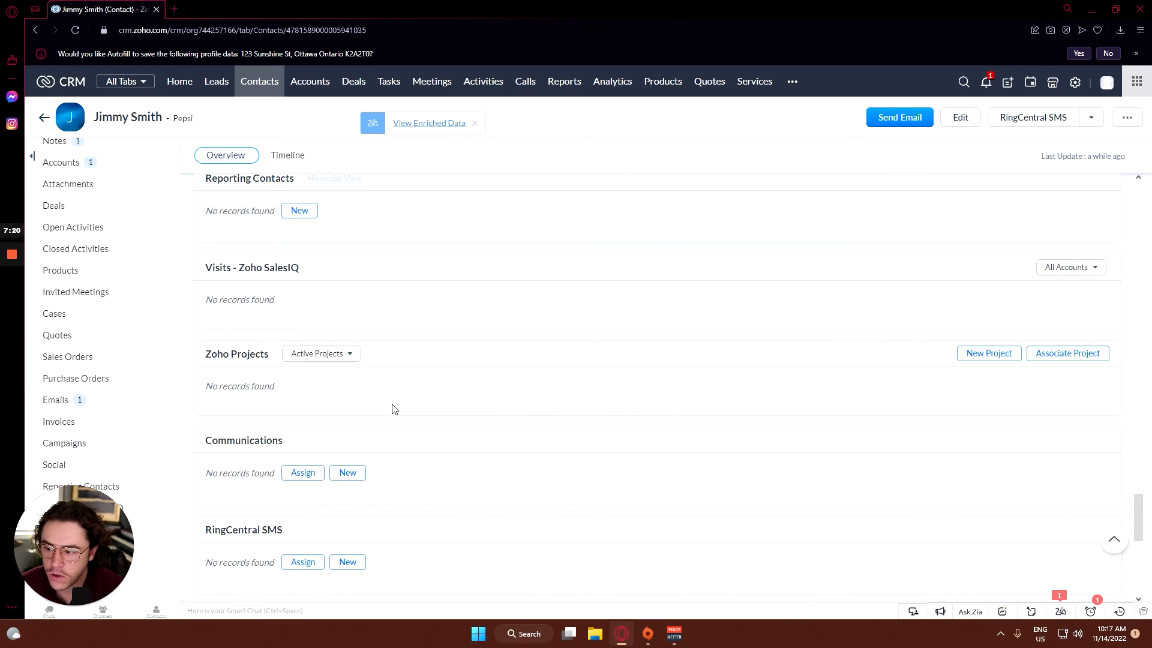
{"action": "scroll", "scroll_direction": "down", "scroll_amount": 3}
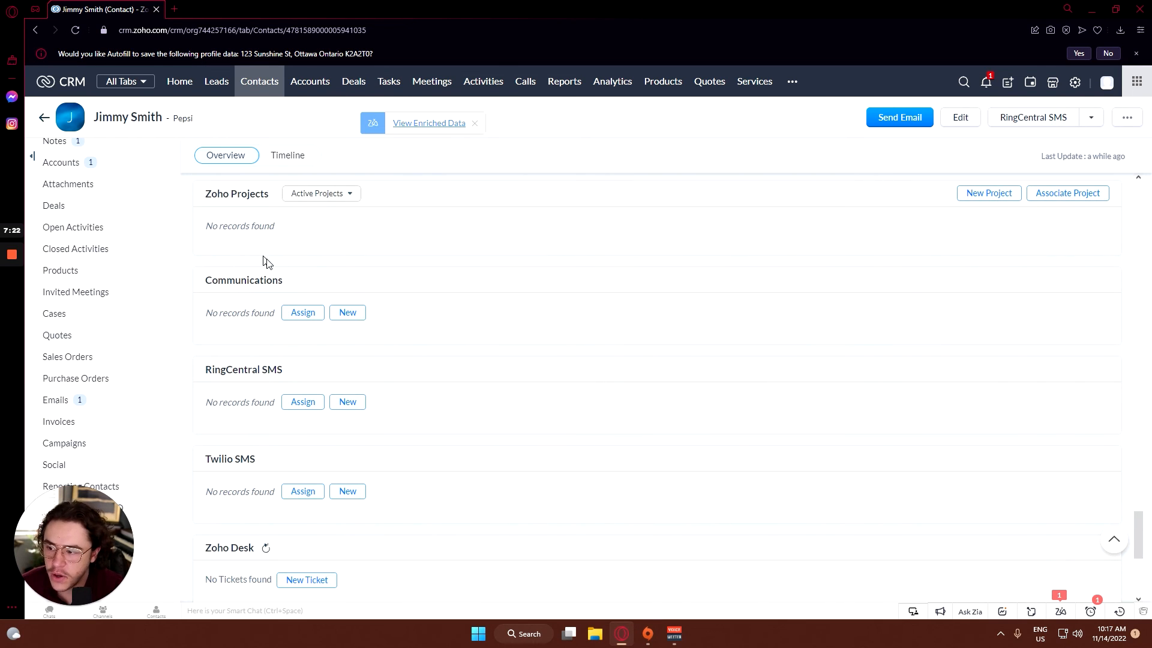
{"action": "scroll", "scroll_direction": "down", "scroll_amount": 3}
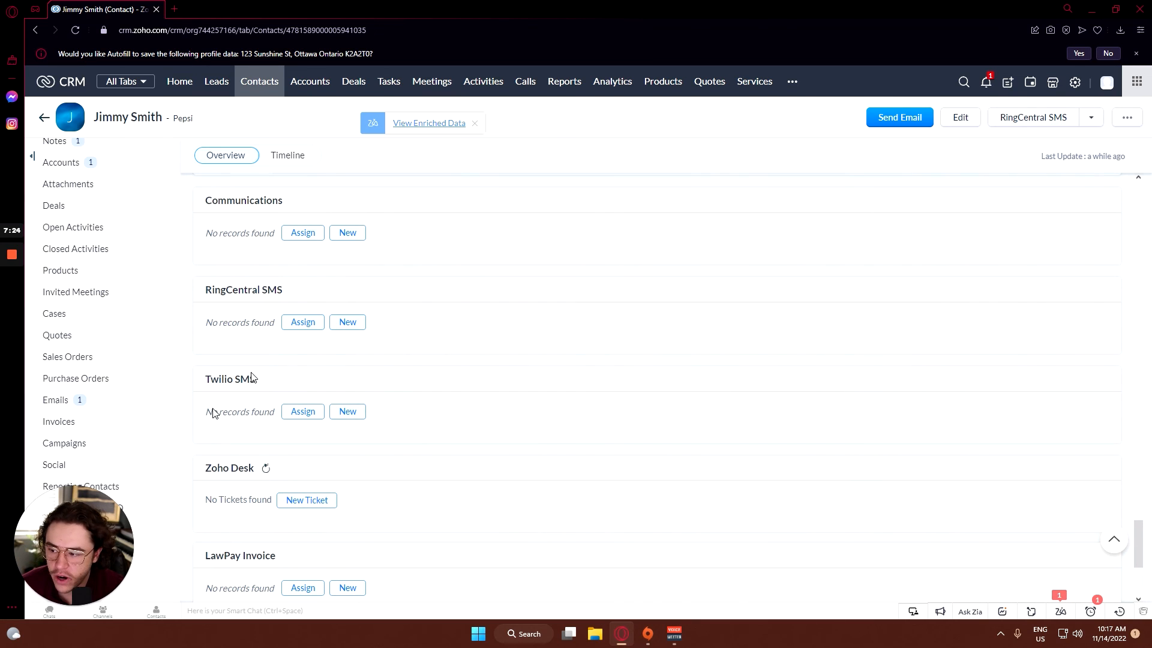
{"action": "mouse_move", "coordinate": [322, 357]}
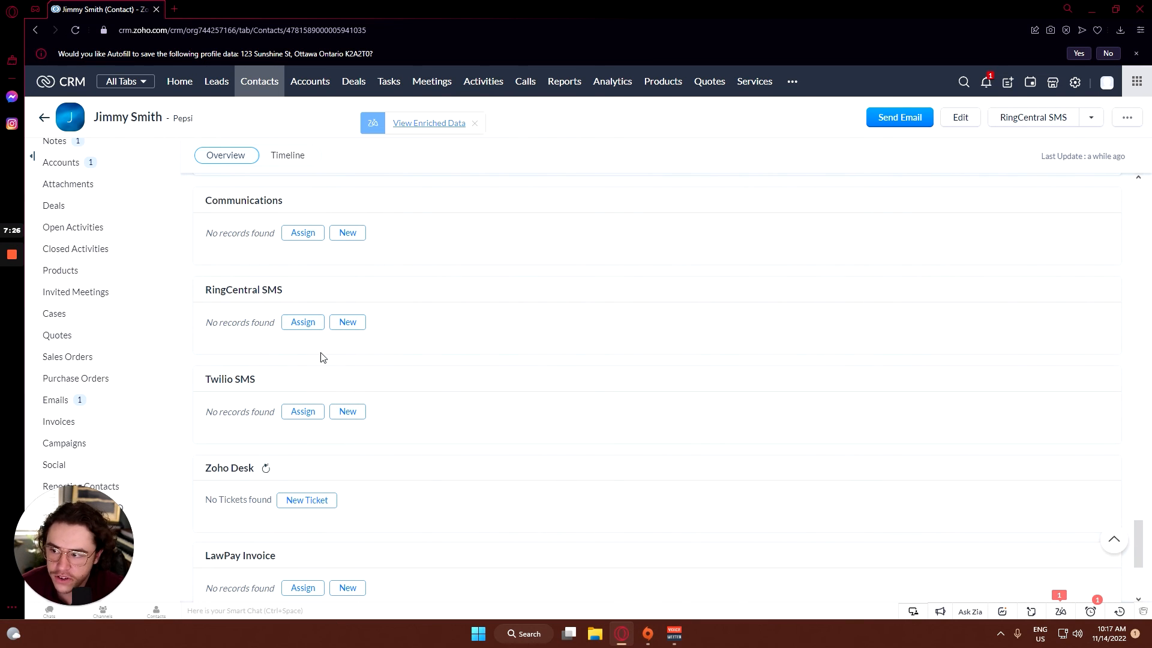
{"action": "double_click", "coordinate": [222, 289]}
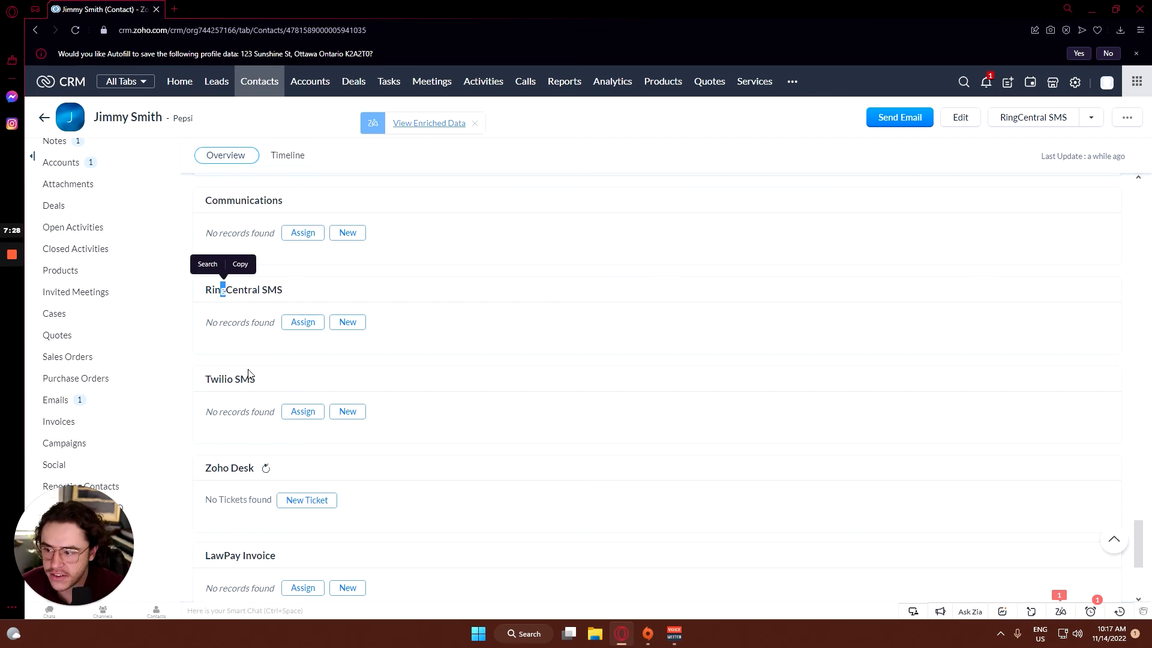
{"action": "scroll", "scroll_direction": "down", "scroll_amount": 3}
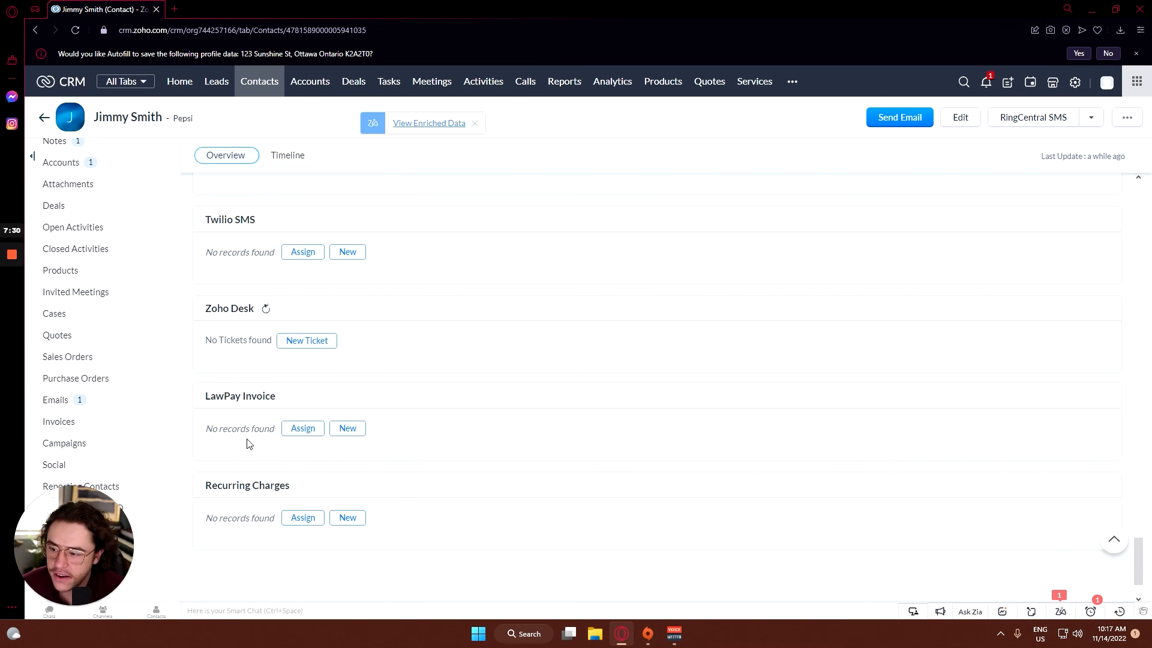
{"action": "mouse_move", "coordinate": [401, 389]}
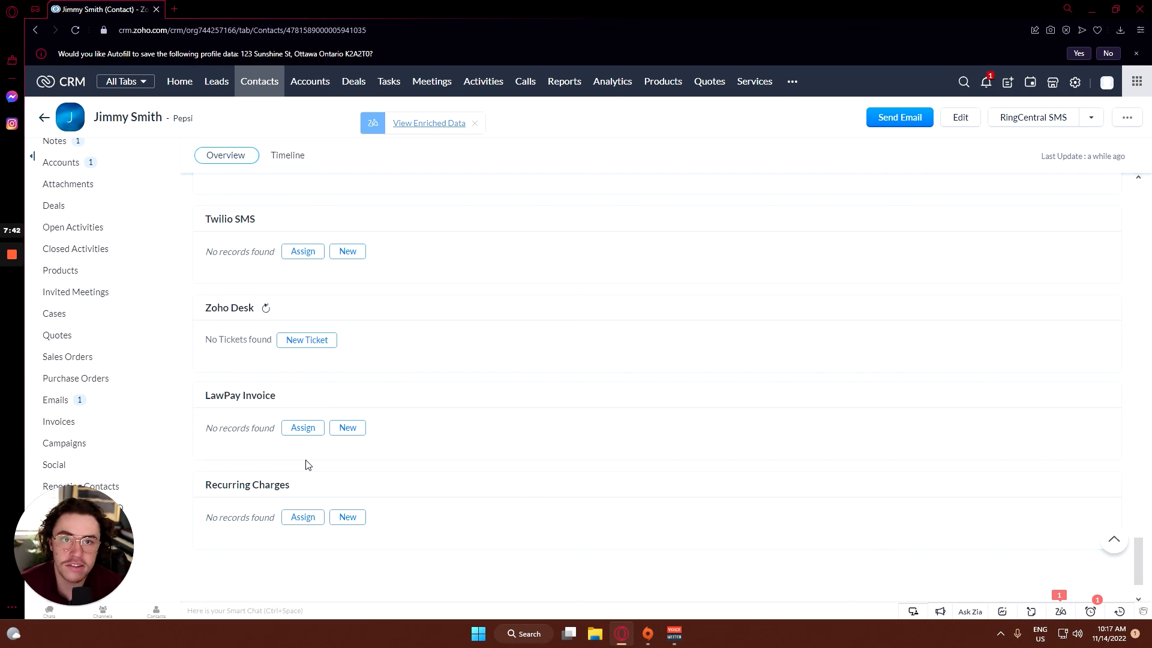
{"action": "mouse_move", "coordinate": [318, 407]}
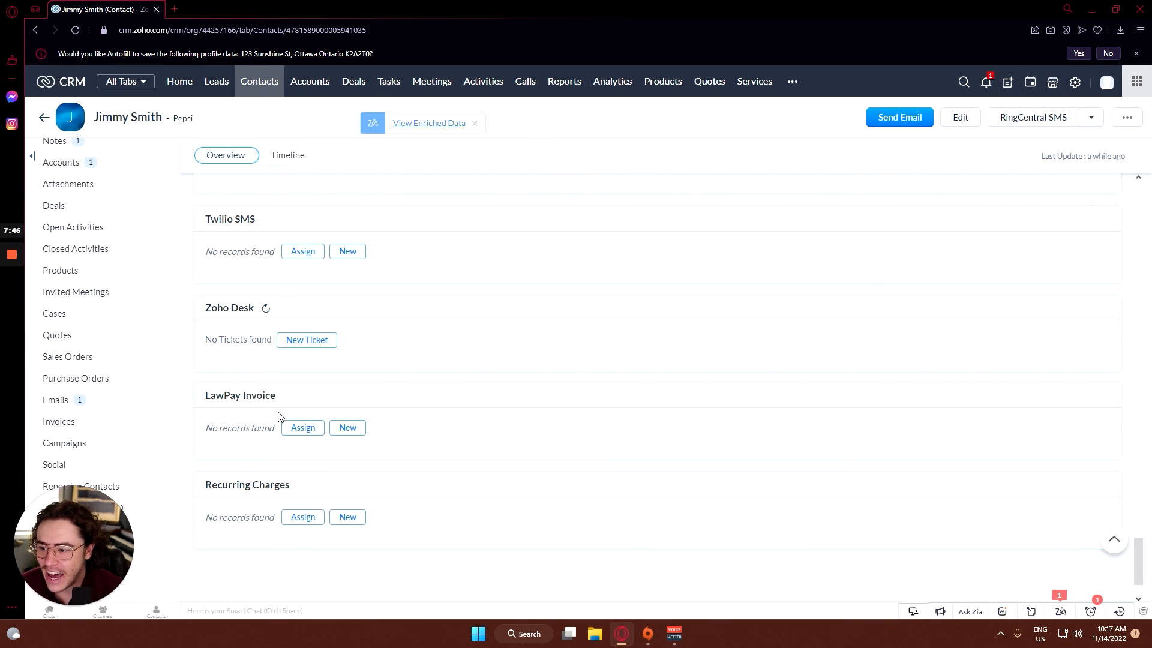
{"action": "double_click", "coordinate": [219, 307]}
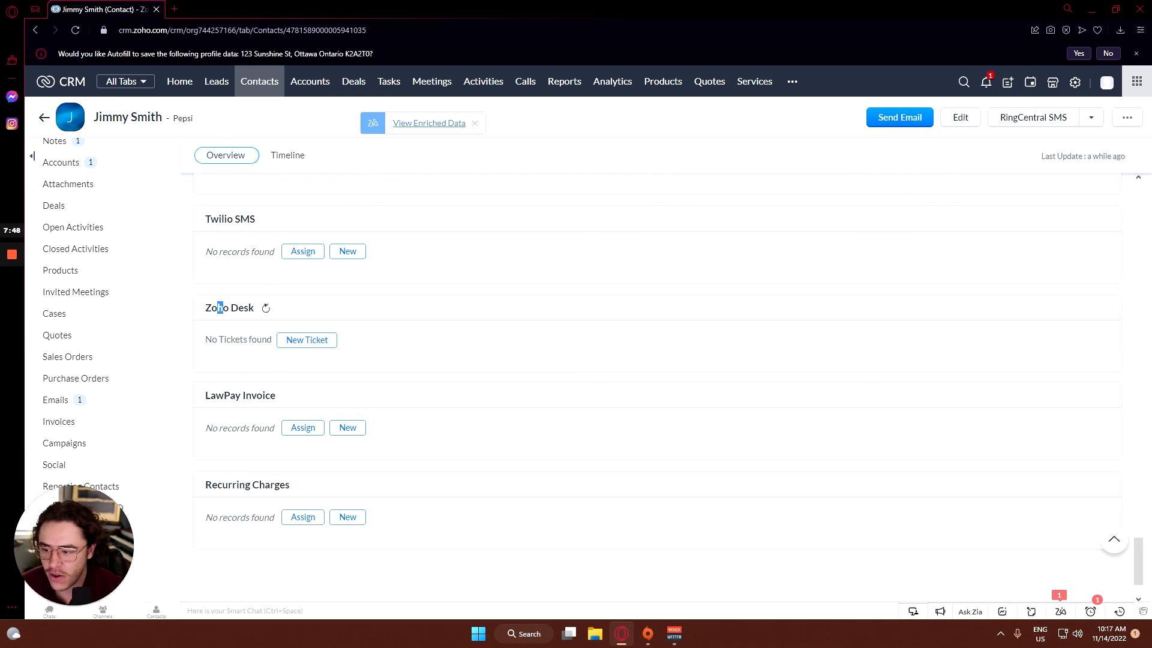